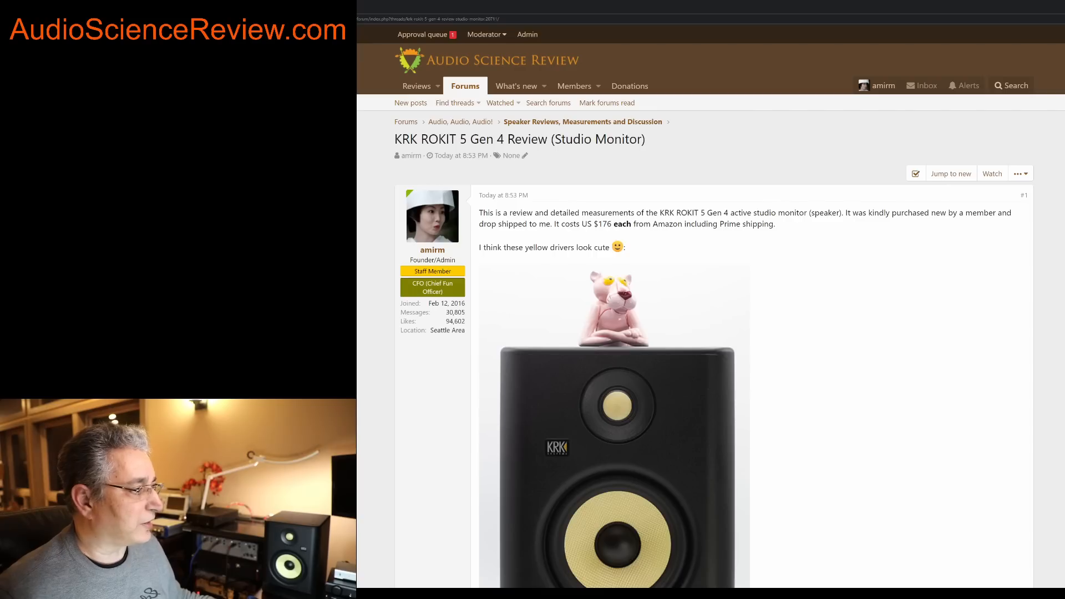
scroll(down, 3)
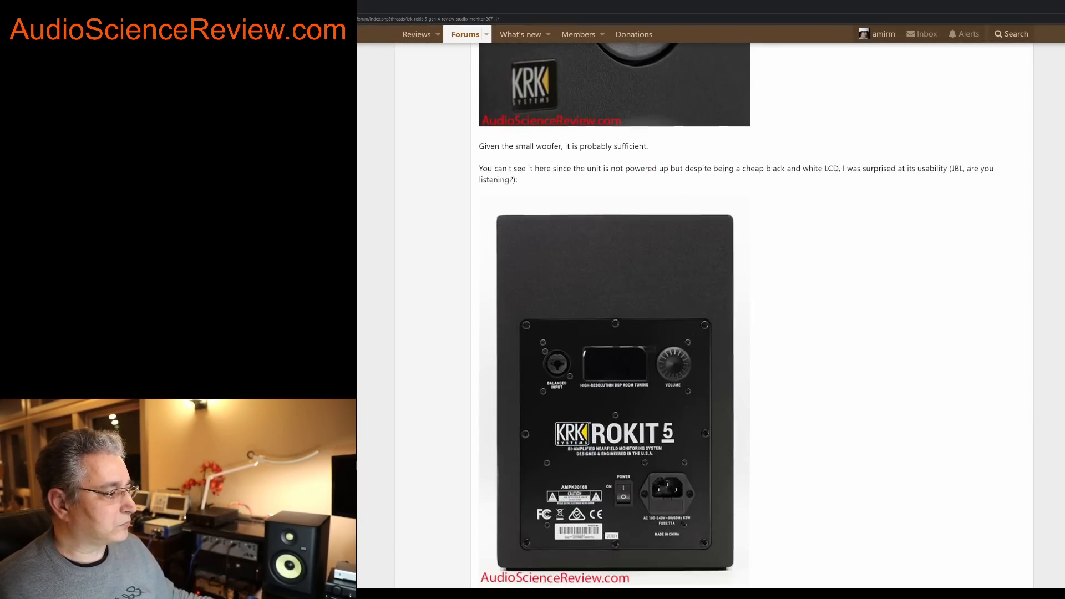
scroll(down, 3)
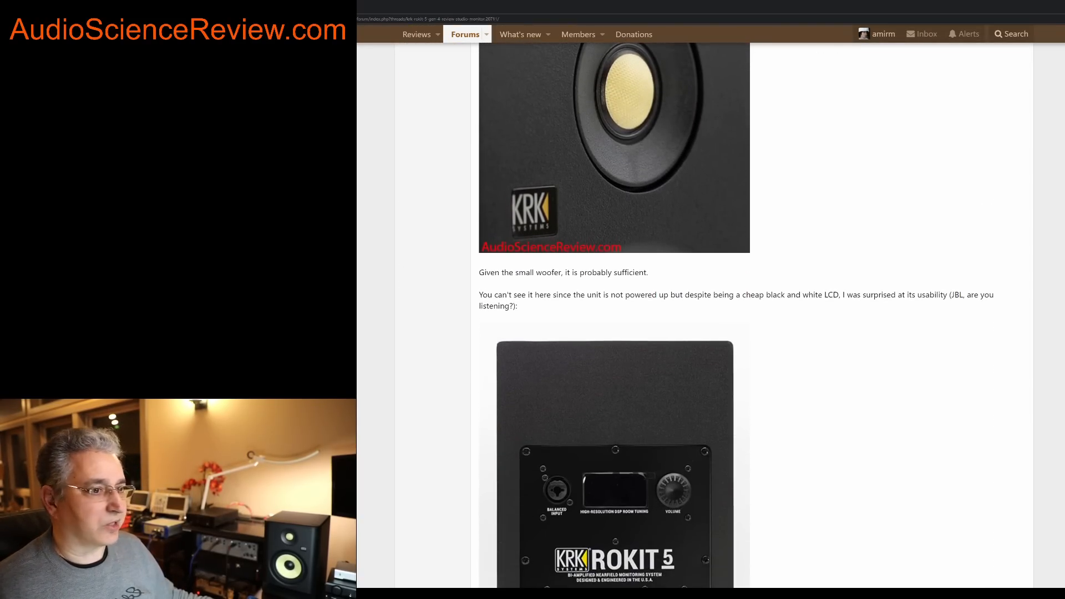
scroll(down, 3)
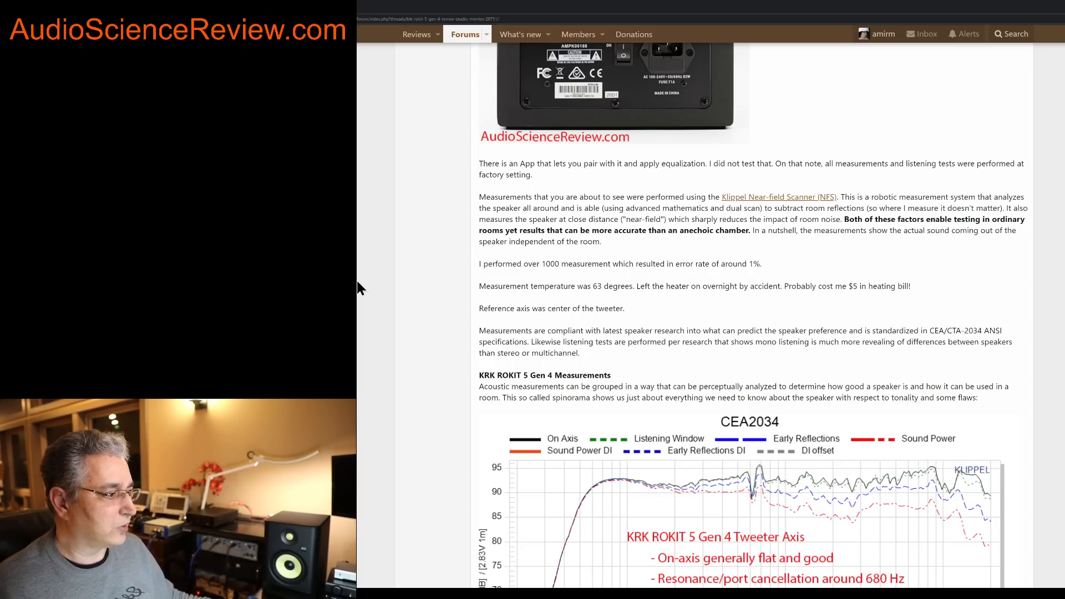
scroll(down, 3)
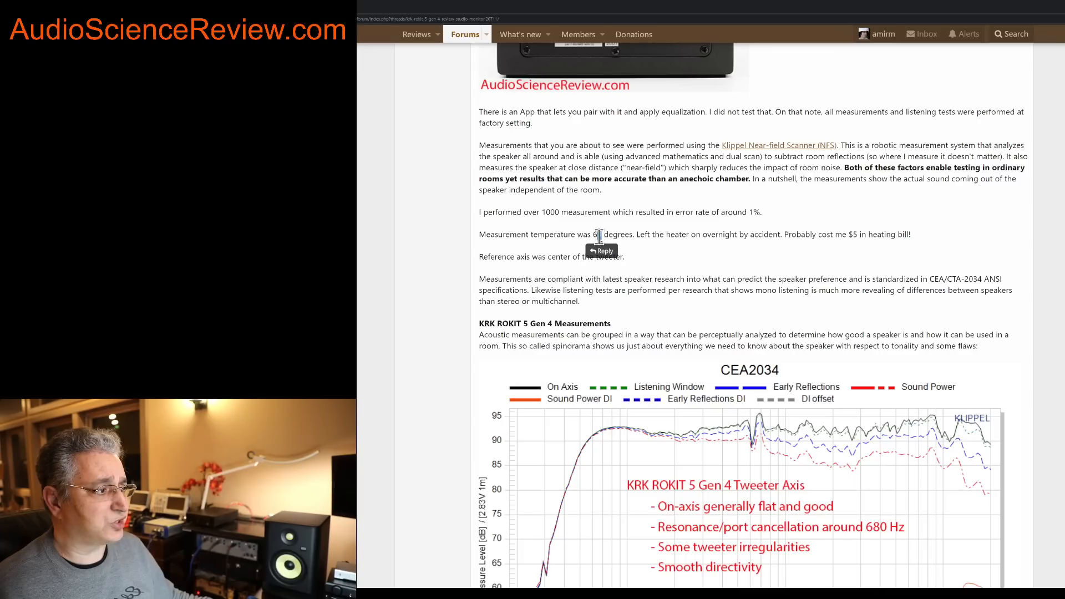
mouse_move(462, 284)
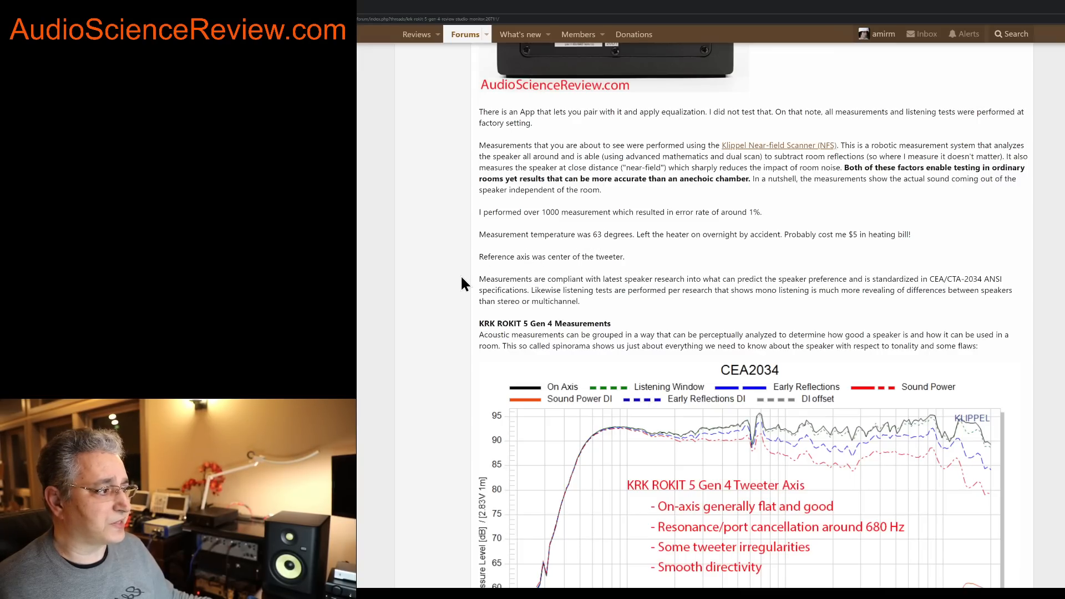
scroll(down, 3)
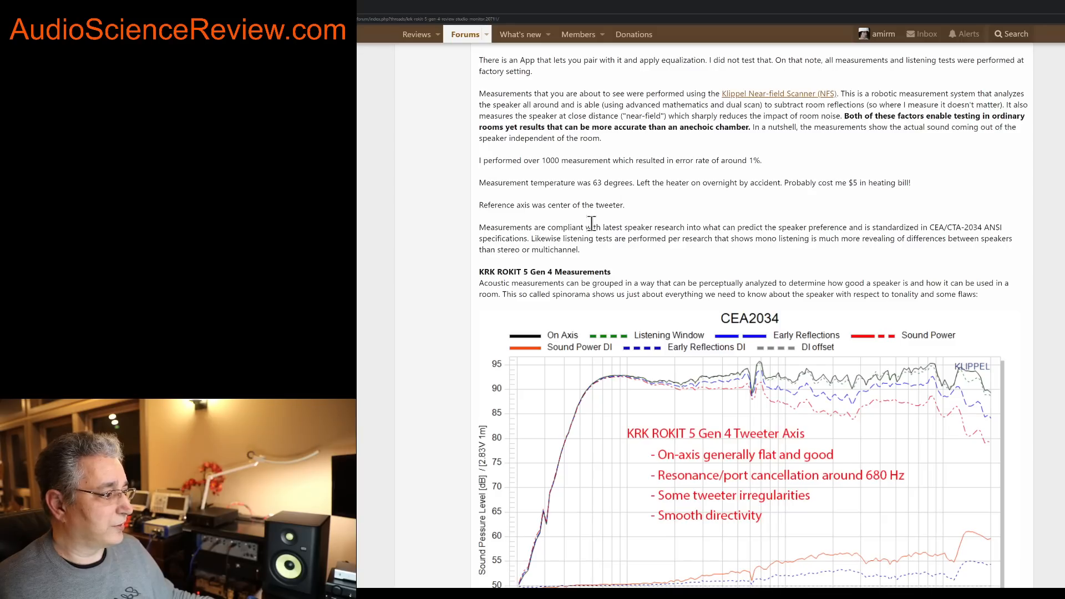
scroll(down, 3)
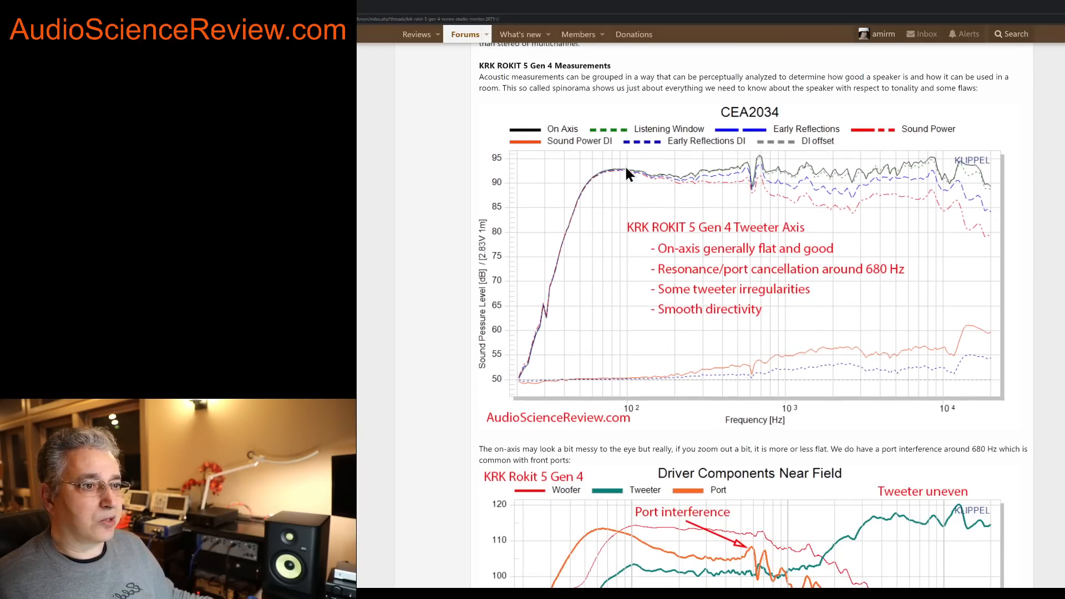
mouse_move(568, 144)
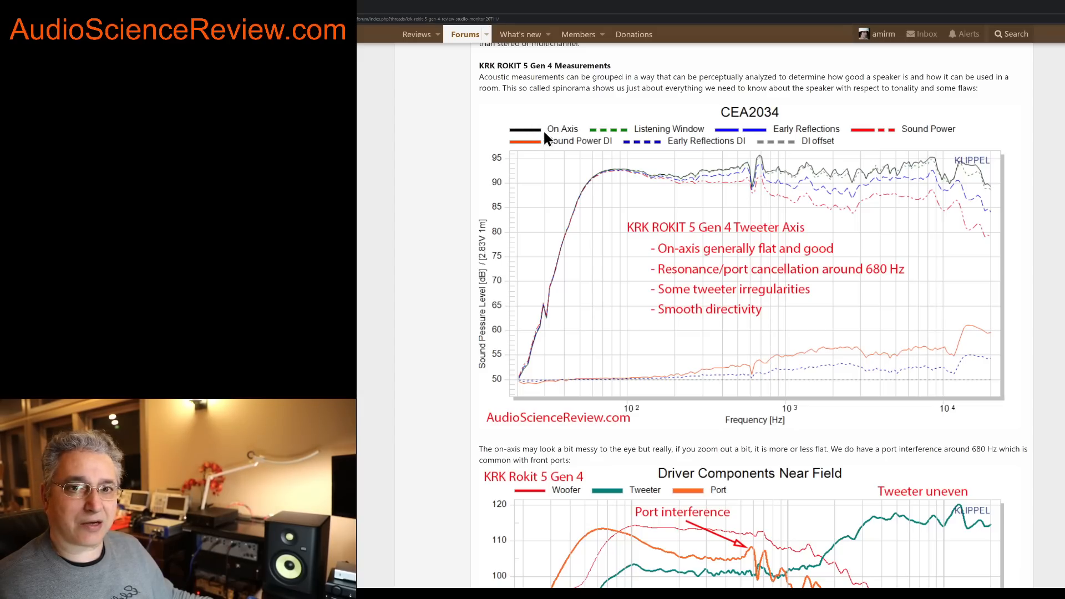
mouse_move(855, 176)
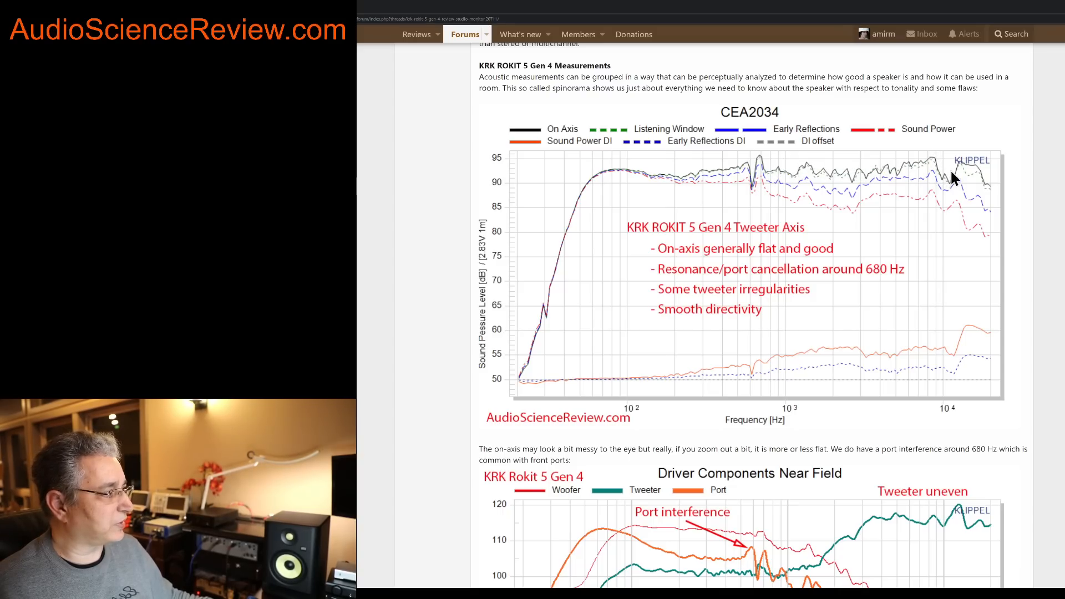
mouse_move(770, 184)
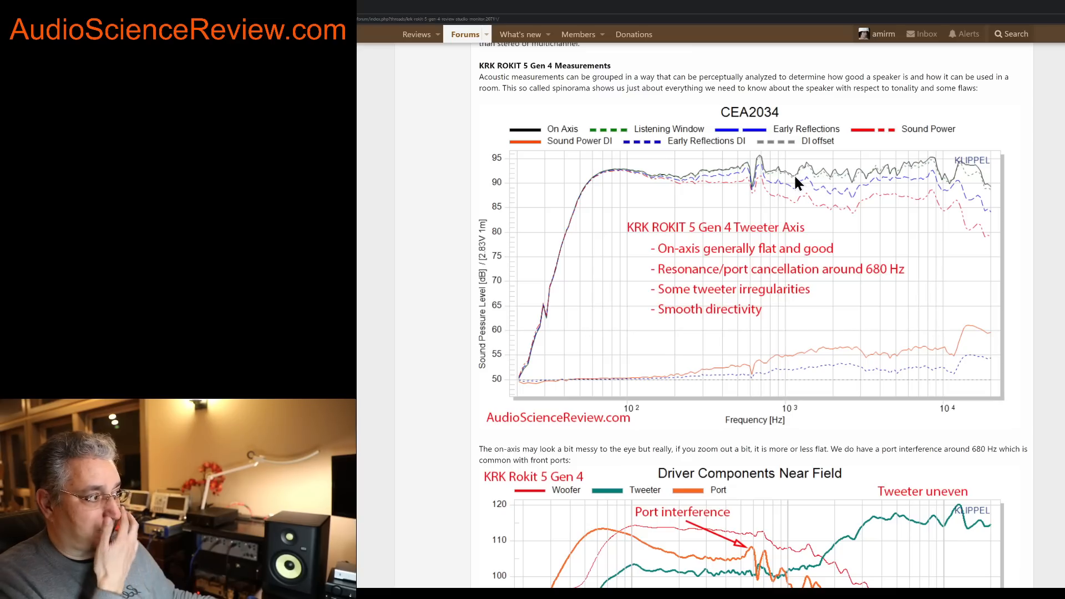
mouse_move(694, 179)
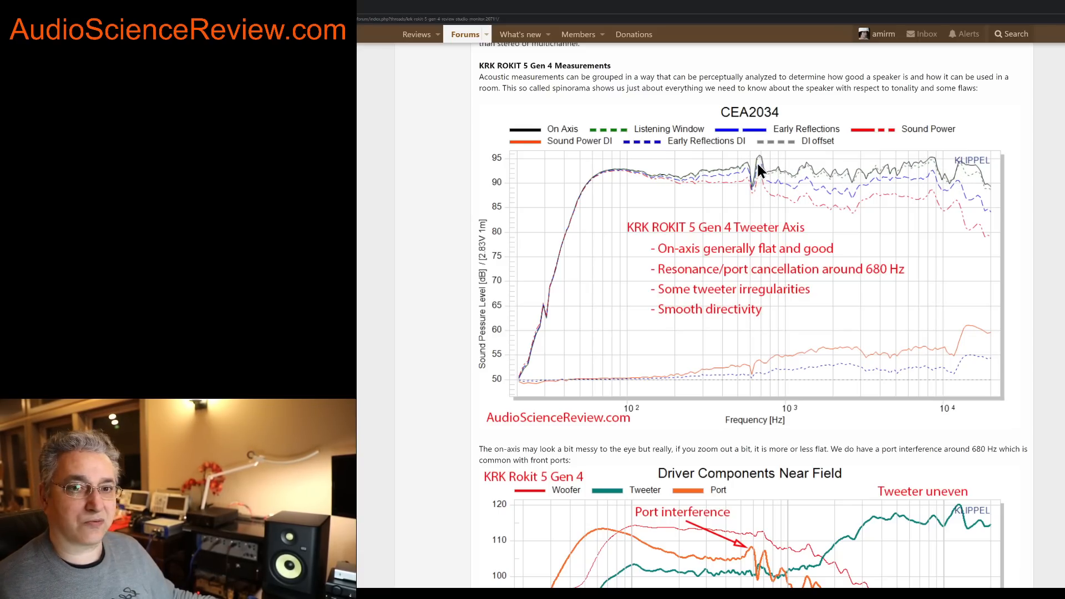
mouse_move(758, 195)
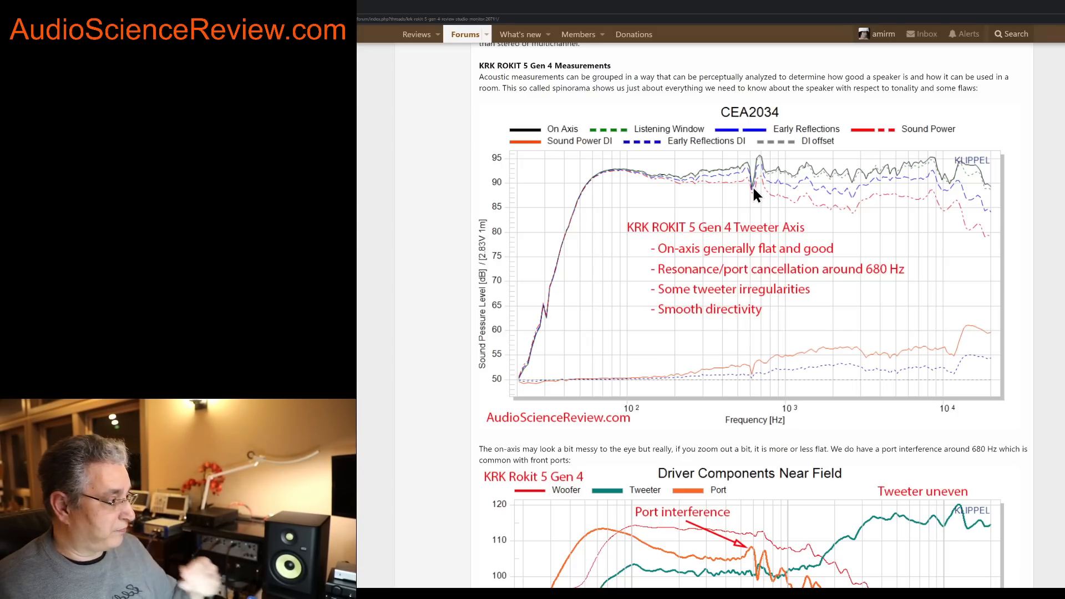
mouse_move(717, 379)
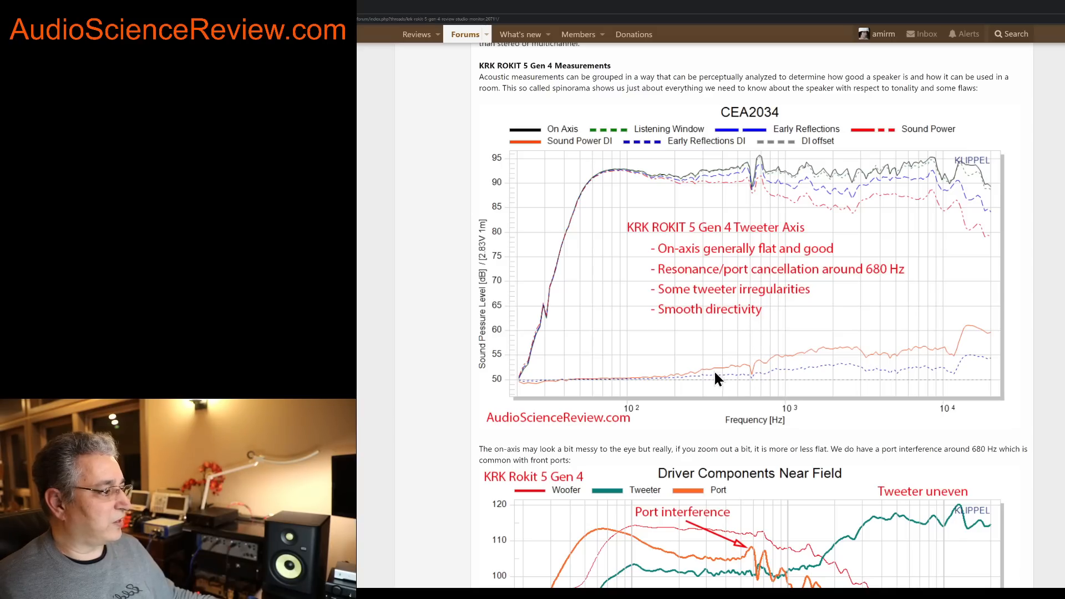
mouse_move(883, 378)
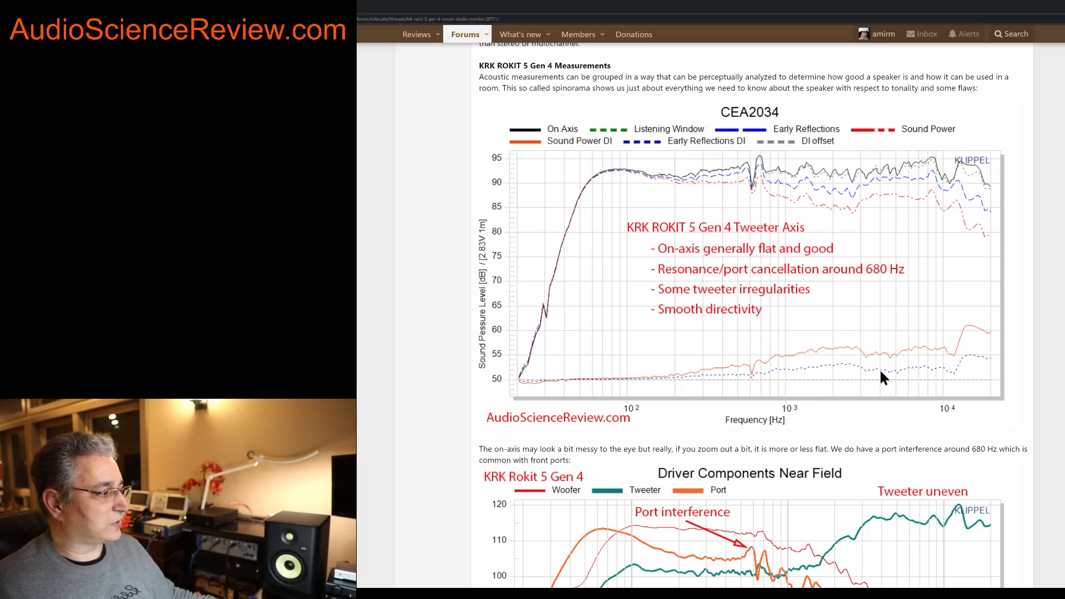
mouse_move(790, 385)
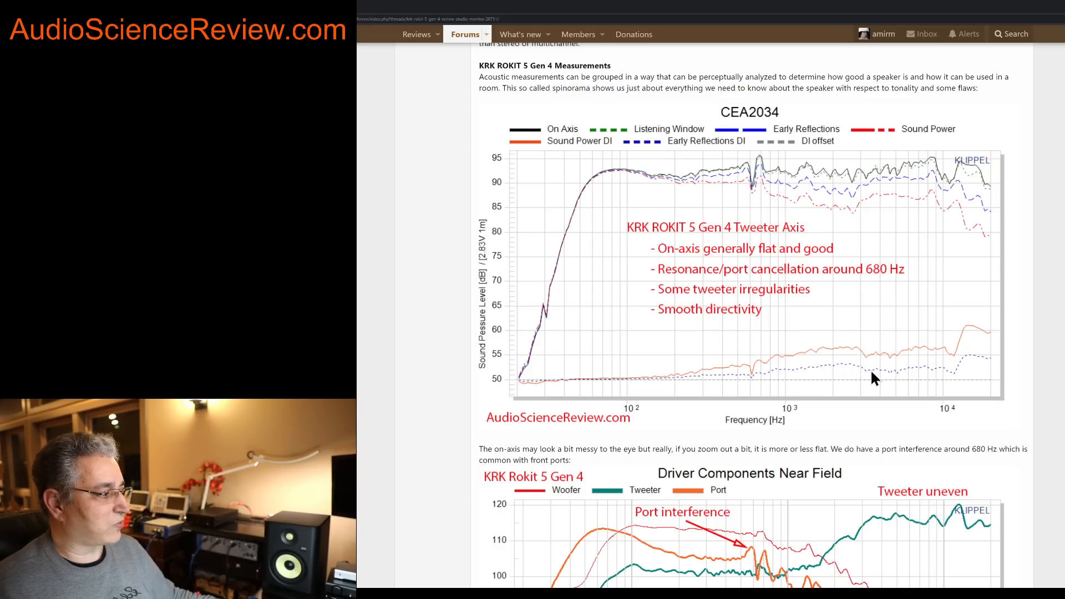
mouse_move(957, 376)
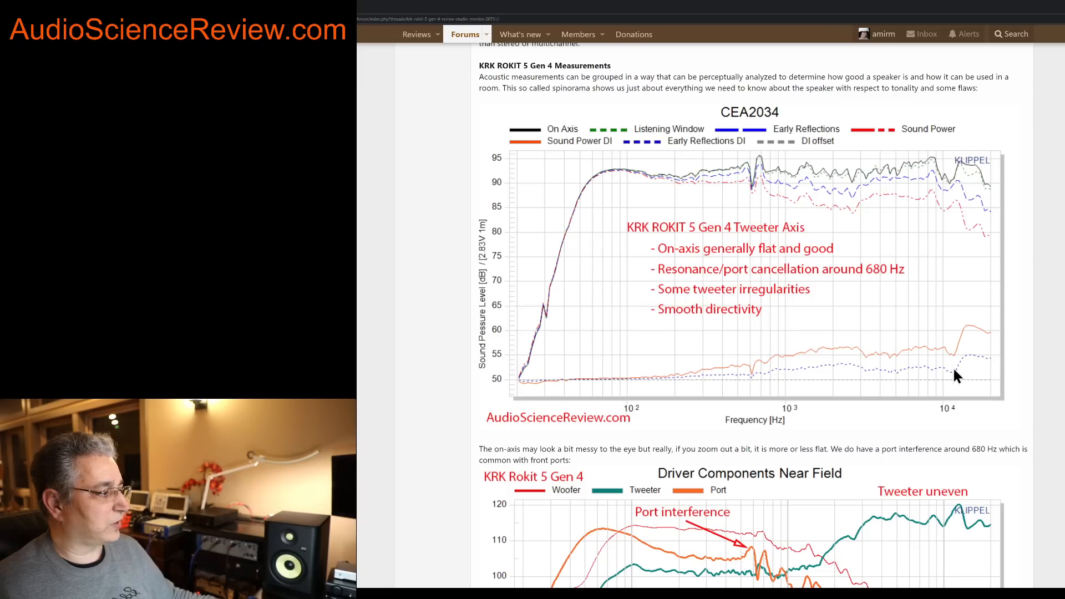
mouse_move(972, 365)
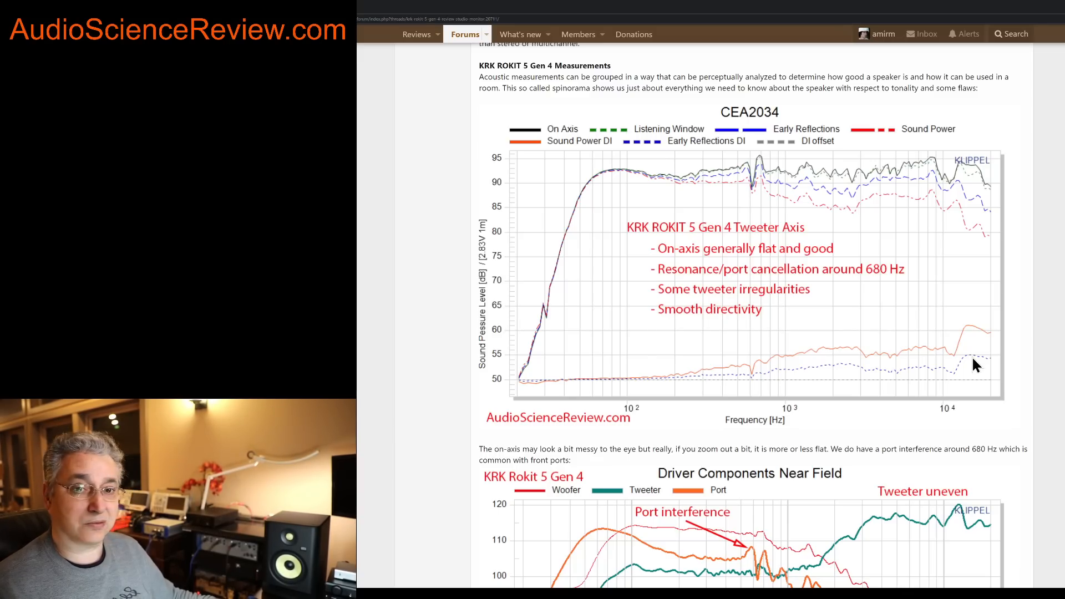
mouse_move(942, 188)
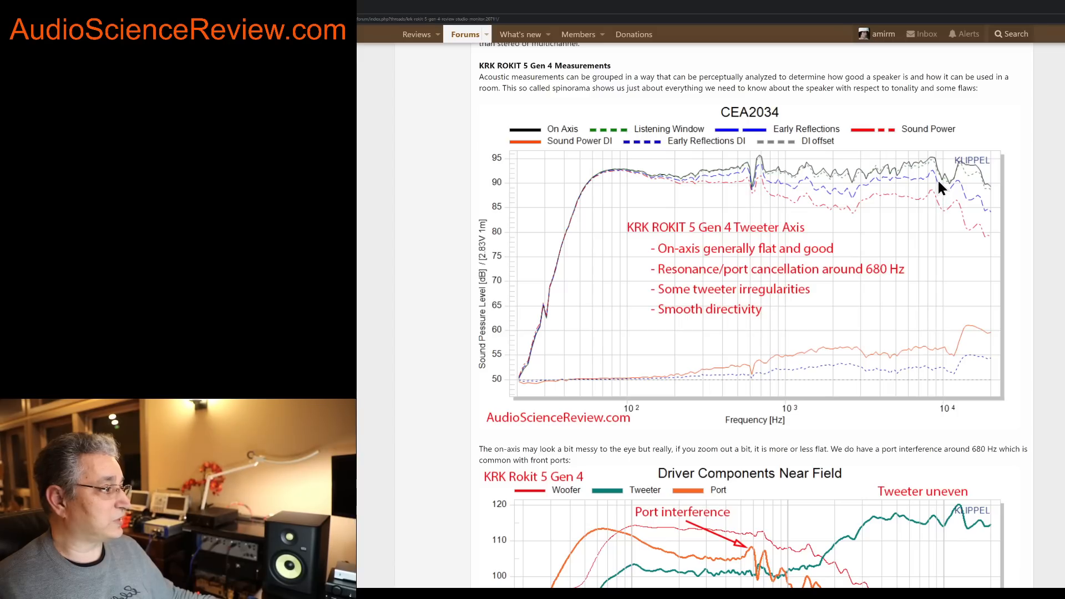
mouse_move(967, 191)
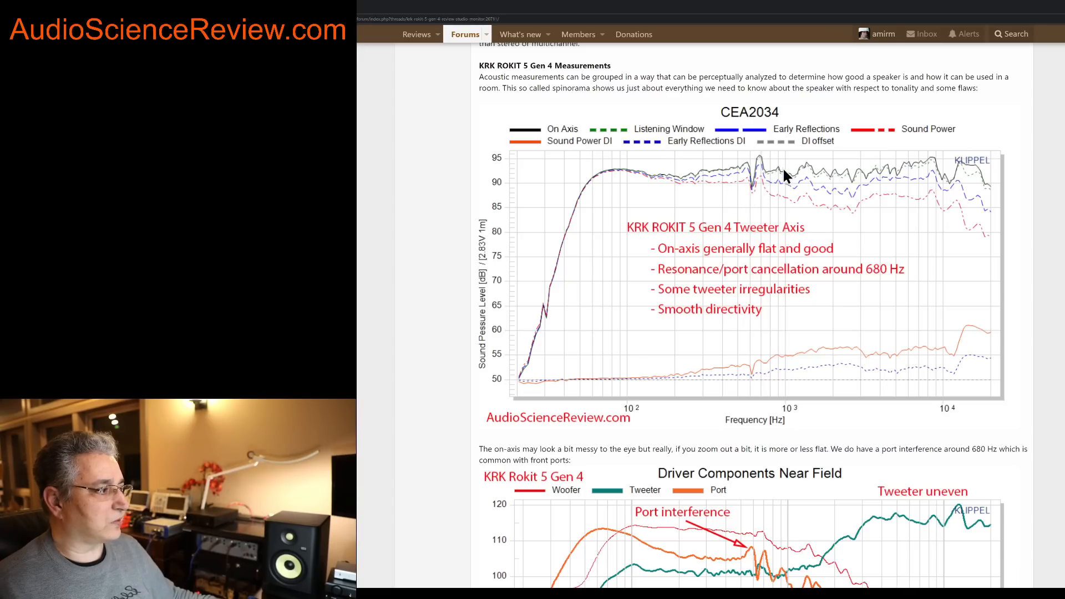
scroll(down, 3)
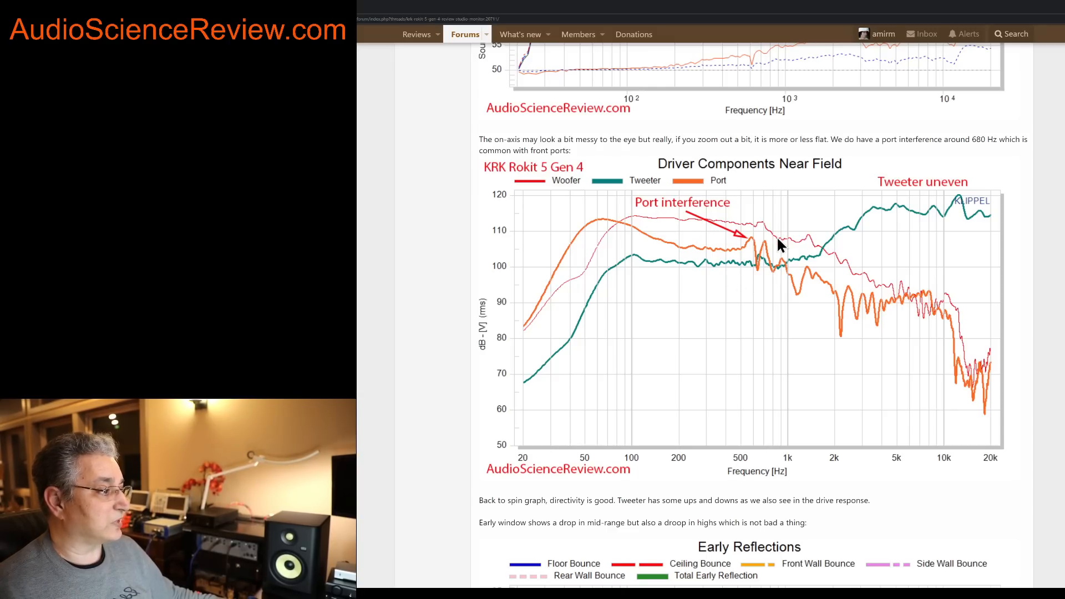
mouse_move(618, 233)
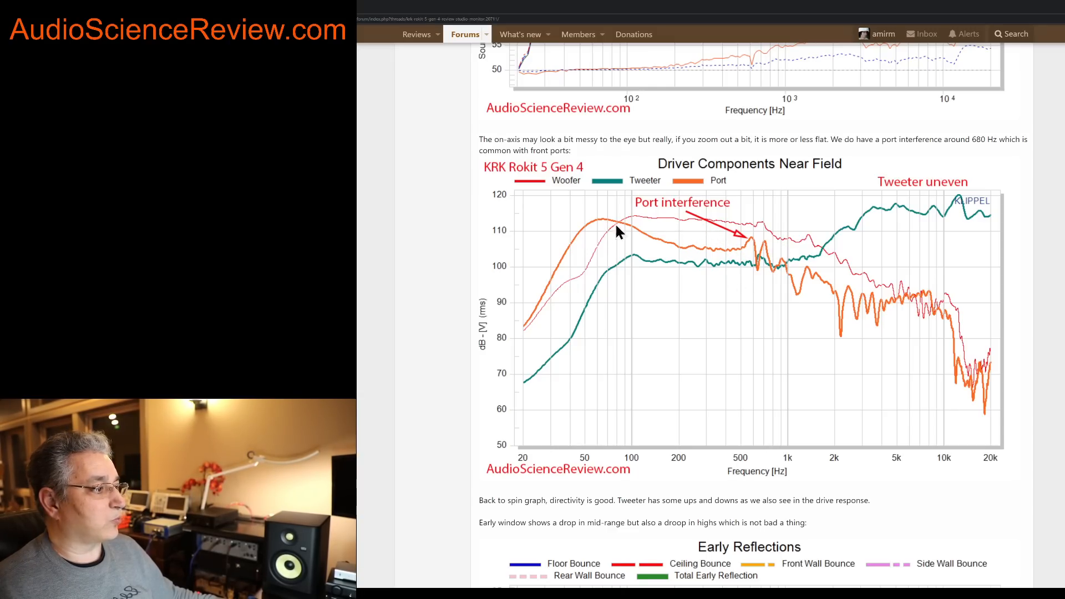
mouse_move(645, 218)
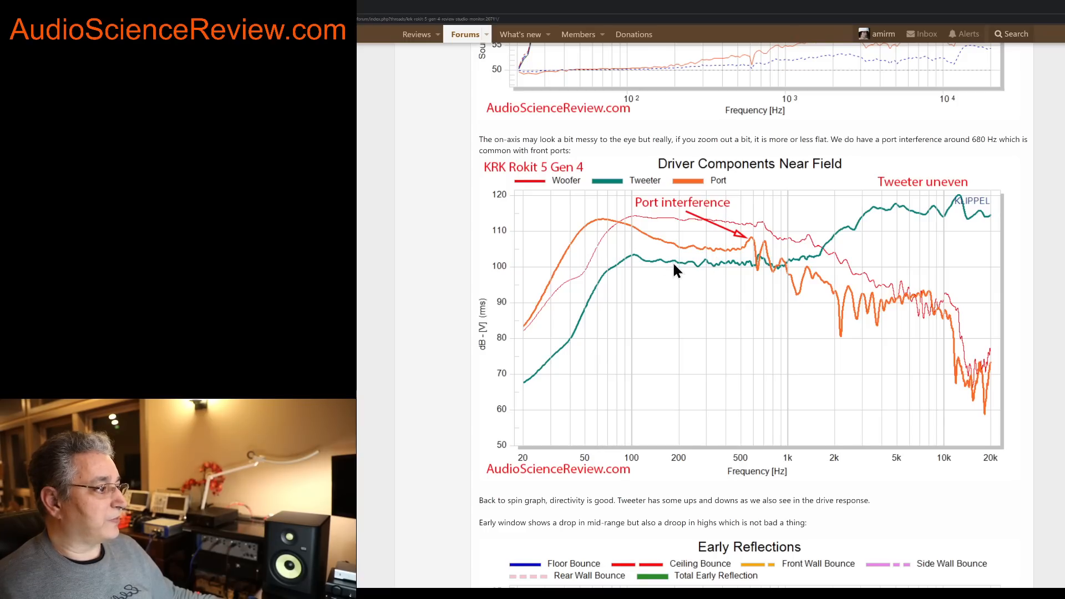
mouse_move(836, 243)
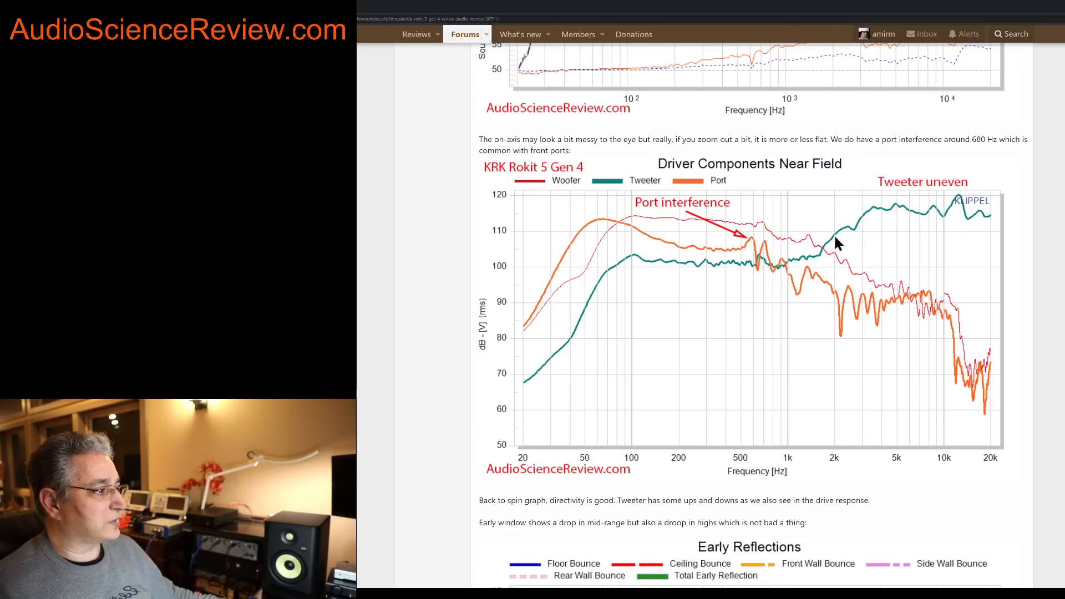
mouse_move(762, 265)
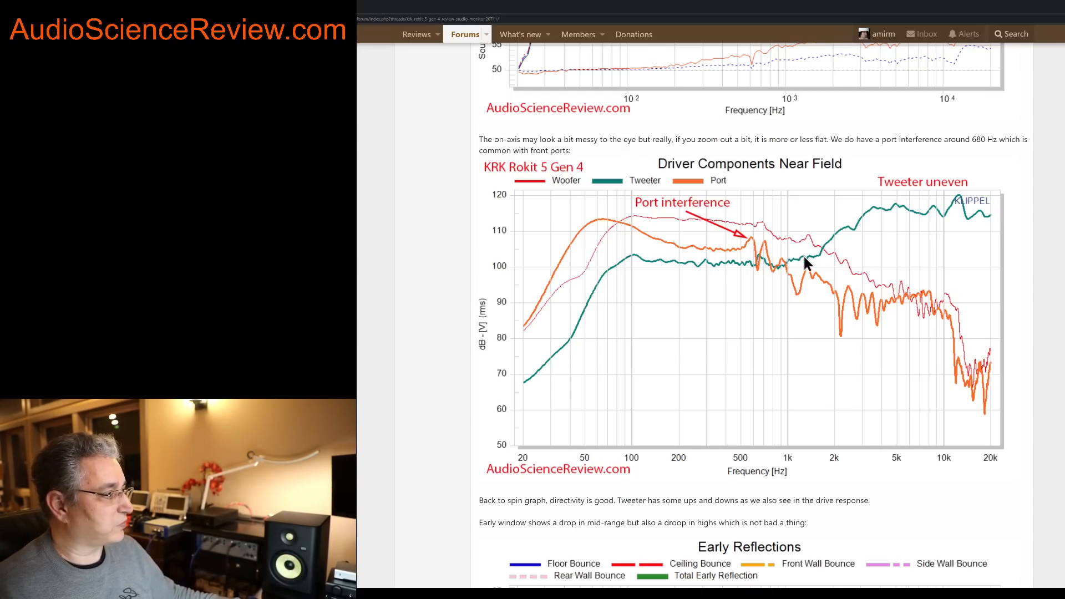
mouse_move(835, 257)
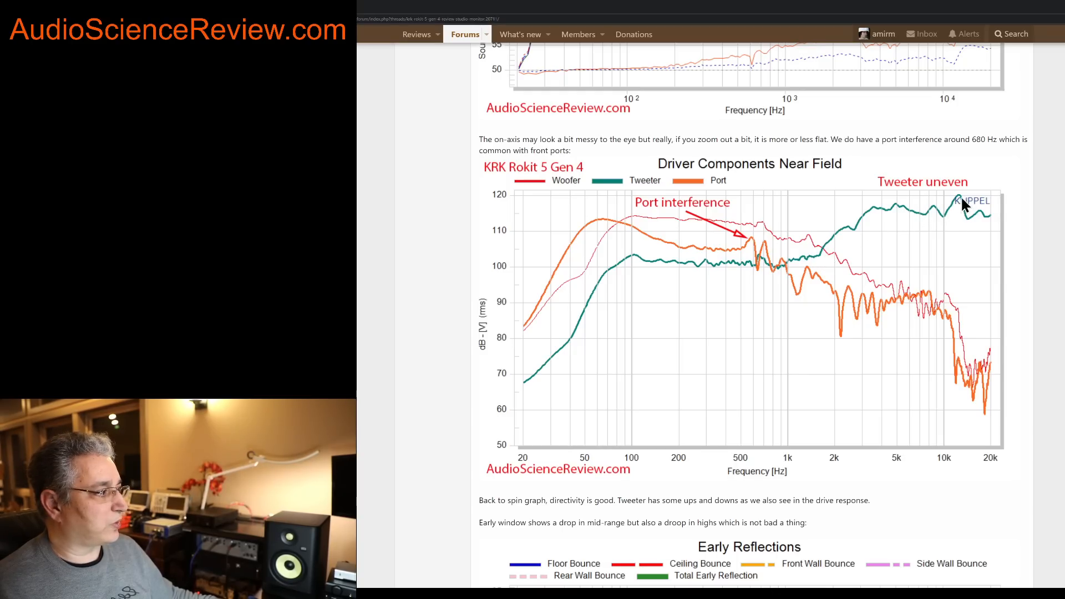
mouse_move(954, 217)
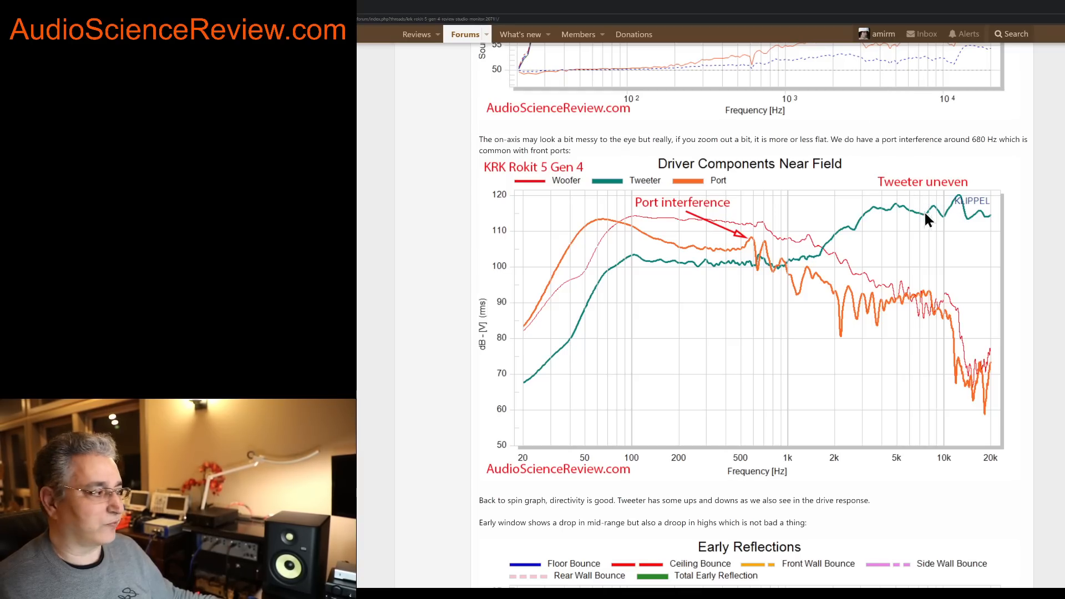
mouse_move(905, 215)
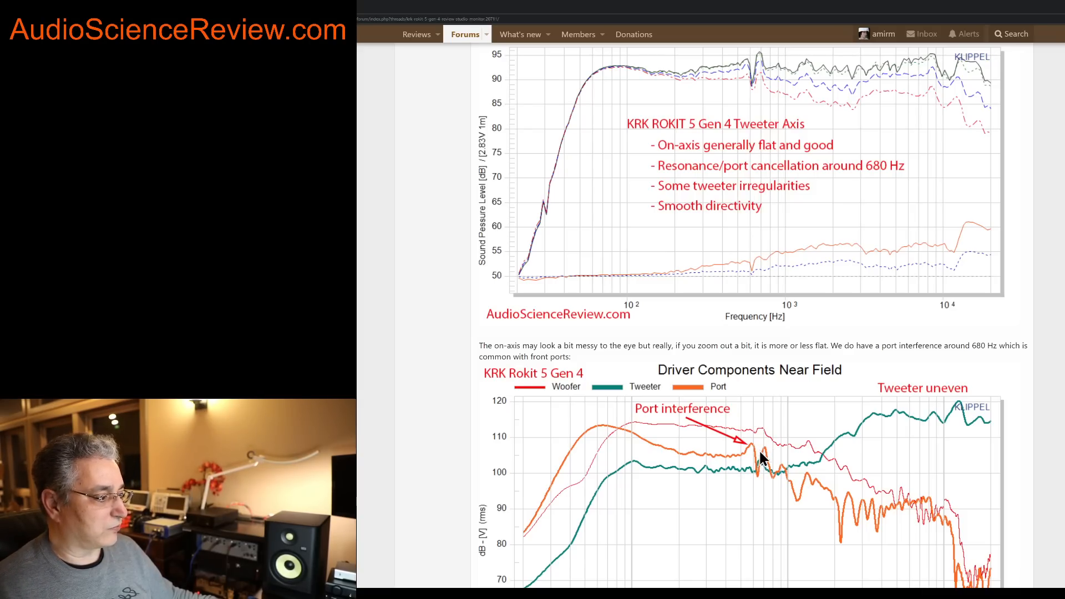
mouse_move(758, 483)
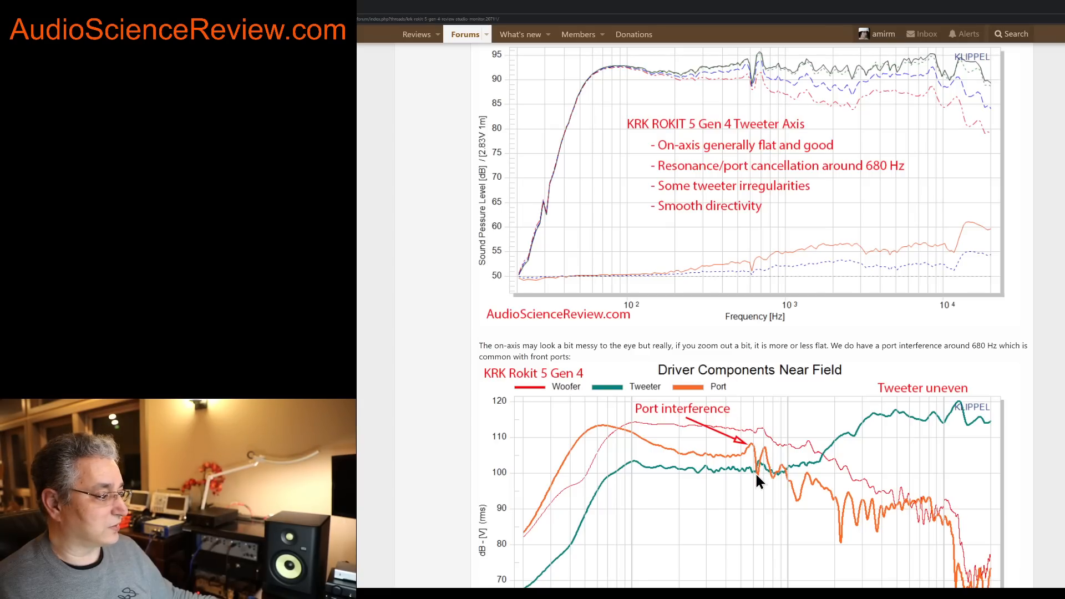
mouse_move(758, 442)
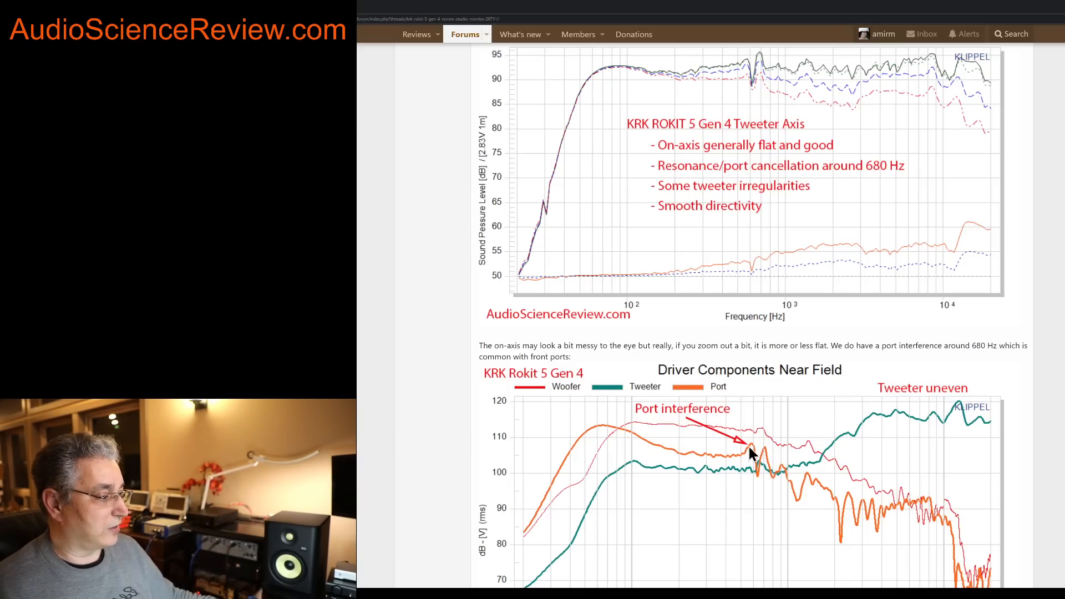
mouse_move(758, 473)
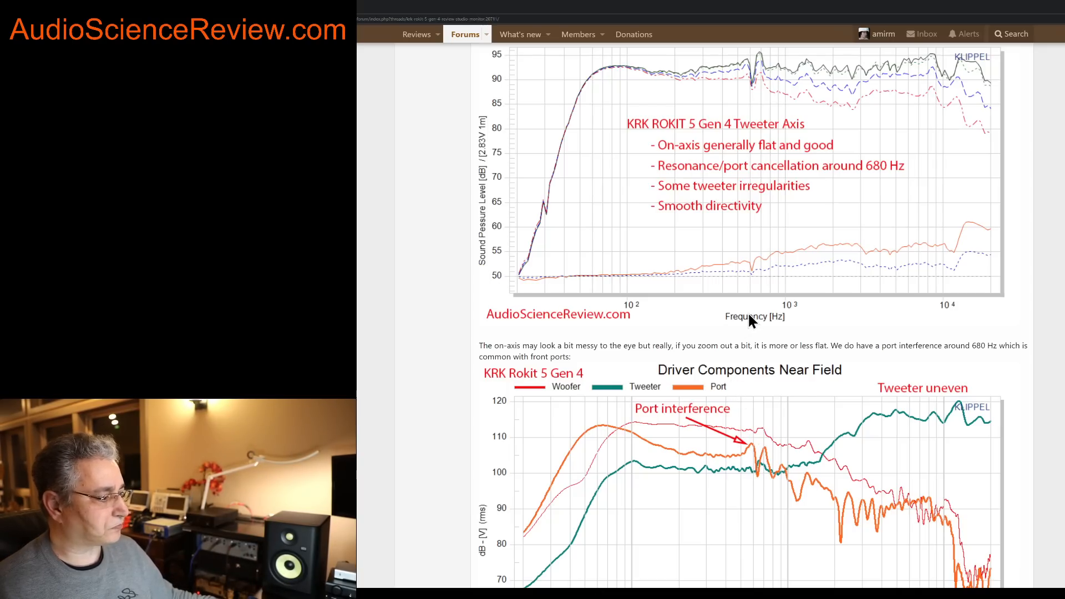
scroll(down, 3)
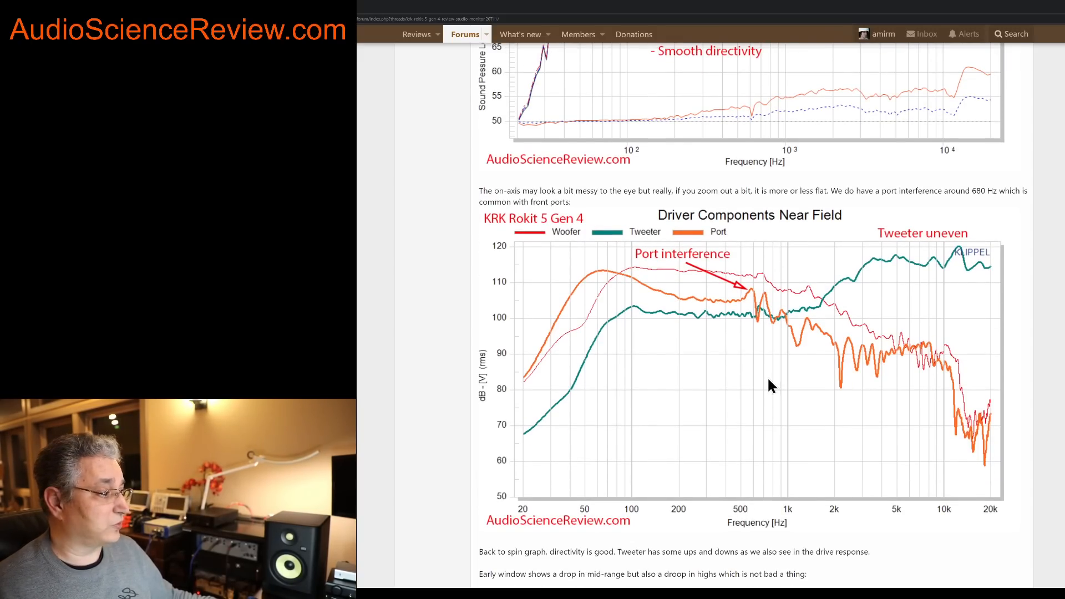
mouse_move(701, 319)
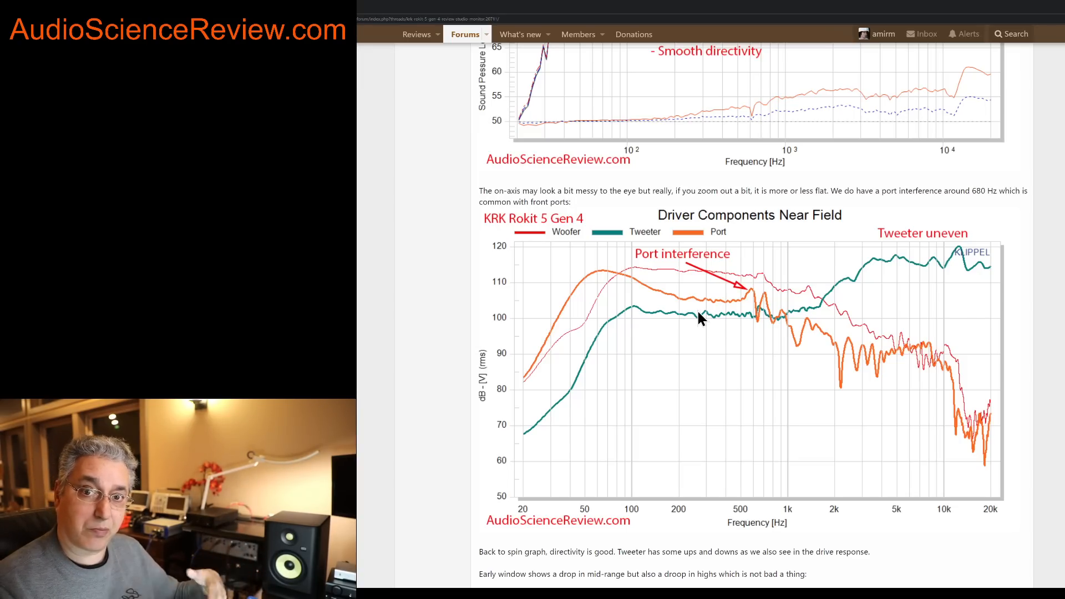
scroll(down, 3)
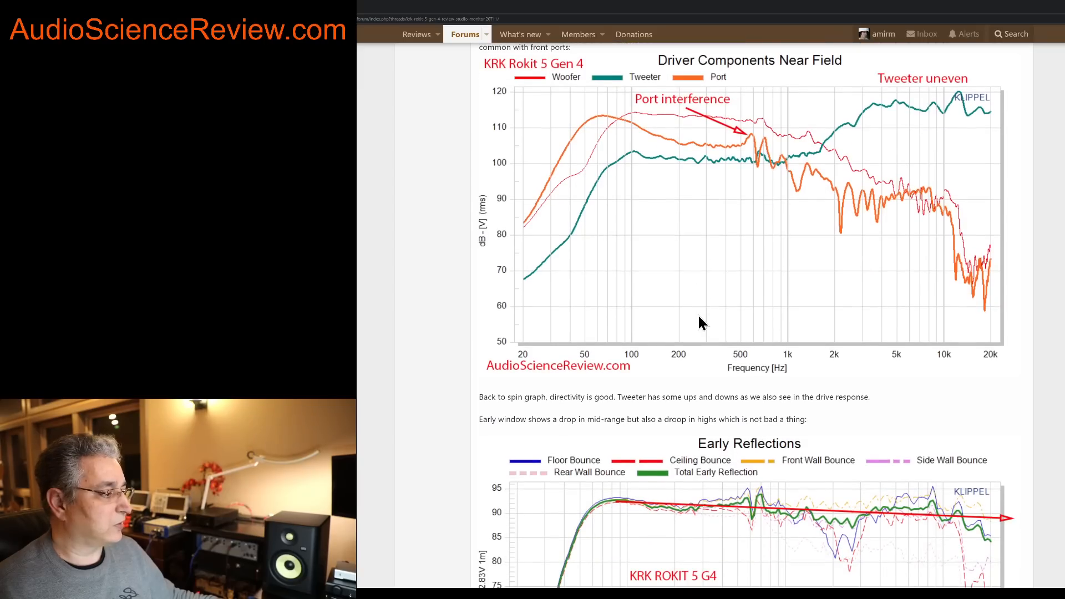
scroll(down, 3)
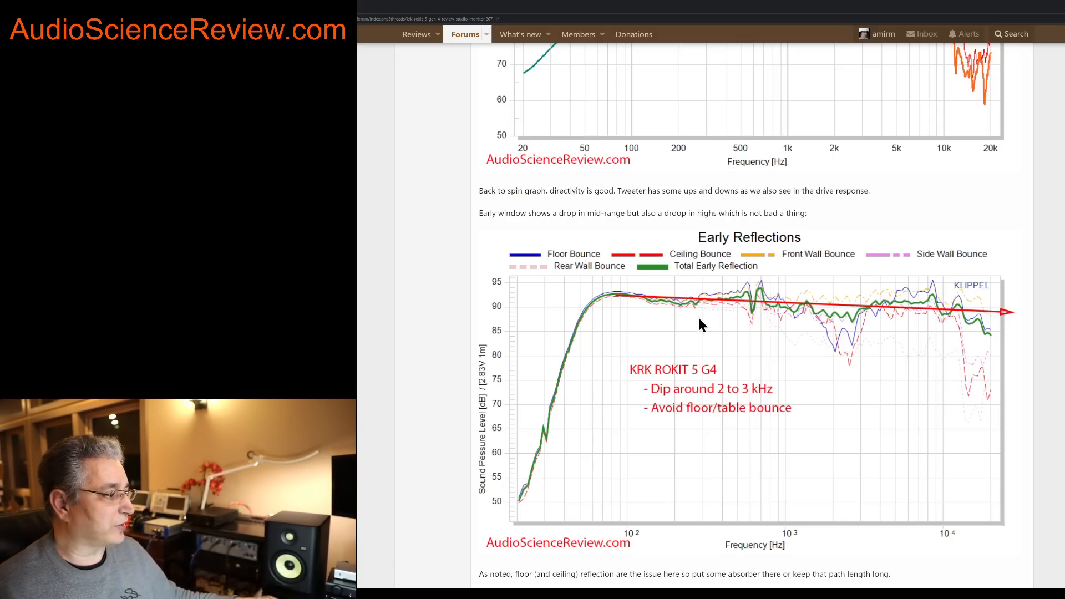
mouse_move(651, 259)
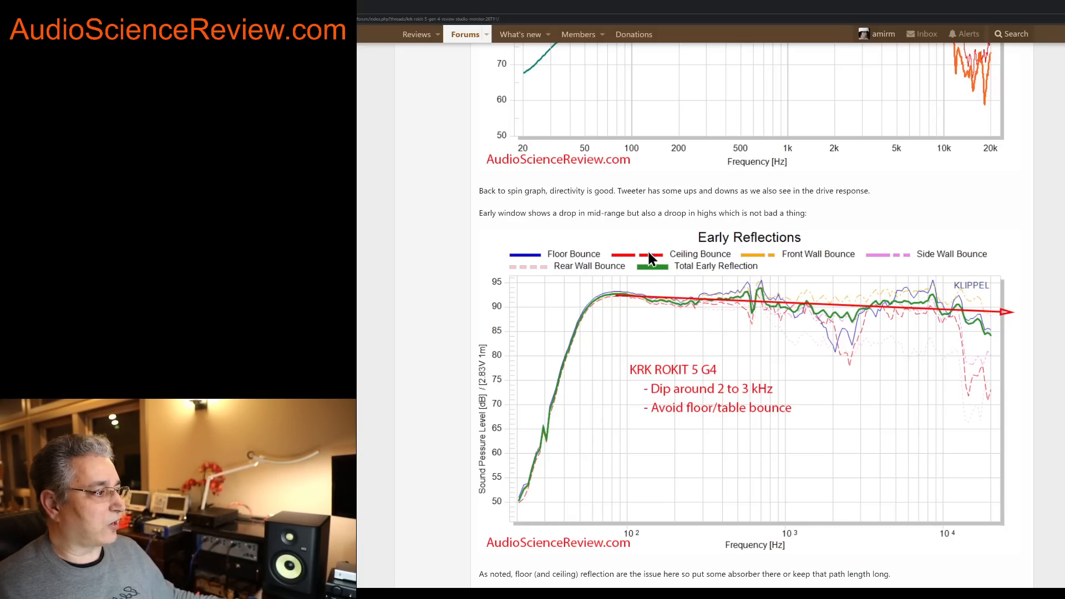
mouse_move(834, 261)
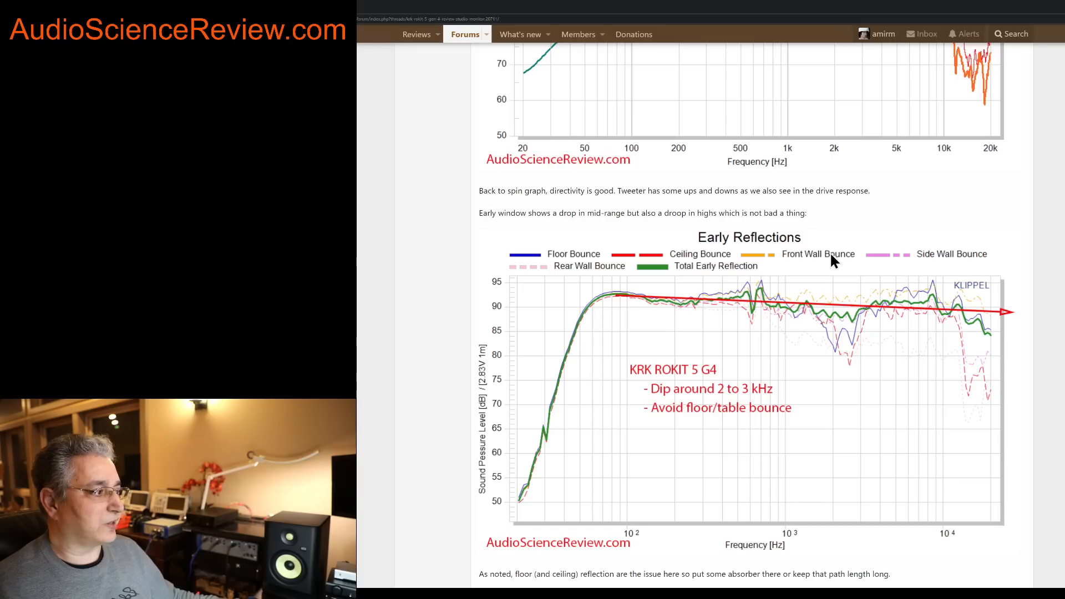
mouse_move(686, 272)
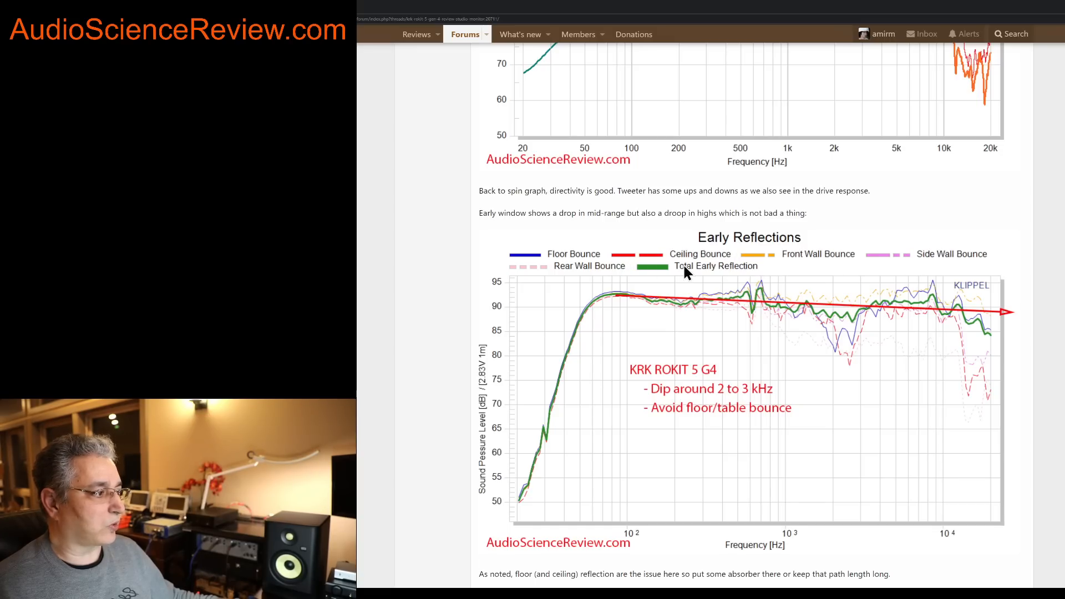
mouse_move(700, 271)
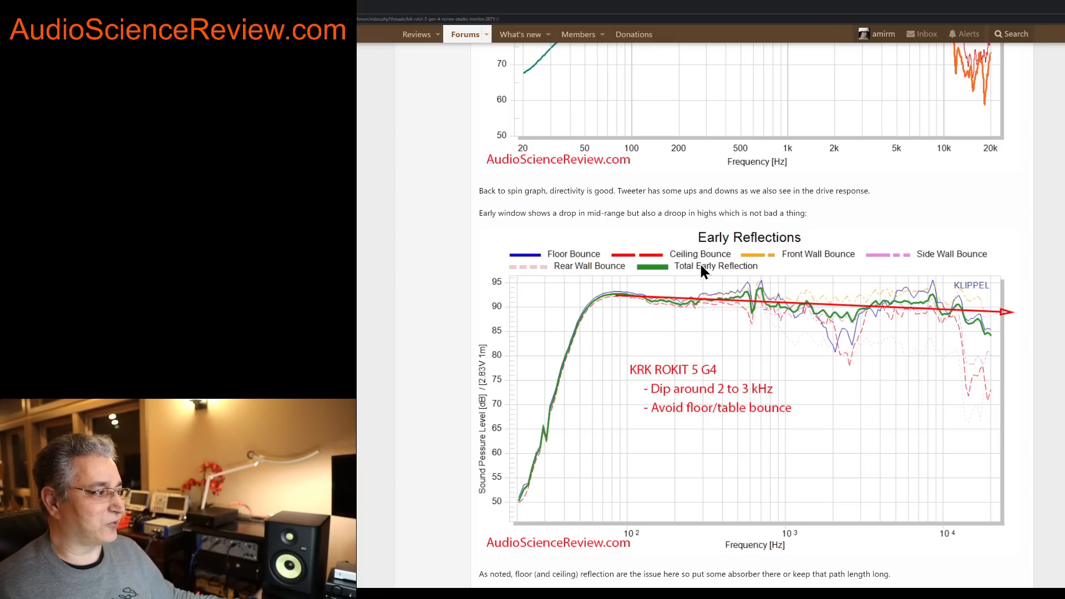
mouse_move(740, 291)
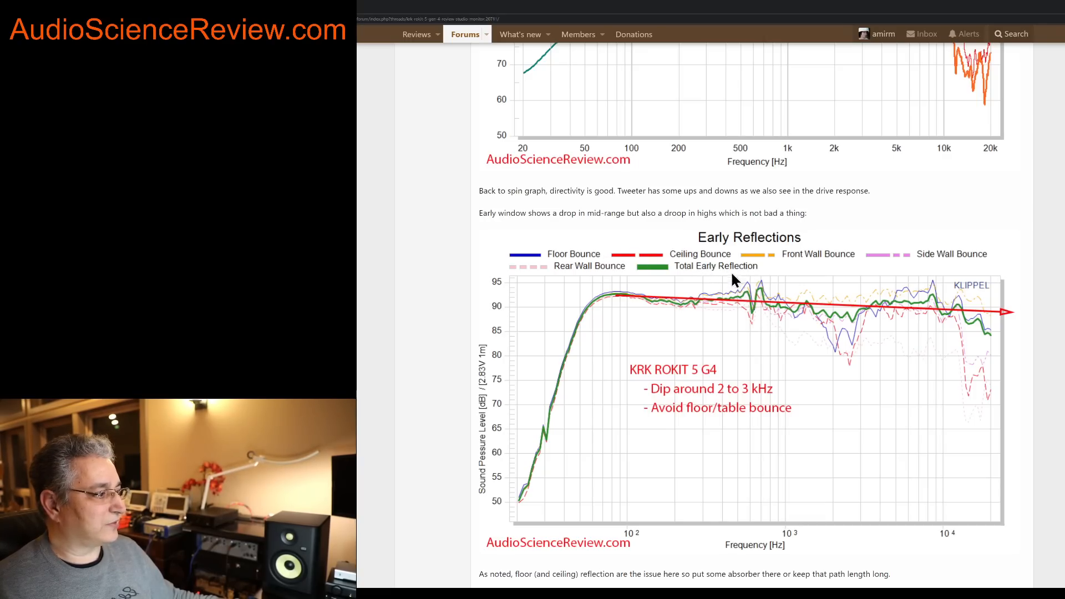
mouse_move(770, 291)
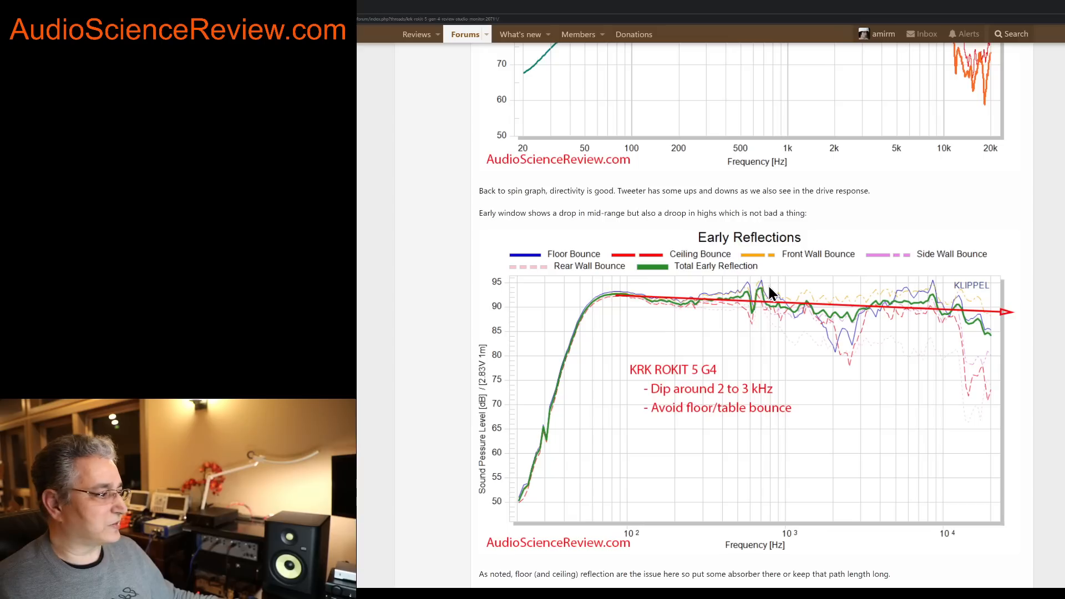
mouse_move(857, 316)
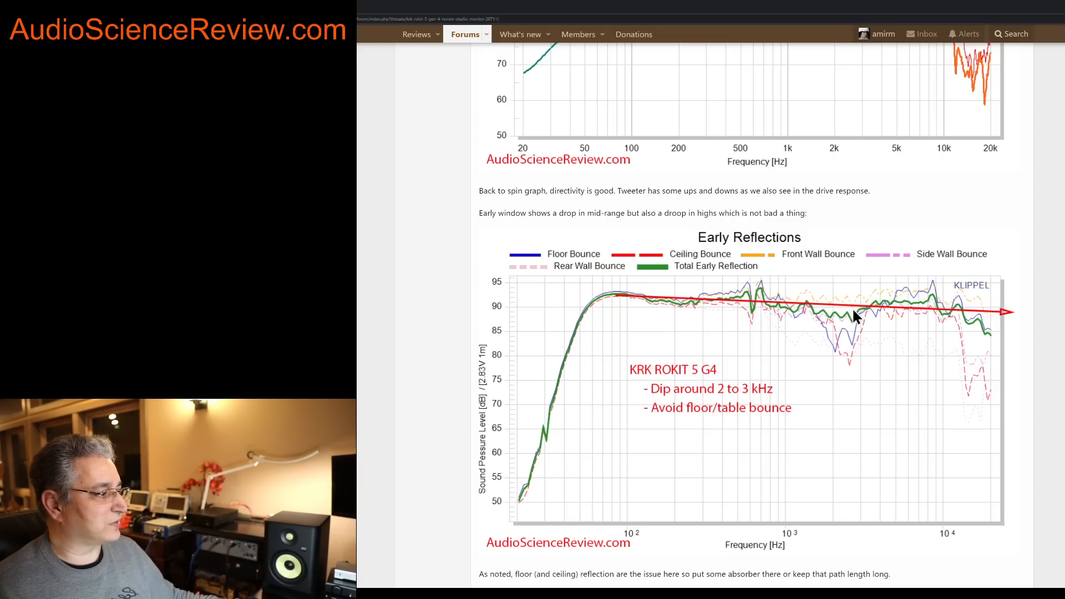
mouse_move(817, 322)
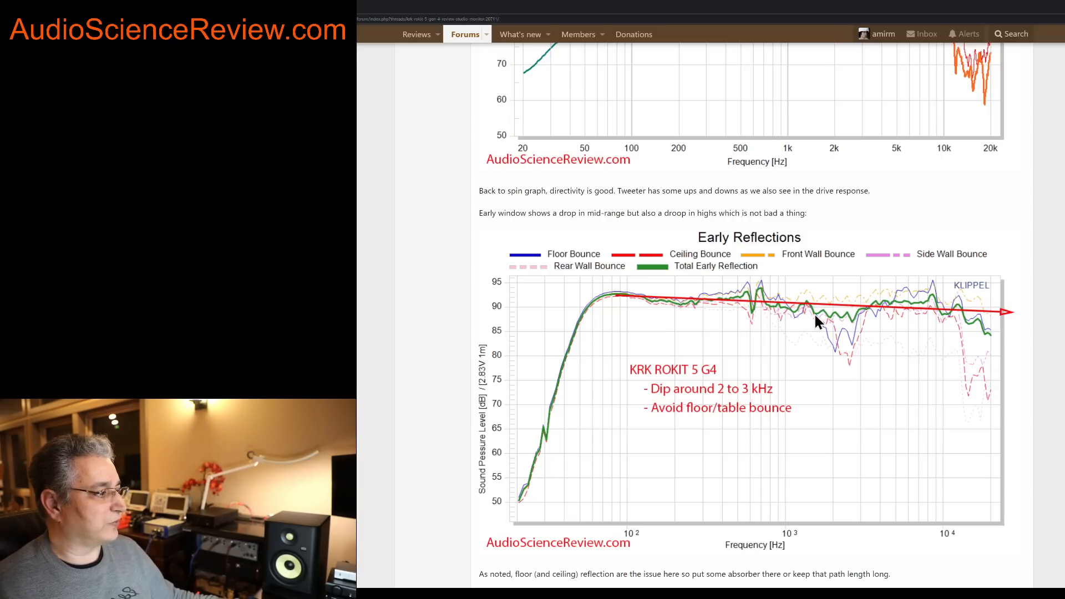
mouse_move(837, 337)
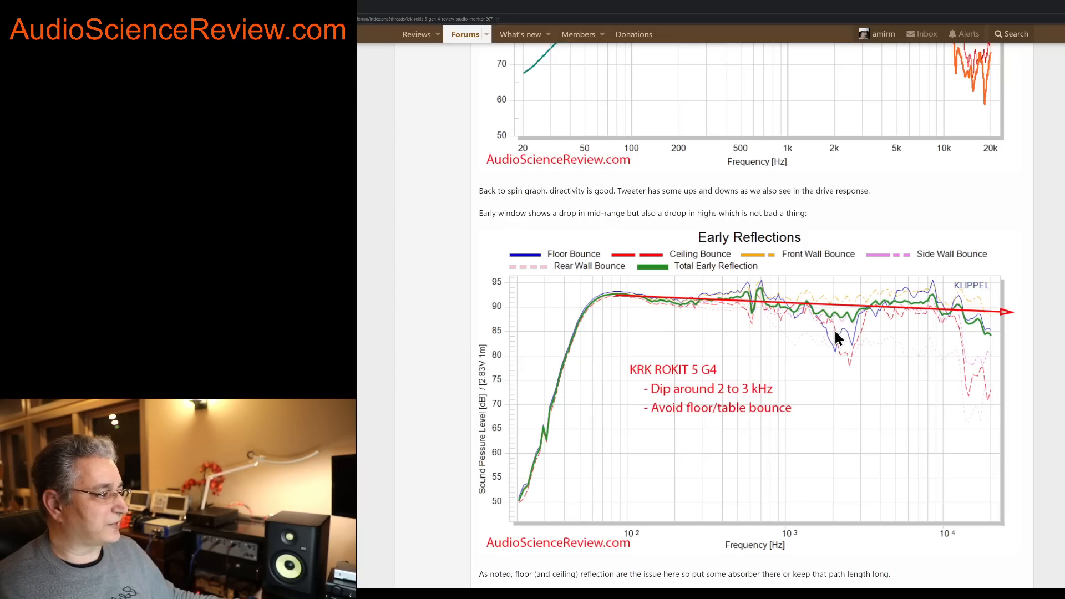
mouse_move(836, 351)
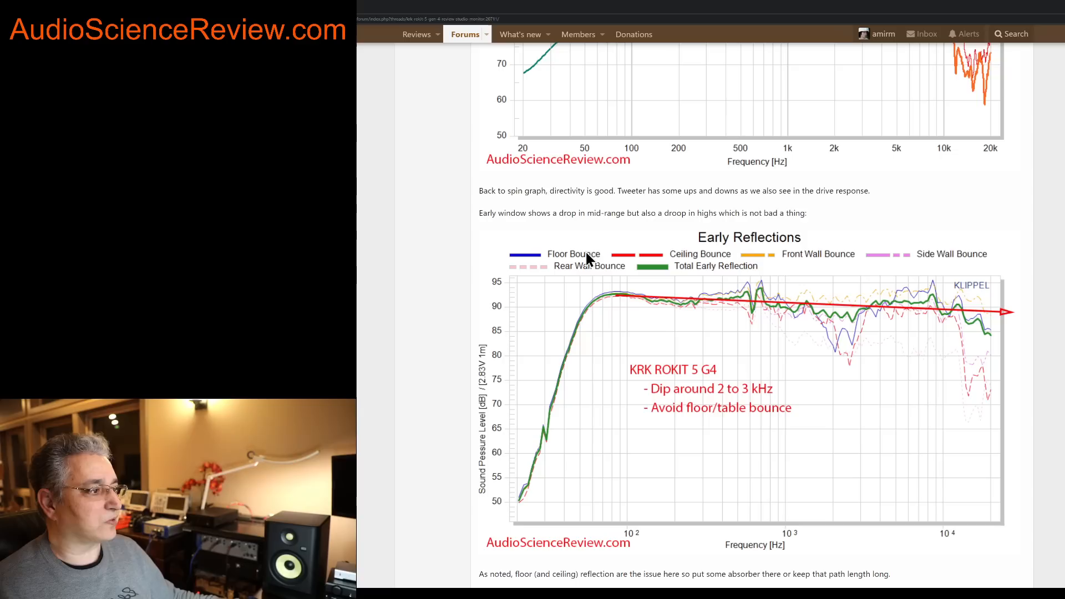
mouse_move(854, 358)
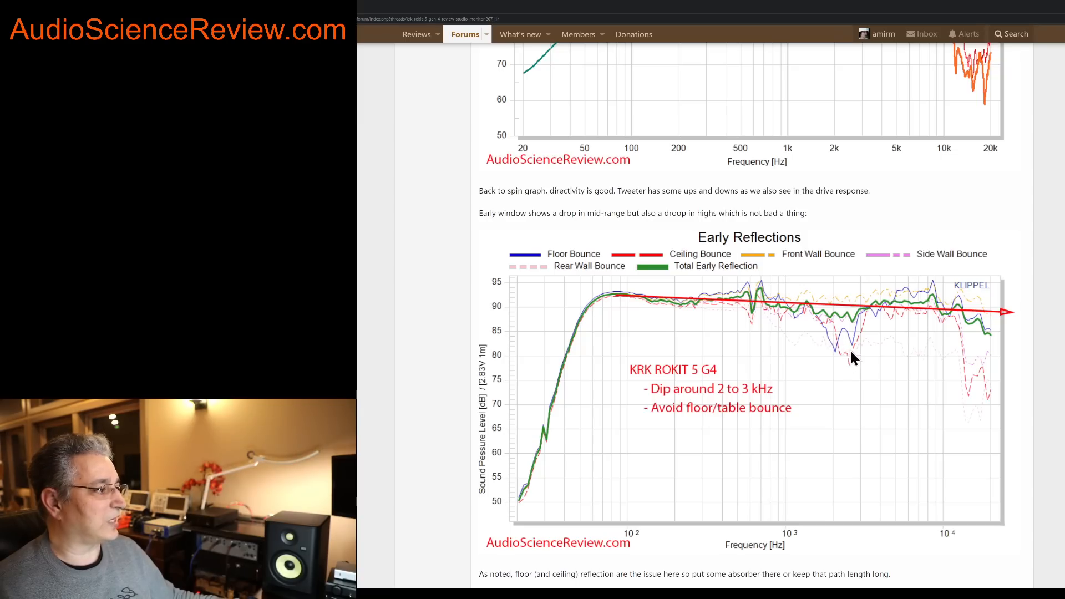
mouse_move(805, 314)
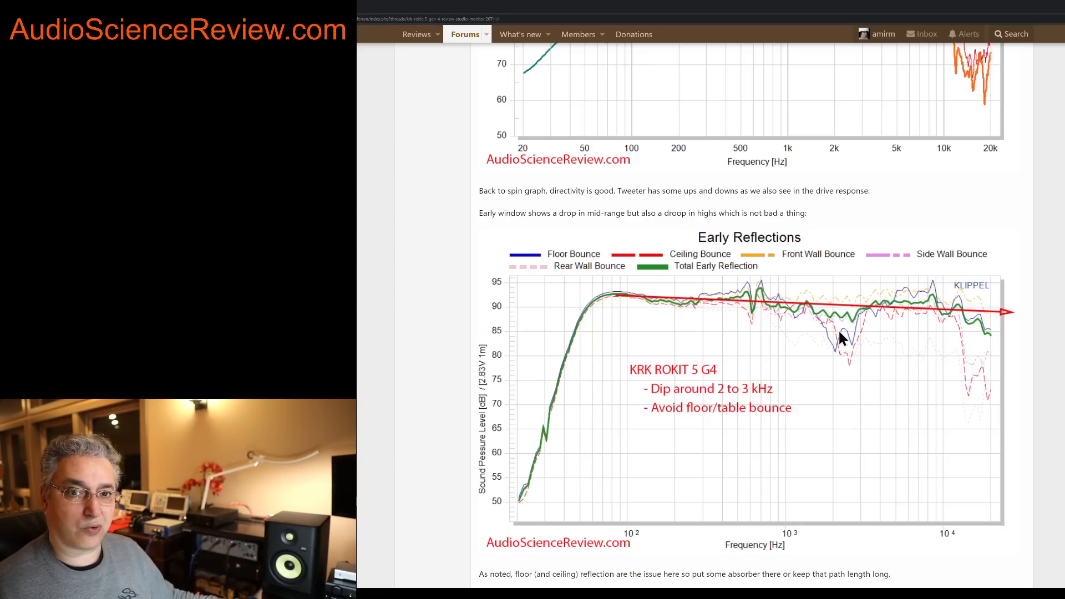
mouse_move(842, 353)
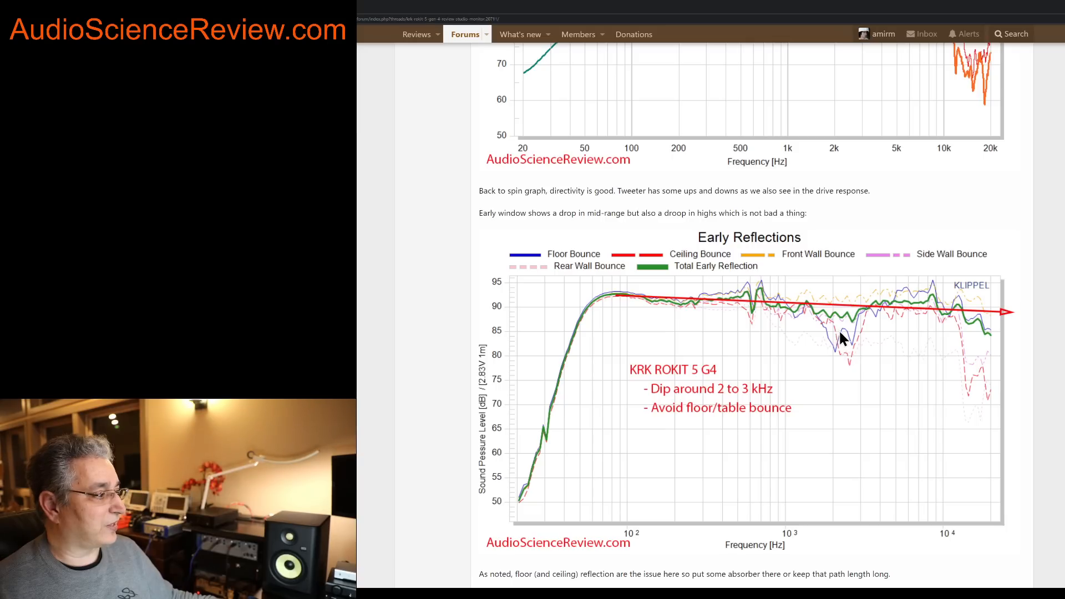
mouse_move(837, 320)
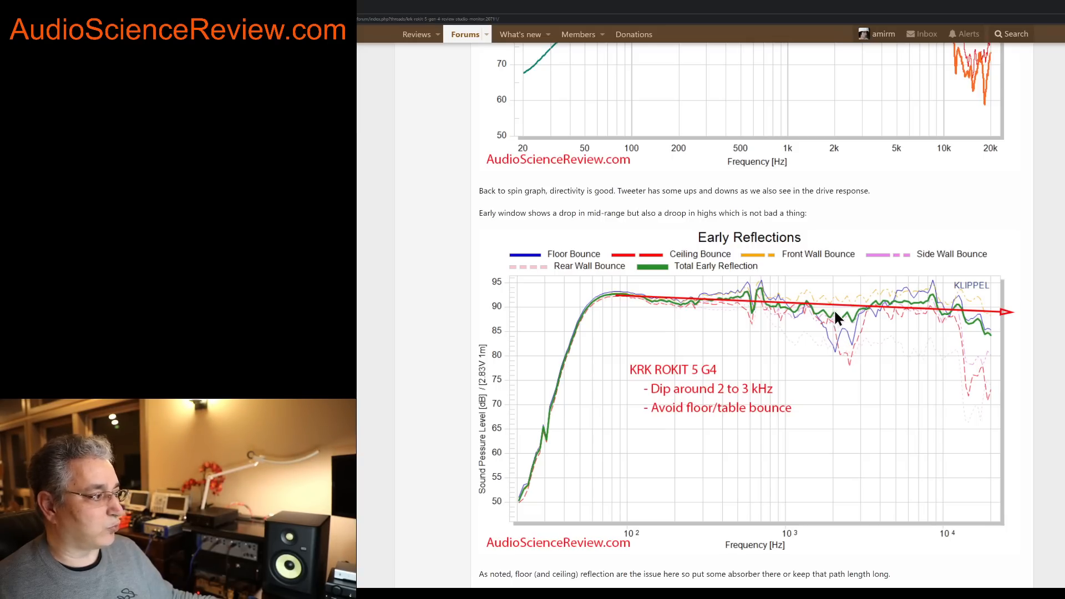
mouse_move(844, 331)
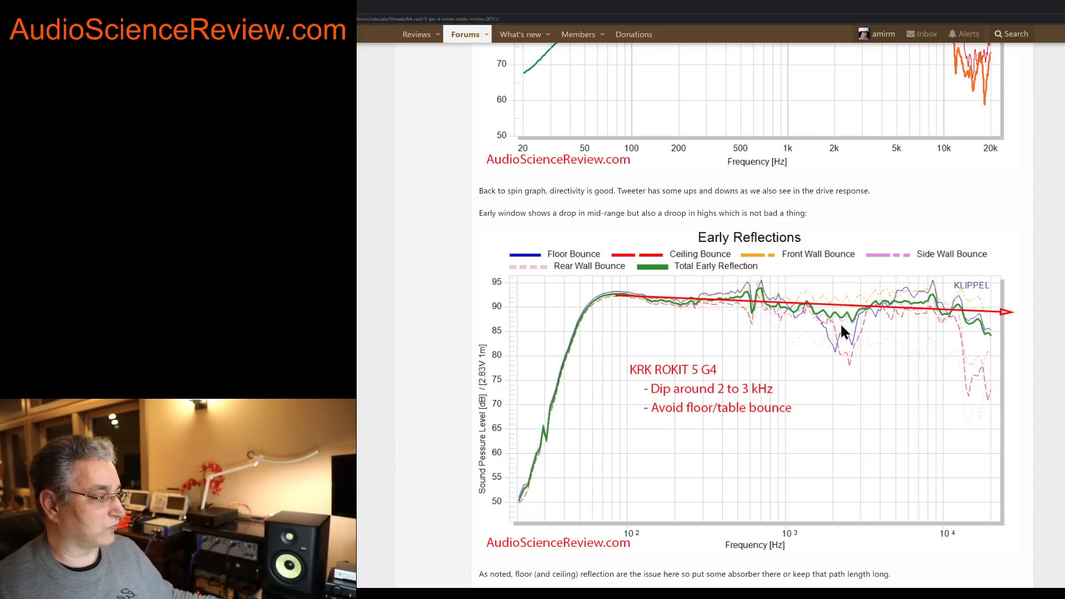
mouse_move(938, 310)
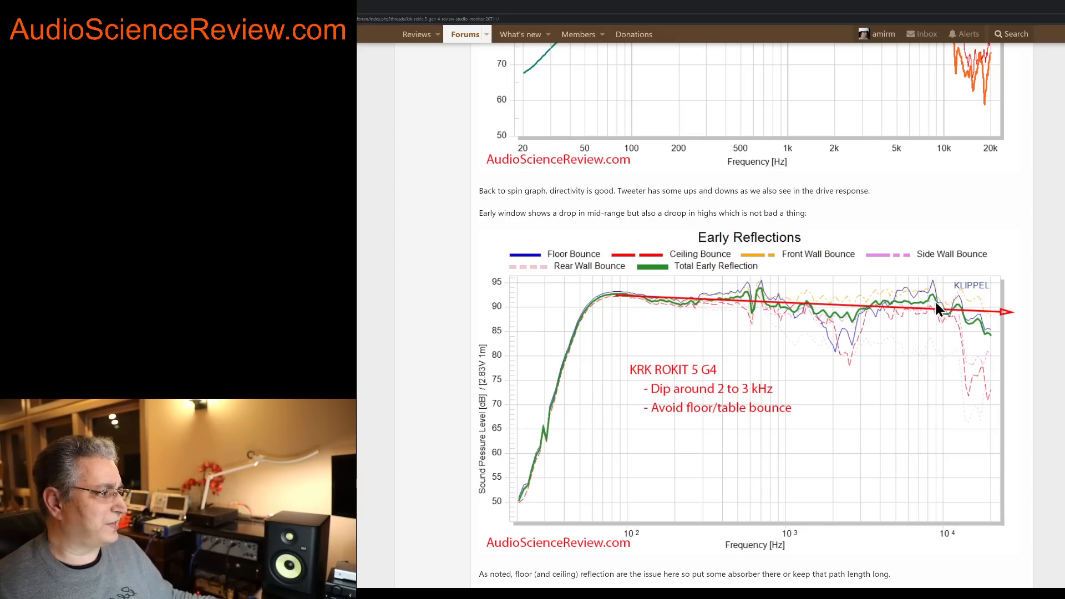
mouse_move(992, 337)
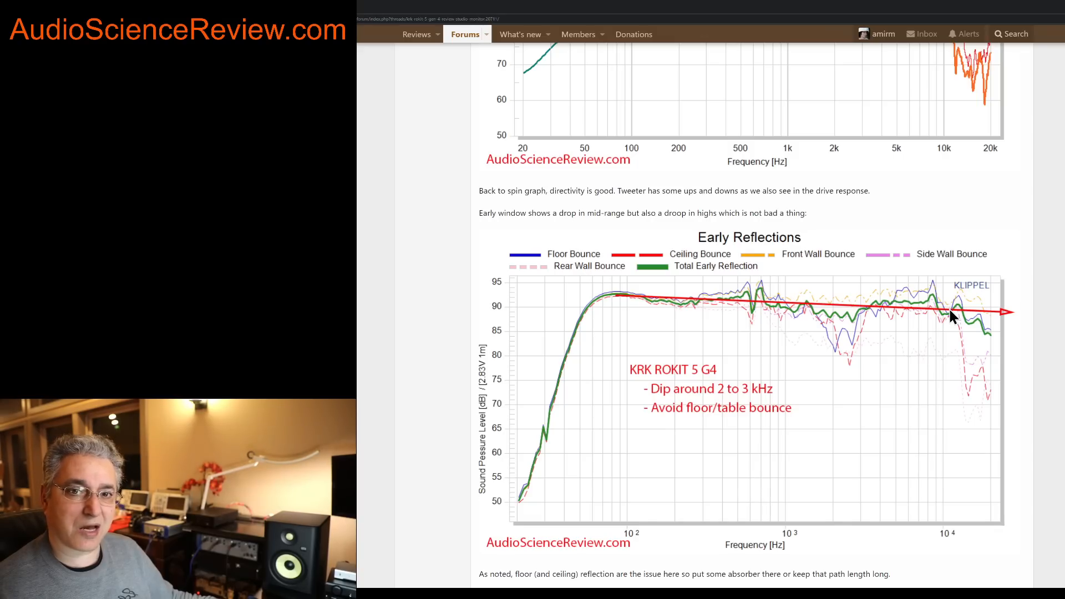
mouse_move(623, 306)
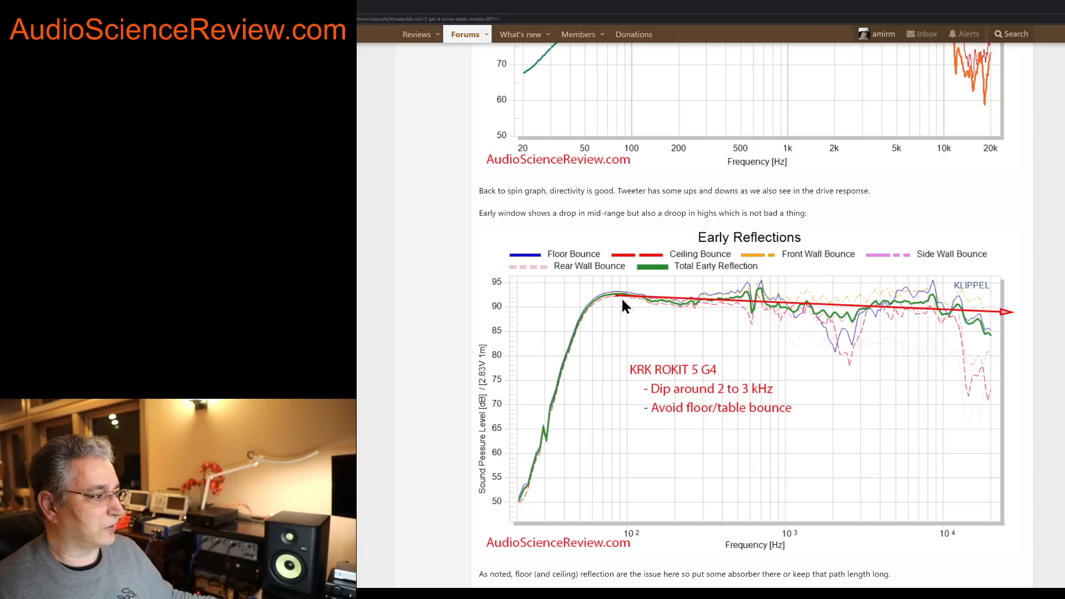
mouse_move(557, 458)
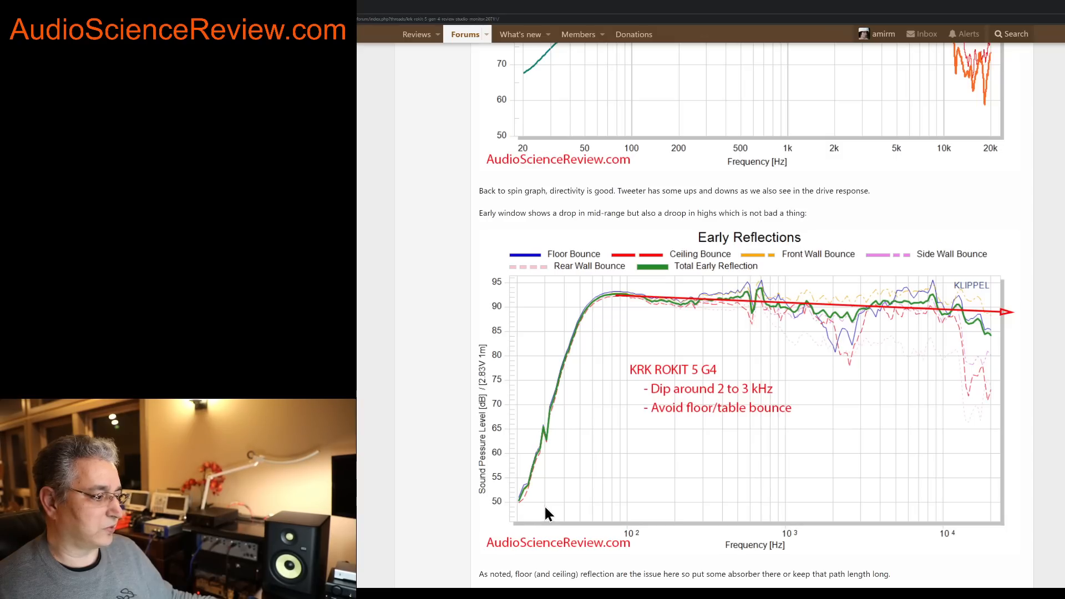
mouse_move(582, 330)
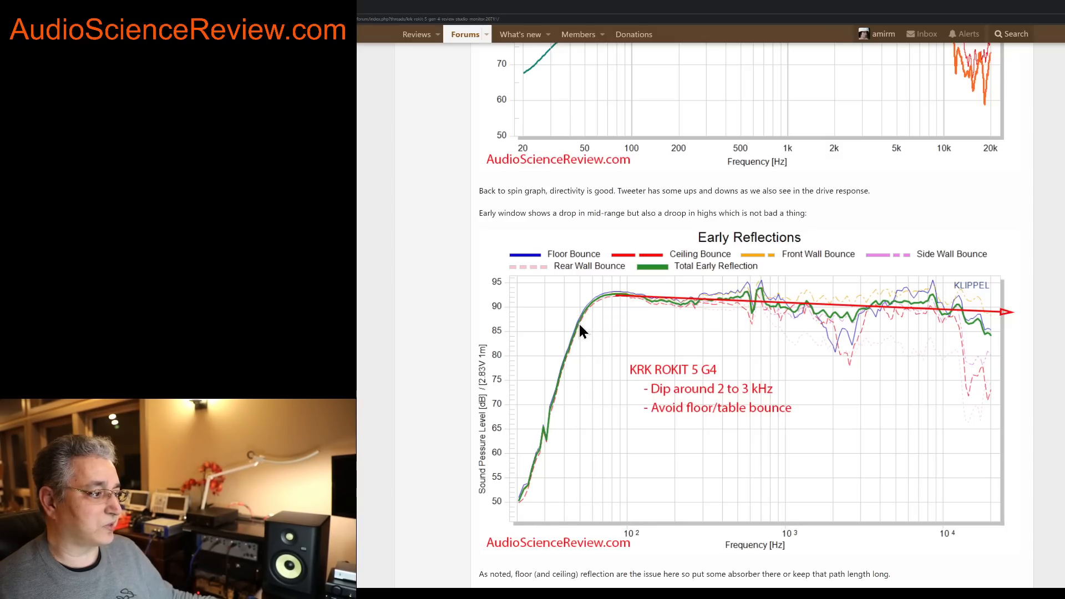
mouse_move(618, 333)
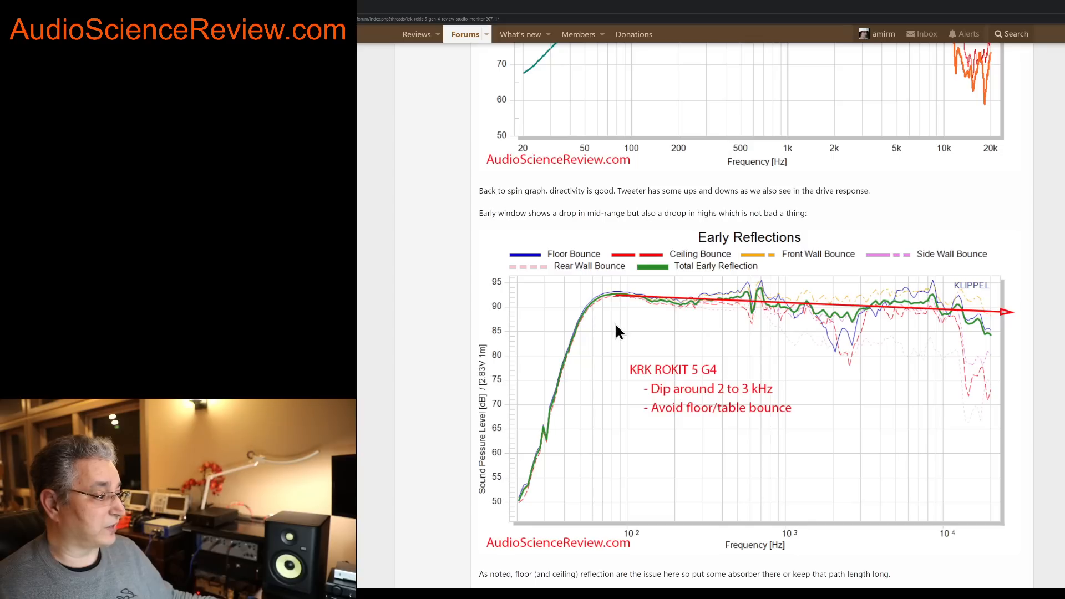
scroll(down, 3)
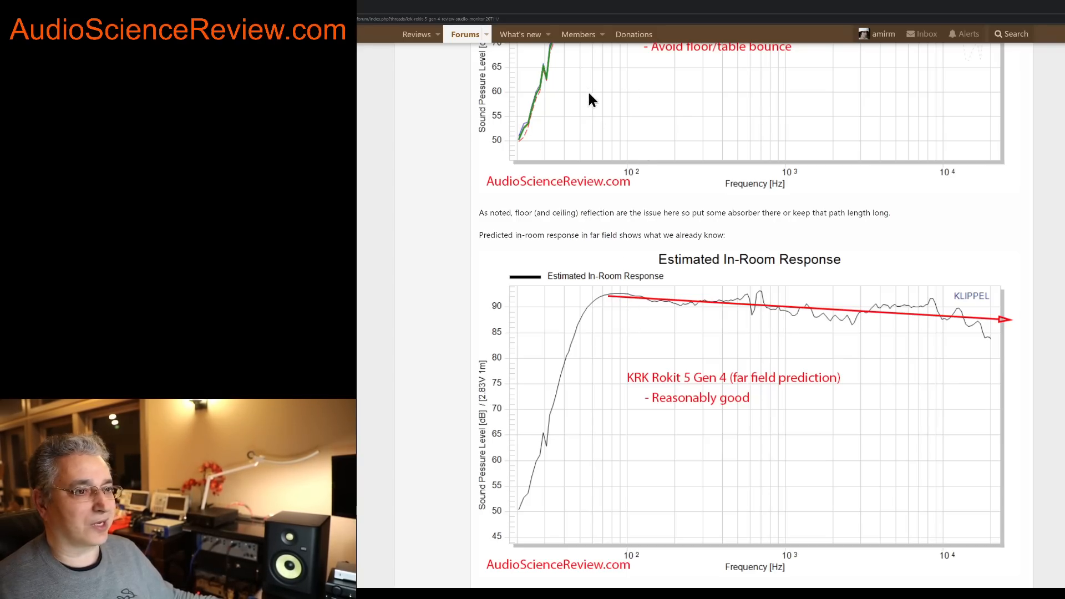
mouse_move(887, 329)
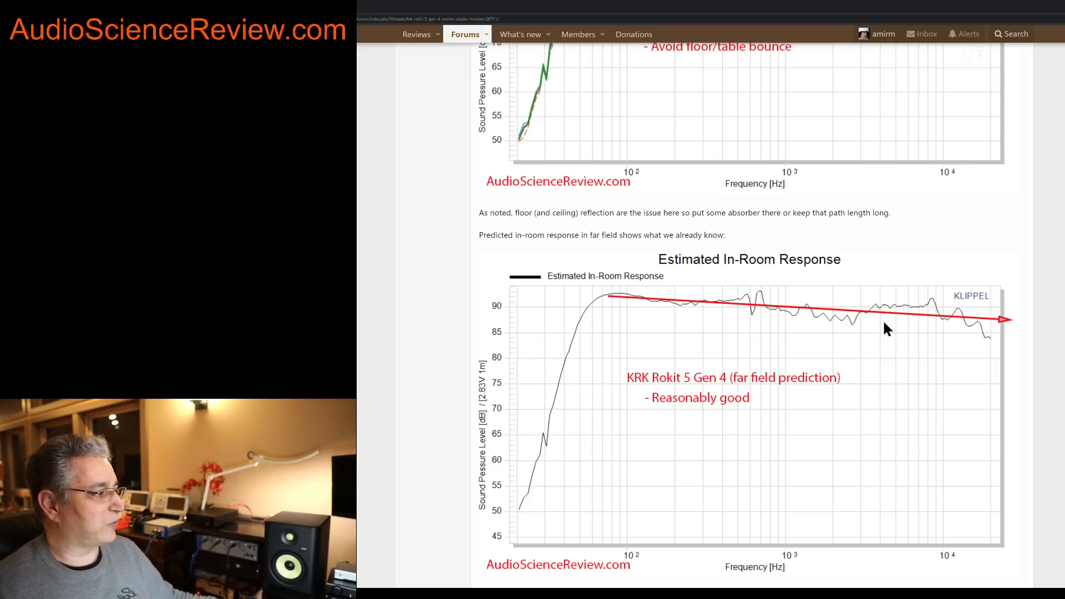
mouse_move(826, 321)
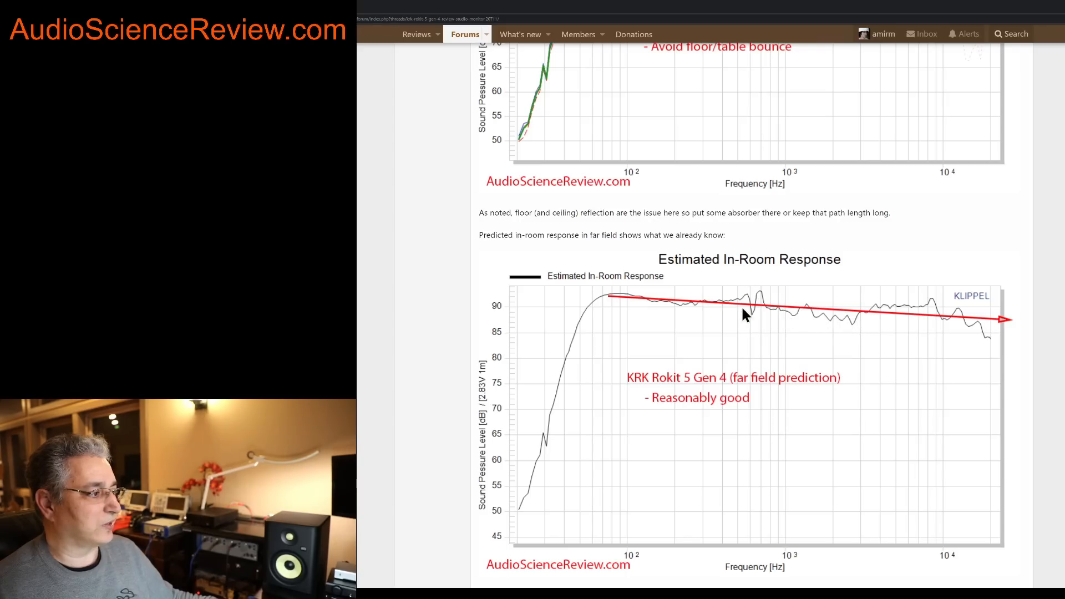
mouse_move(967, 325)
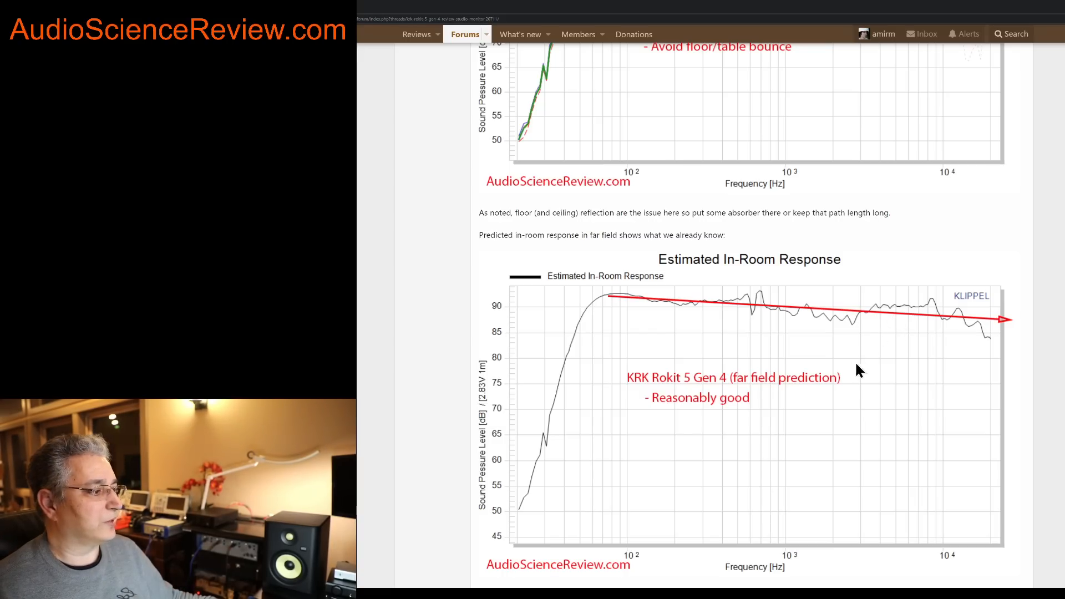
scroll(down, 3)
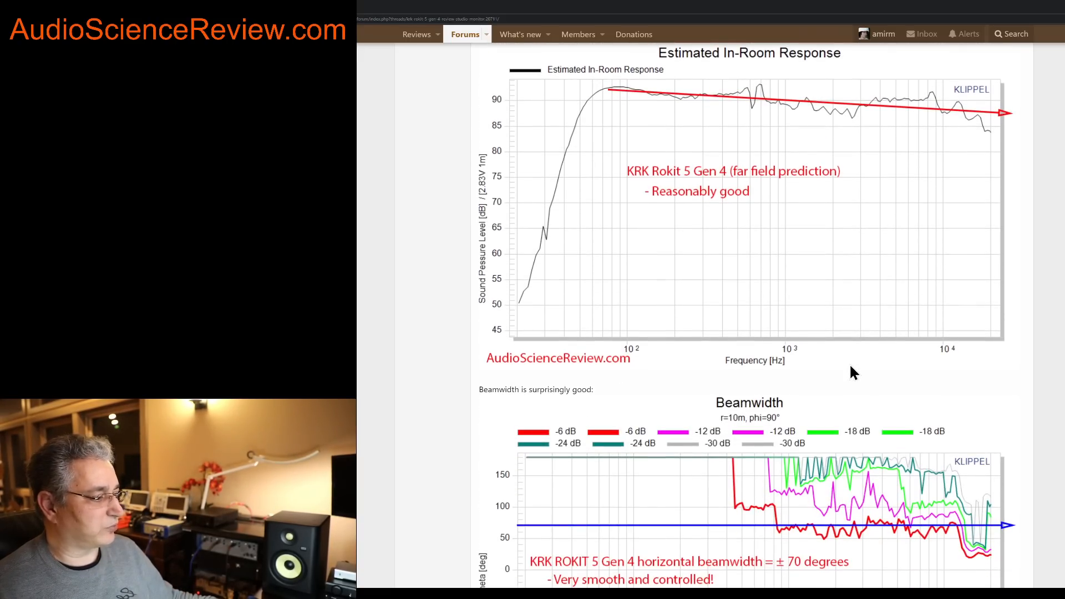
scroll(down, 3)
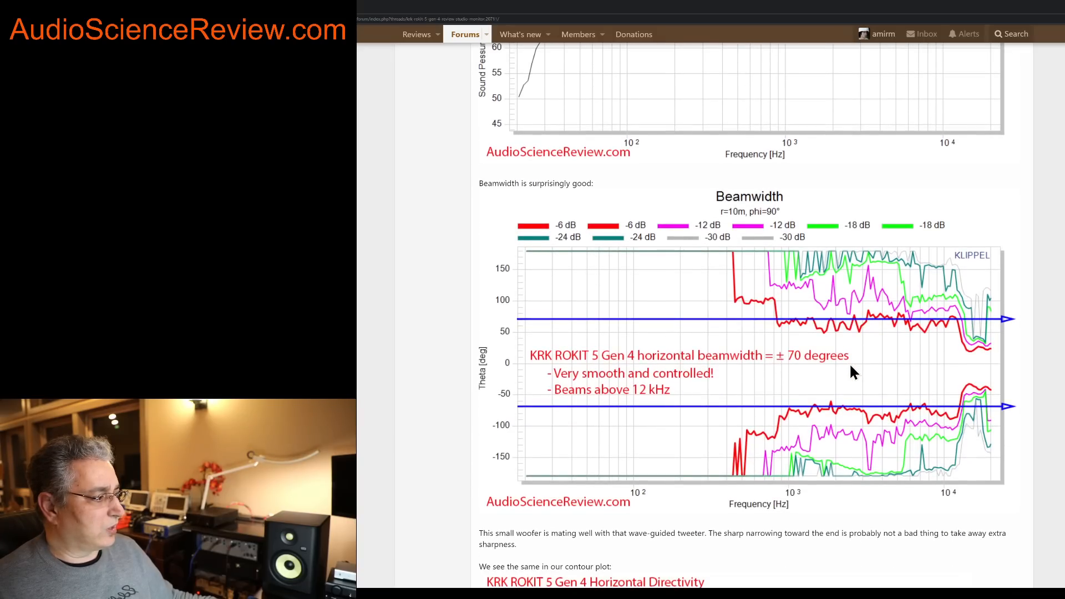
scroll(down, 3)
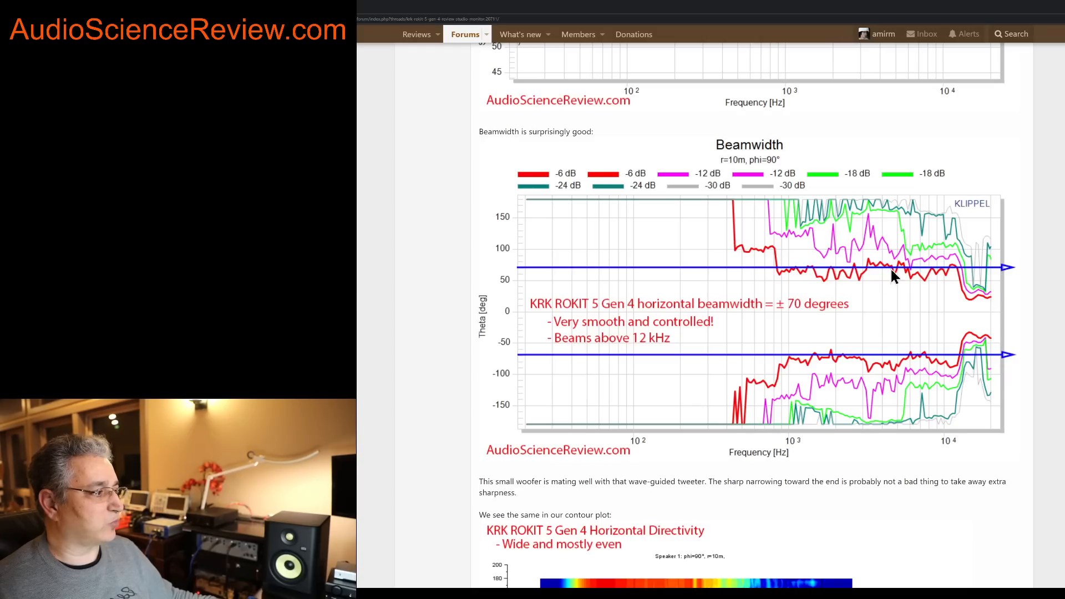
mouse_move(790, 273)
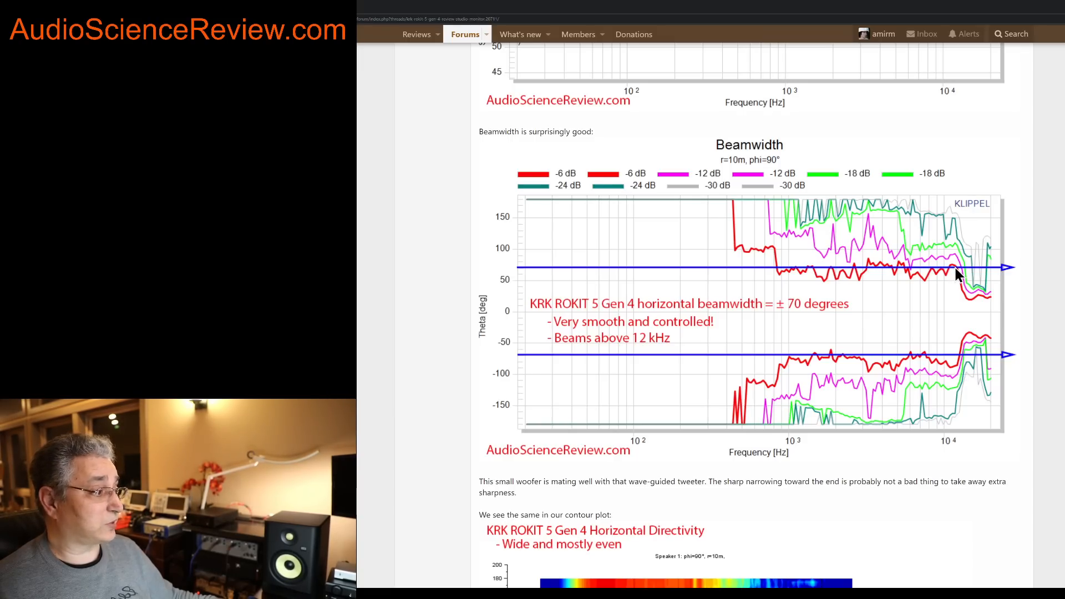
mouse_move(801, 295)
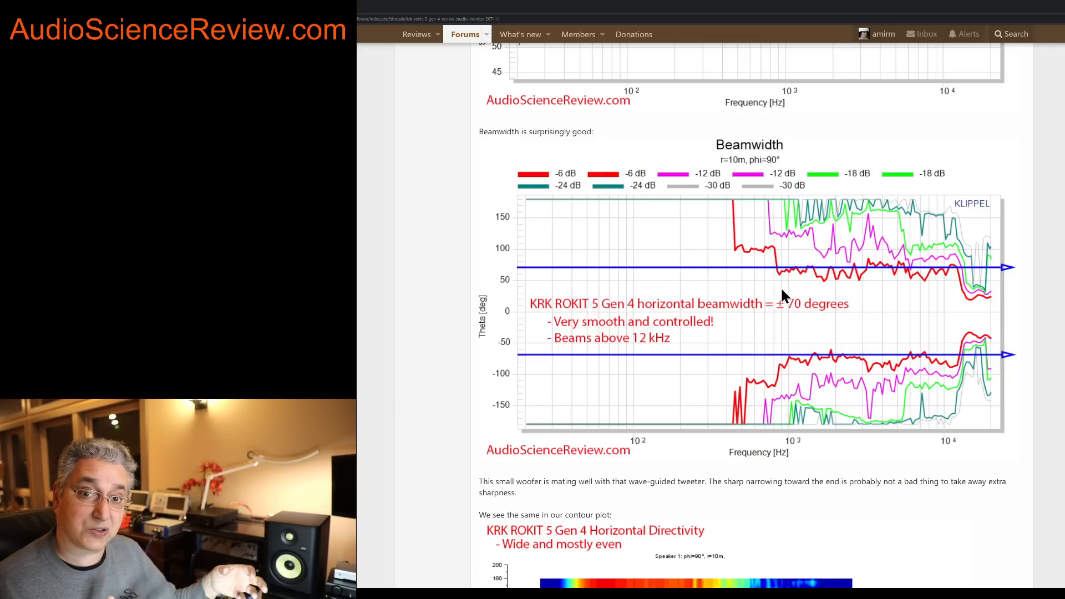
mouse_move(957, 297)
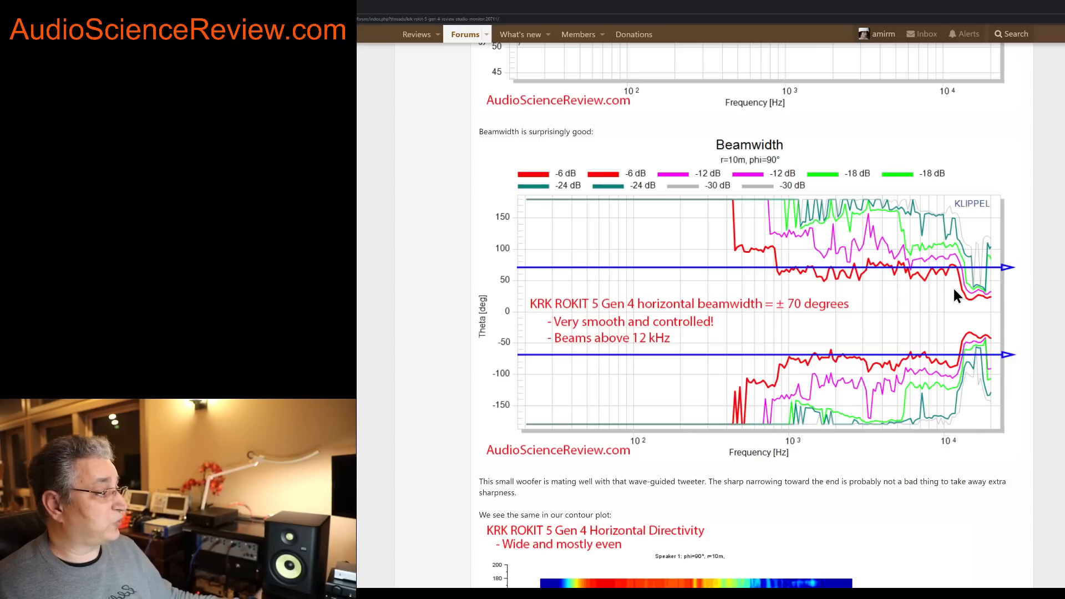
mouse_move(983, 318)
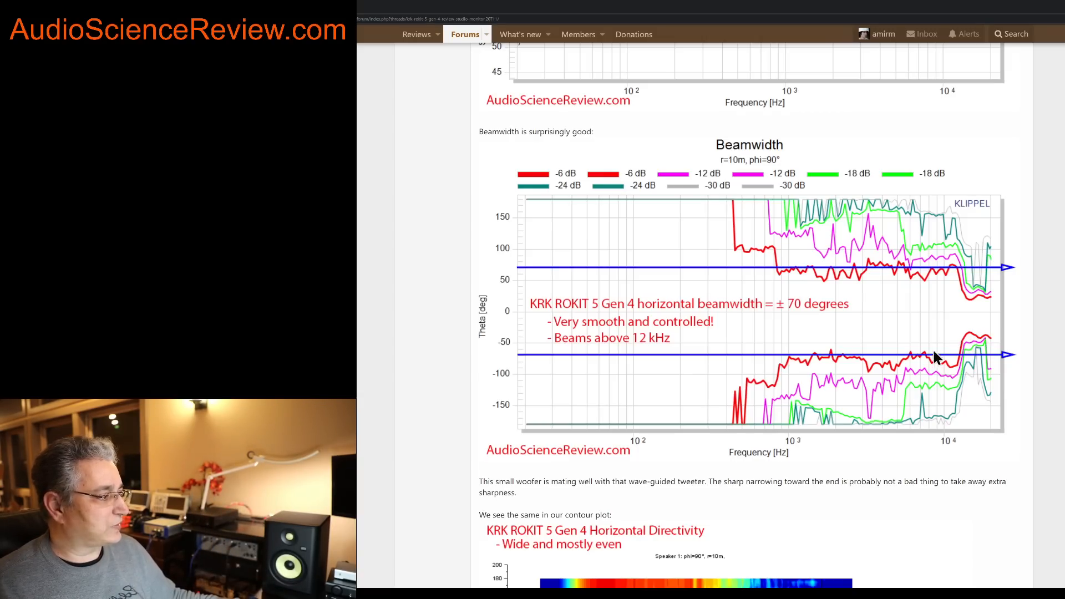
mouse_move(815, 358)
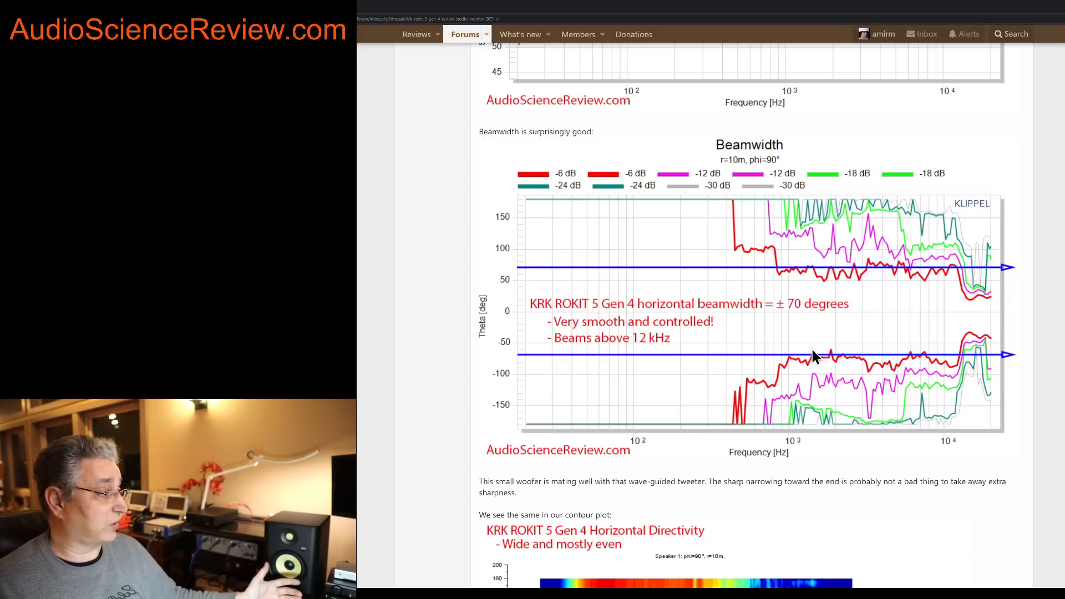
scroll(down, 3)
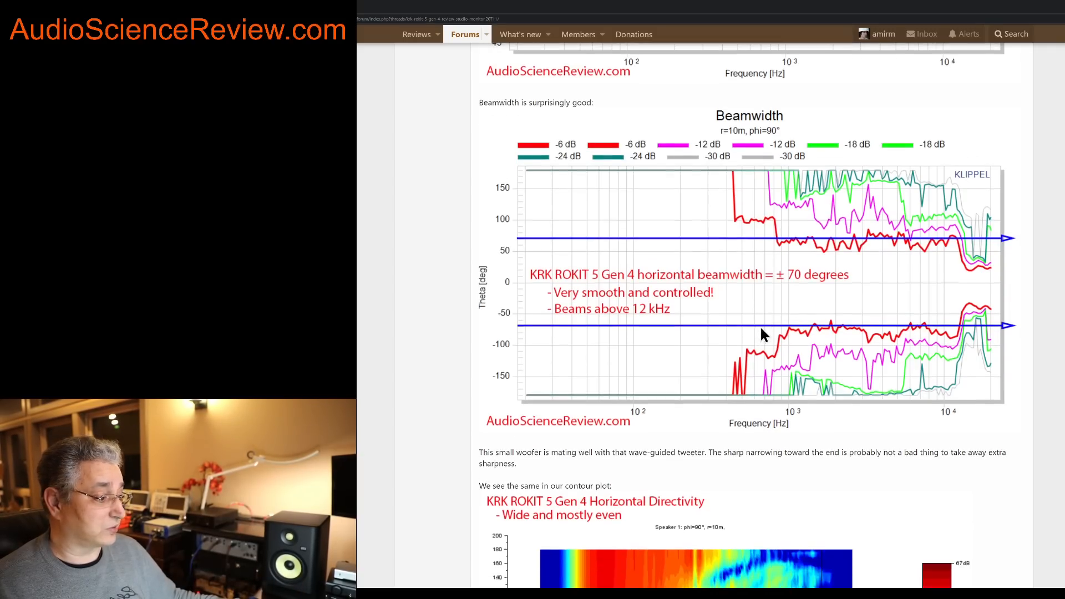
scroll(down, 3)
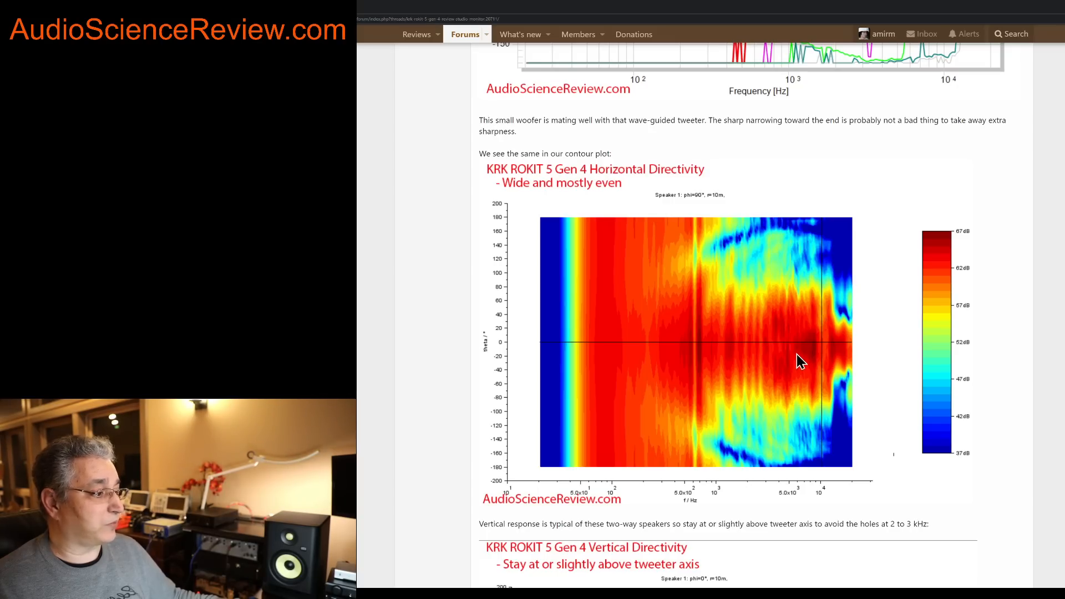
mouse_move(800, 334)
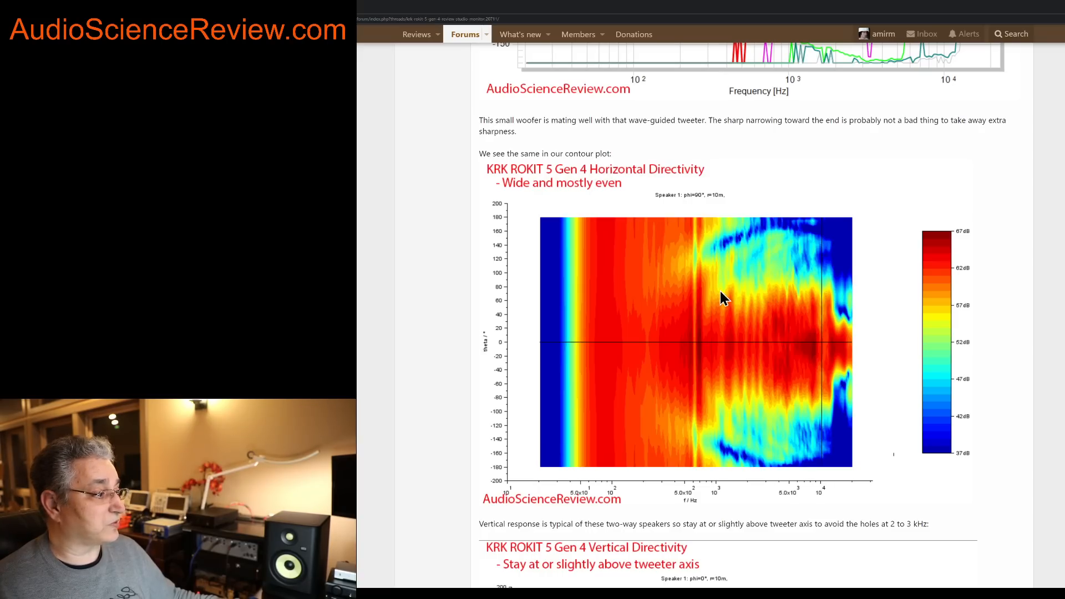
mouse_move(838, 332)
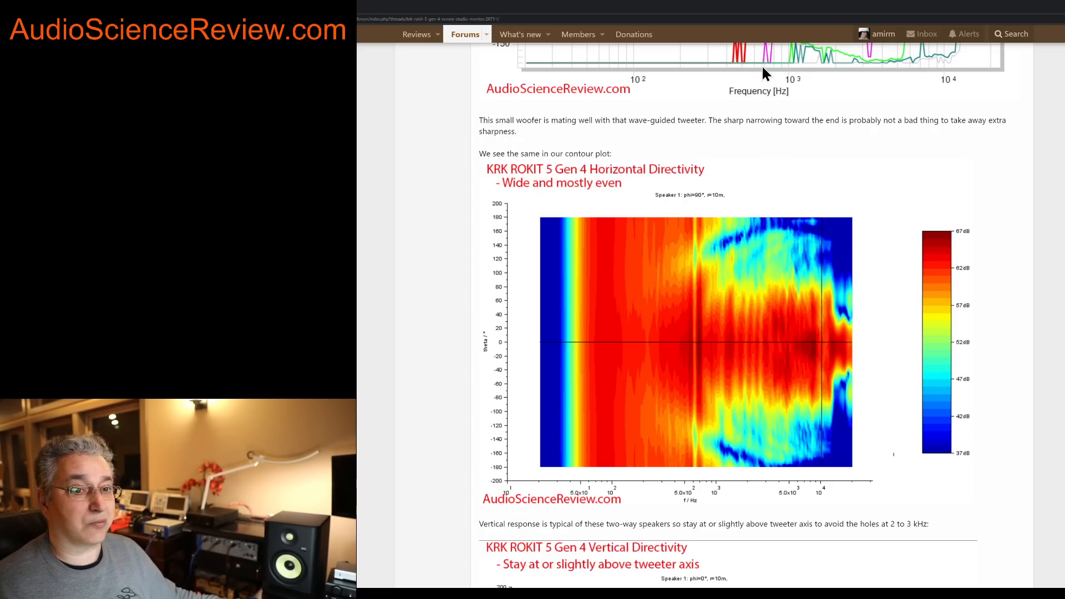
mouse_move(725, 333)
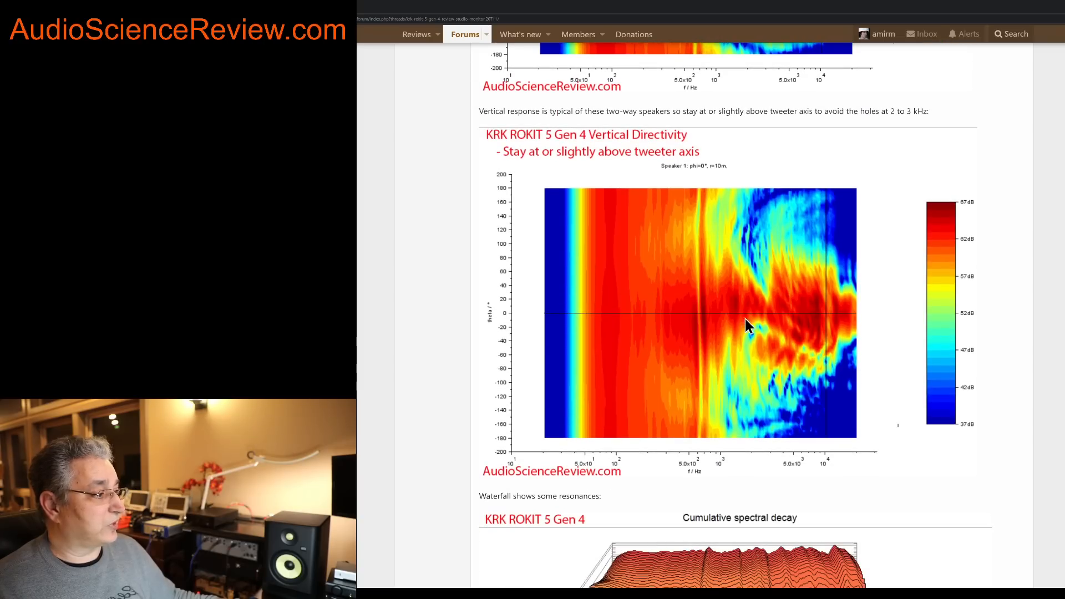
mouse_move(771, 320)
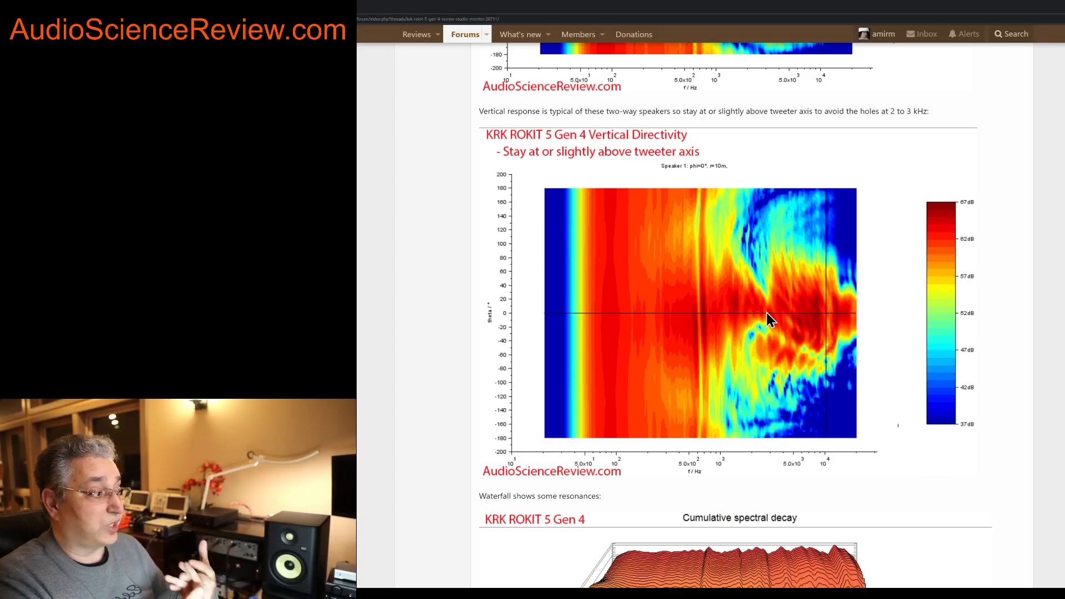
mouse_move(770, 302)
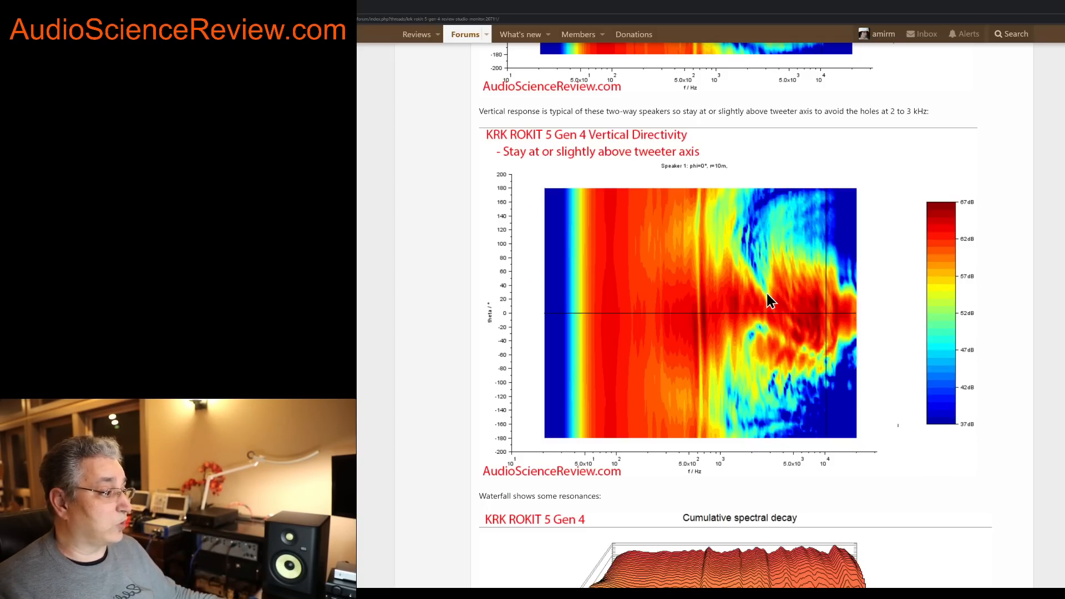
mouse_move(766, 360)
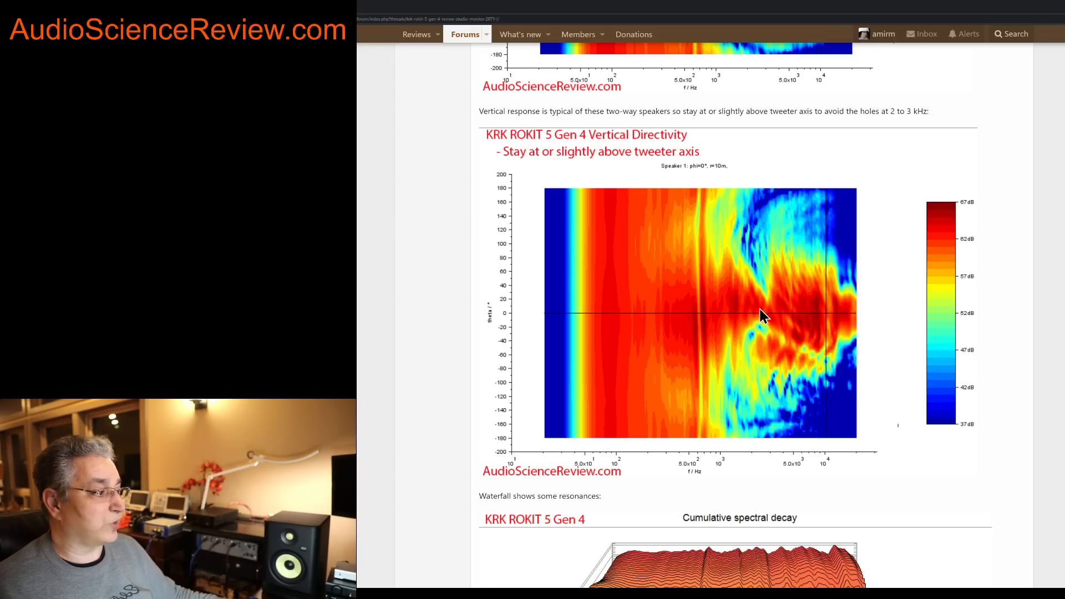
mouse_move(746, 319)
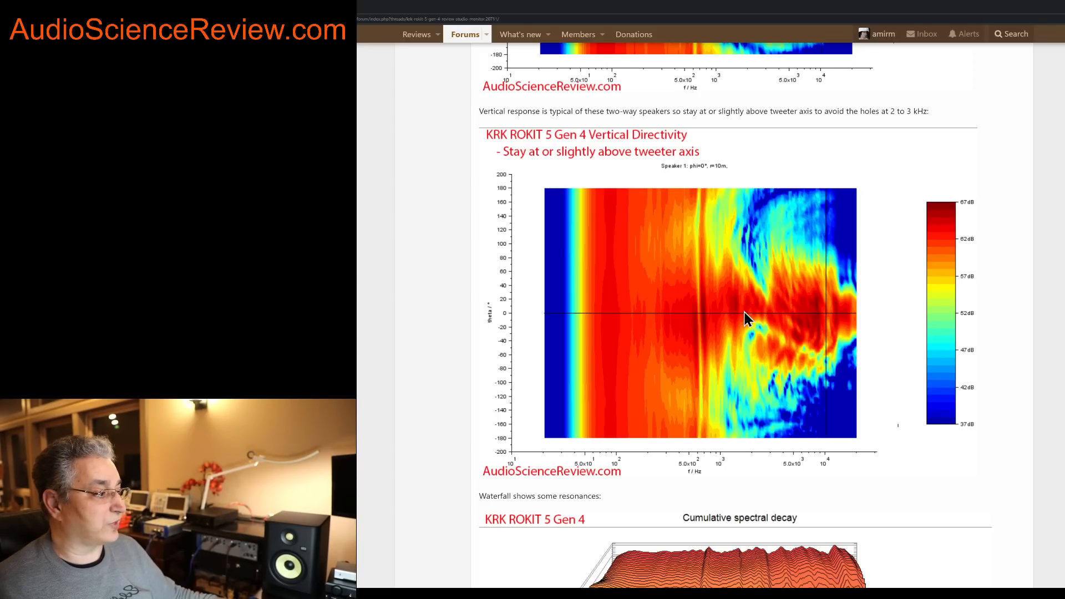
mouse_move(739, 320)
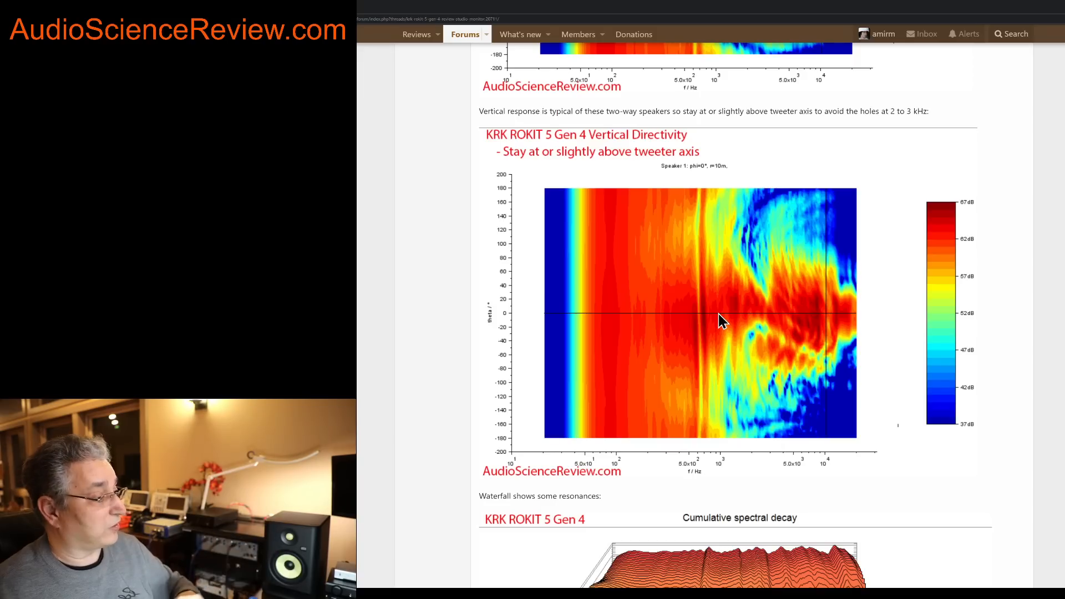
mouse_move(769, 314)
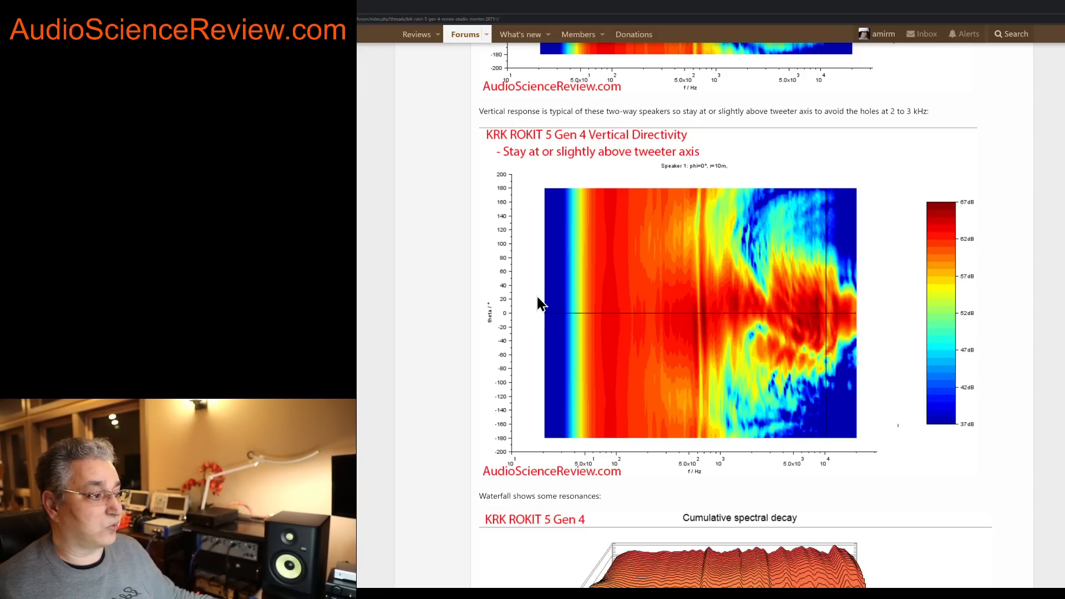
mouse_move(768, 319)
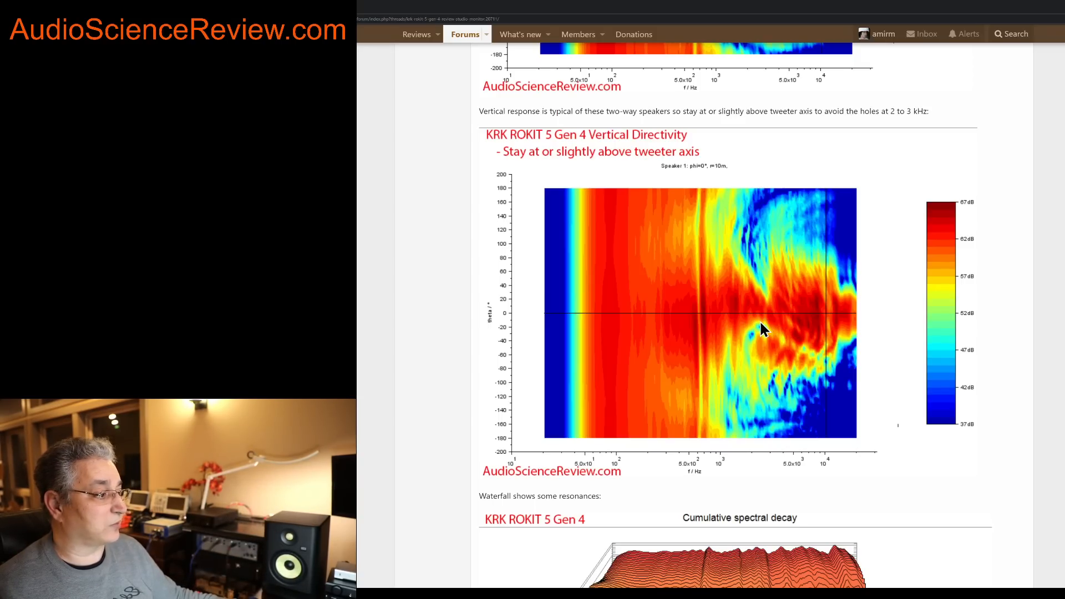
mouse_move(757, 342)
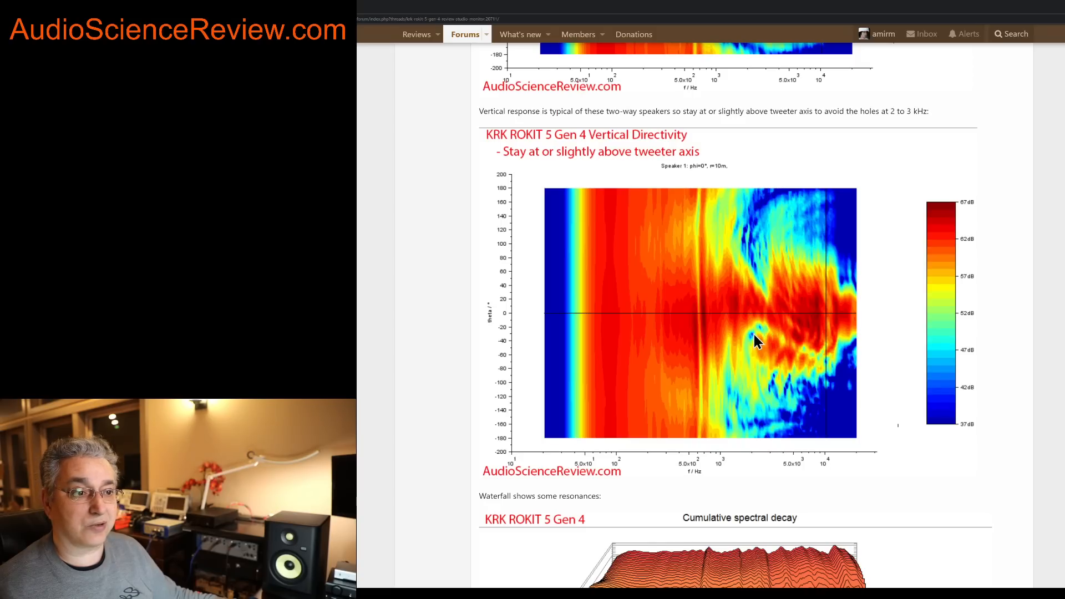
mouse_move(762, 339)
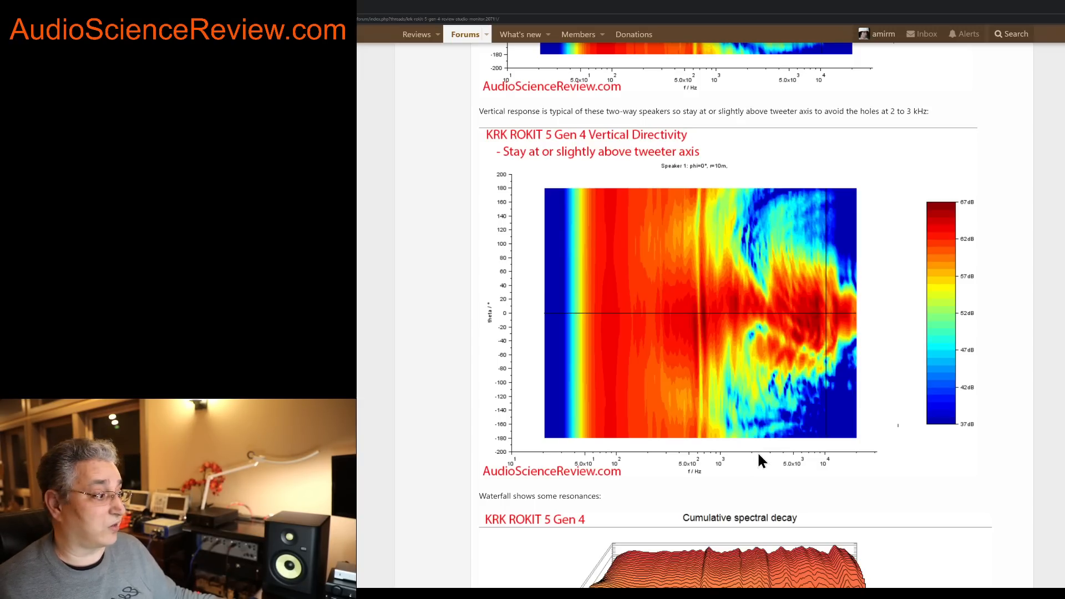
mouse_move(751, 337)
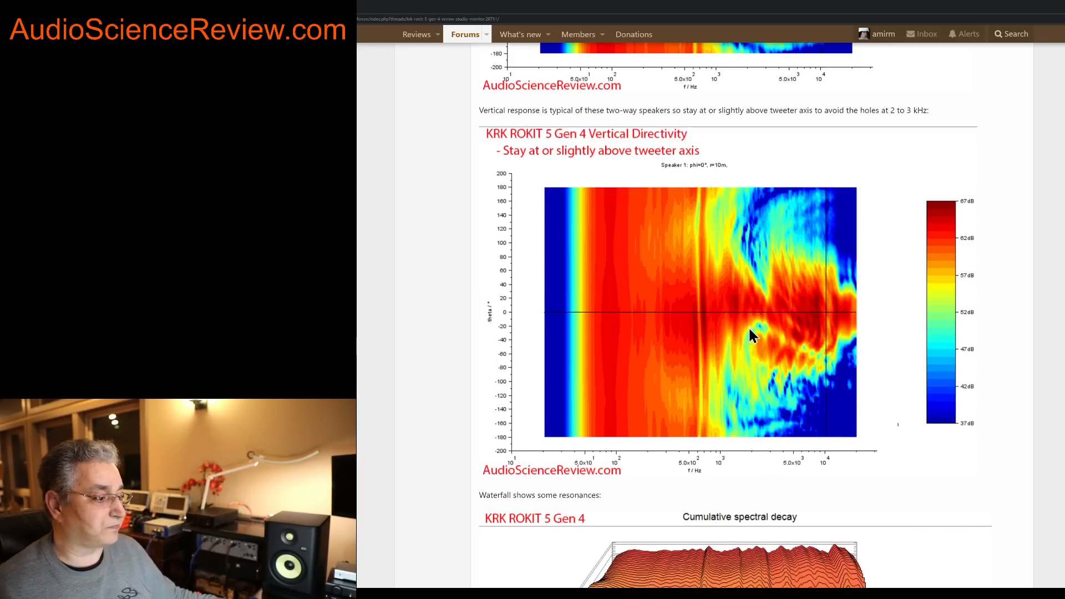
scroll(down, 3)
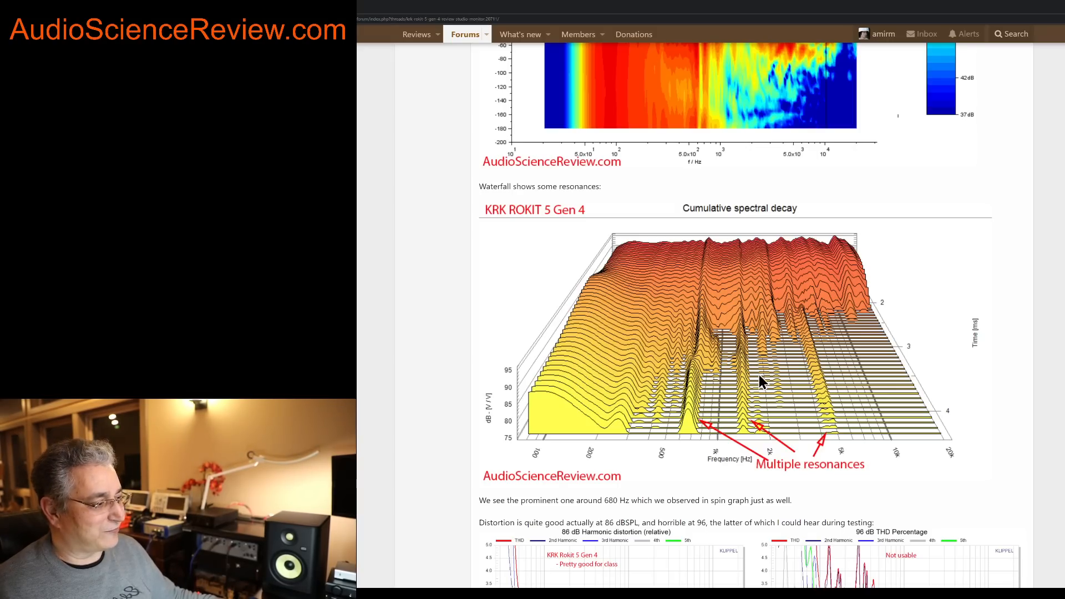
mouse_move(751, 378)
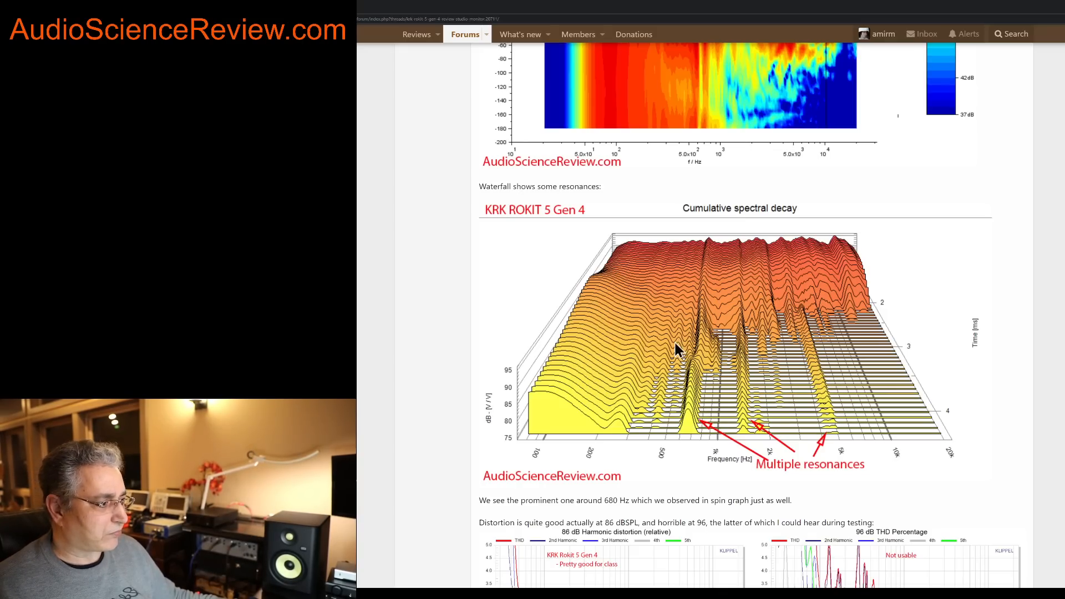
mouse_move(712, 311)
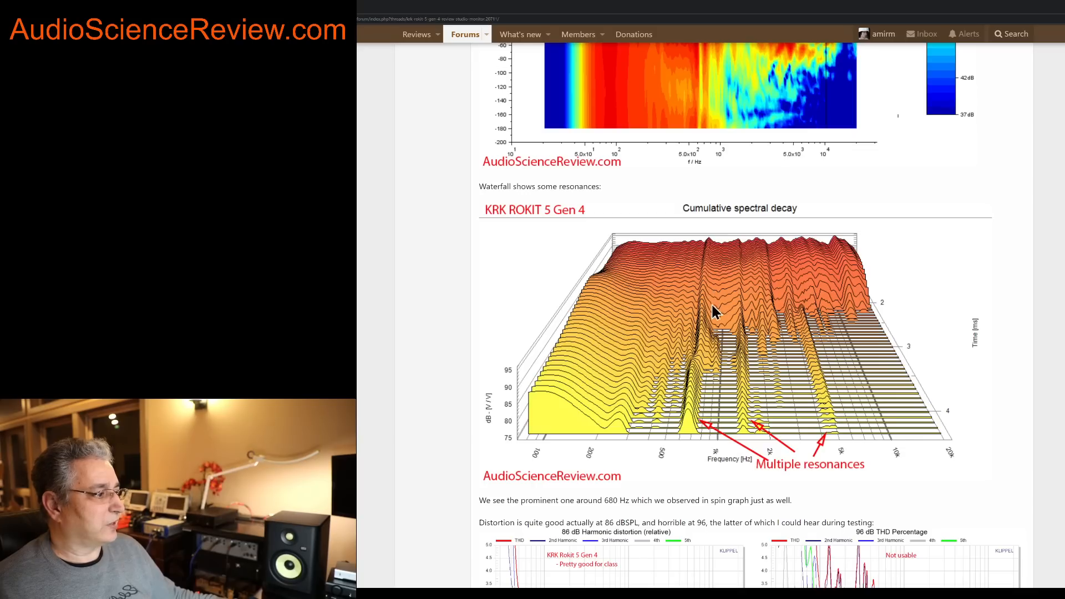
mouse_move(704, 326)
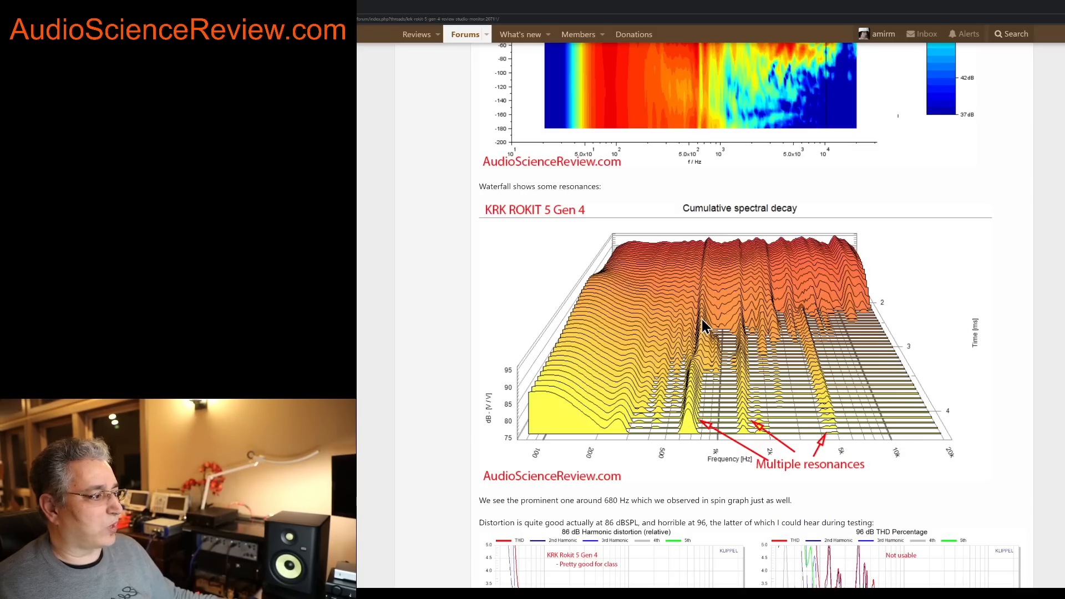
mouse_move(688, 416)
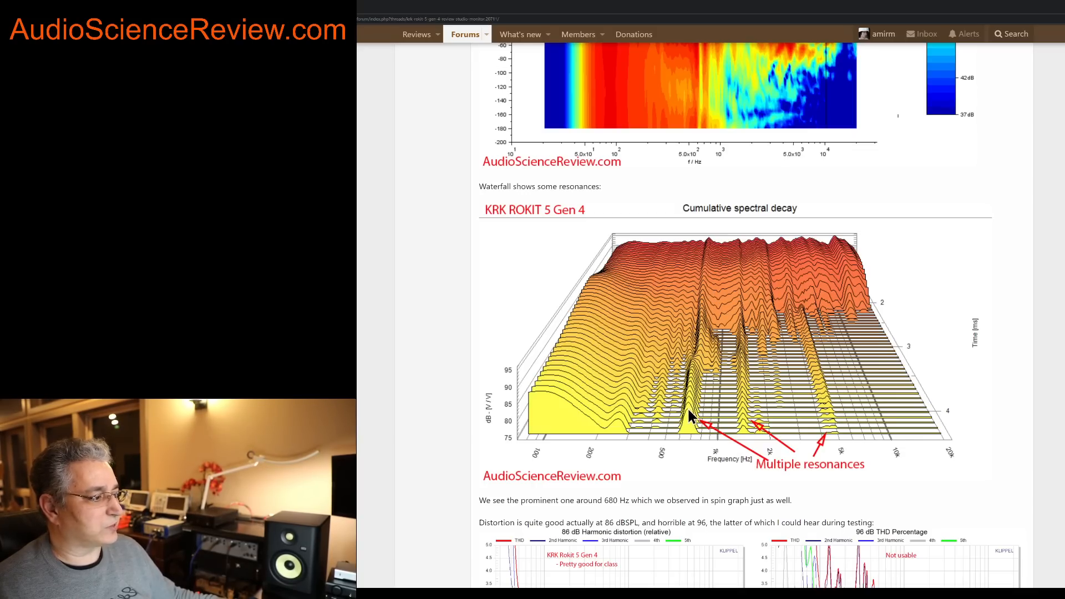
mouse_move(718, 246)
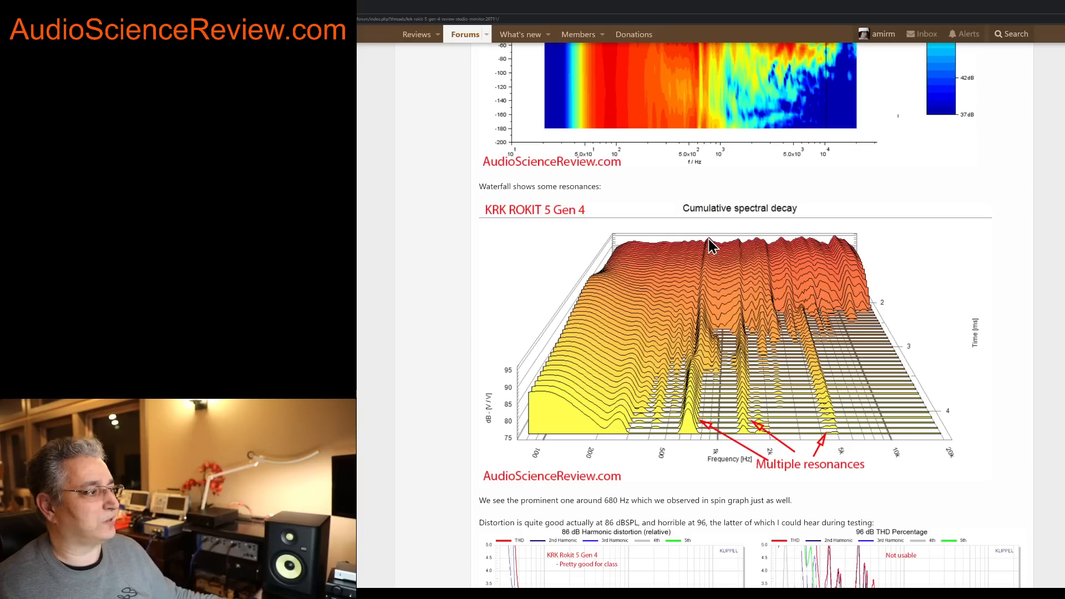
mouse_move(692, 394)
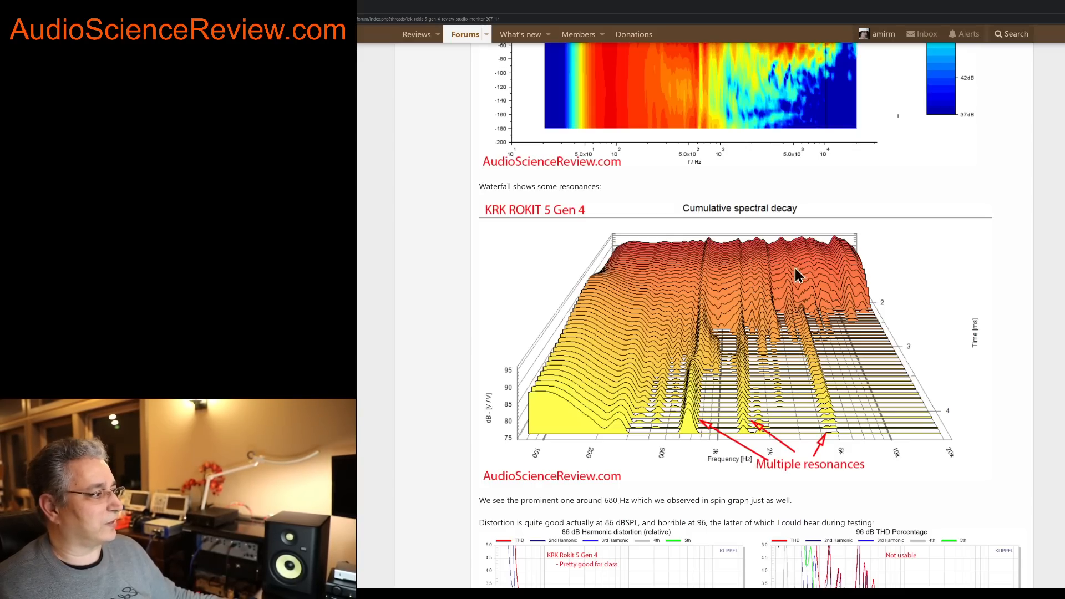
mouse_move(767, 255)
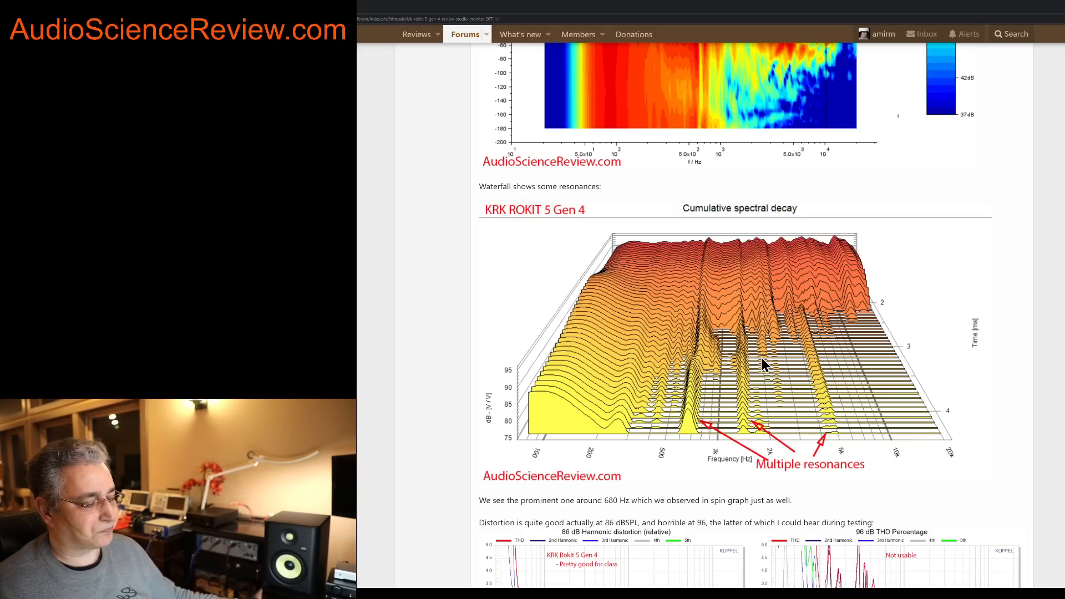
mouse_move(757, 371)
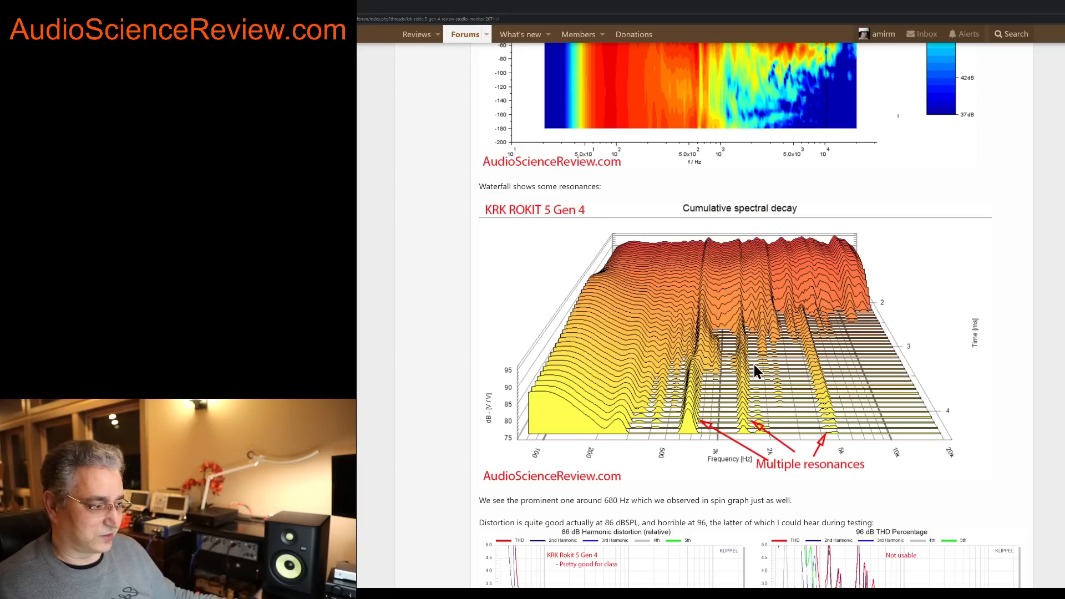
scroll(down, 3)
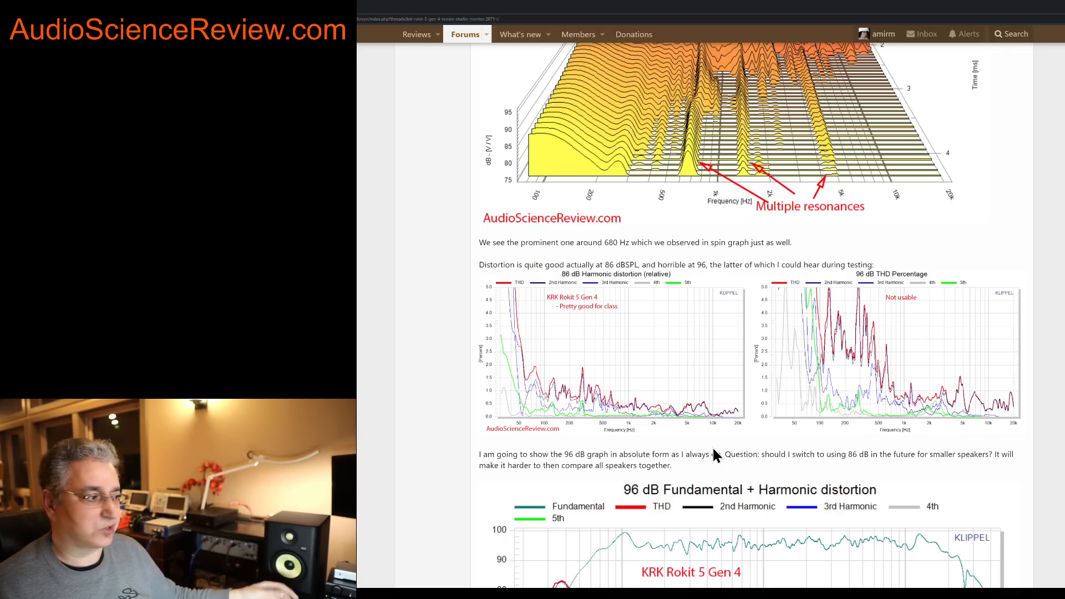
mouse_move(566, 284)
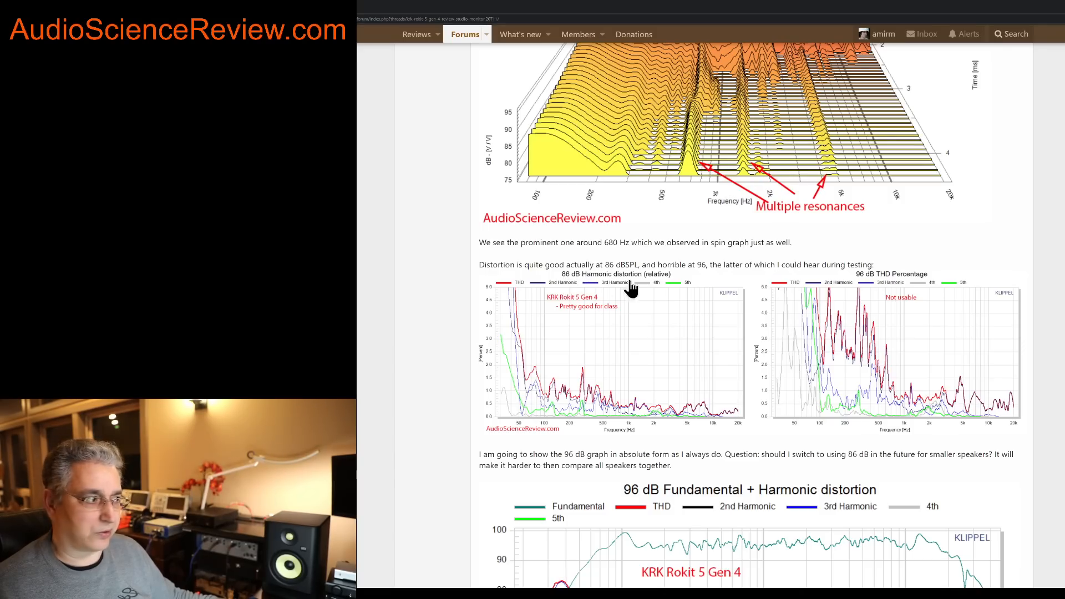
mouse_move(858, 279)
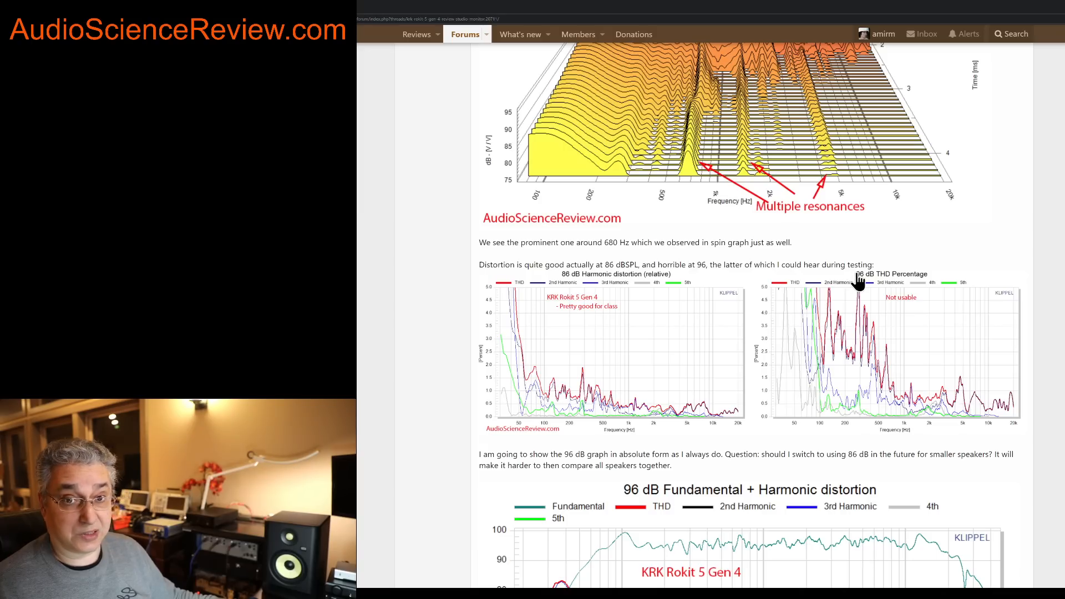
mouse_move(597, 322)
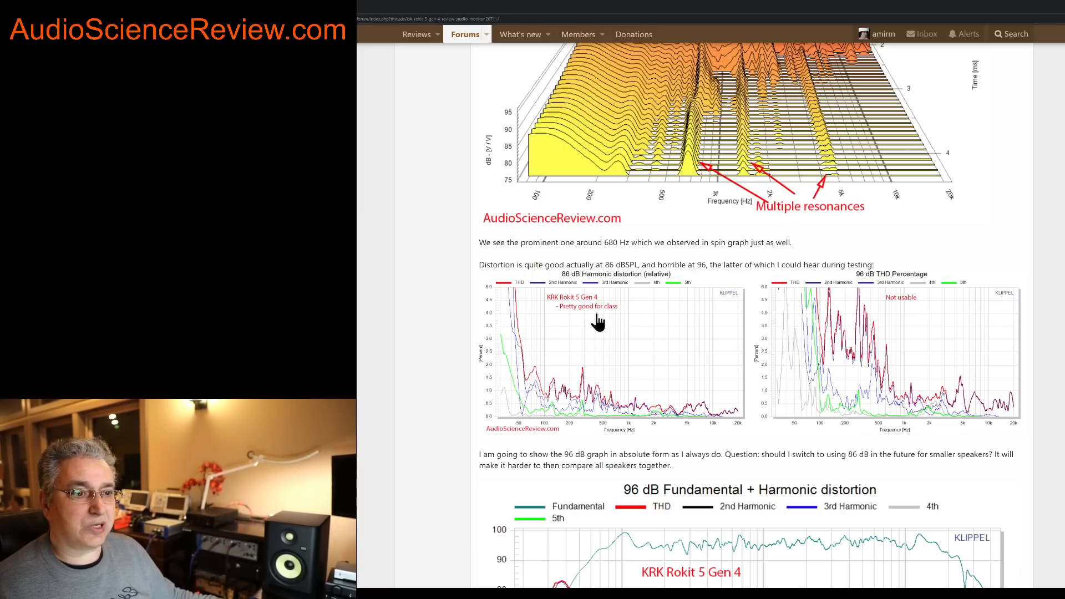
mouse_move(560, 377)
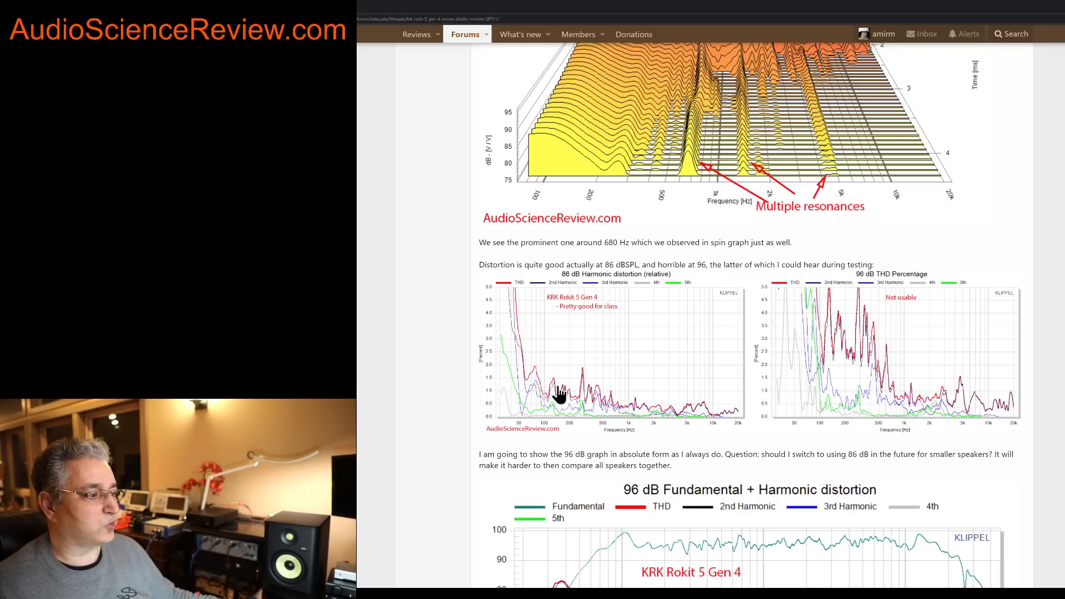
mouse_move(644, 411)
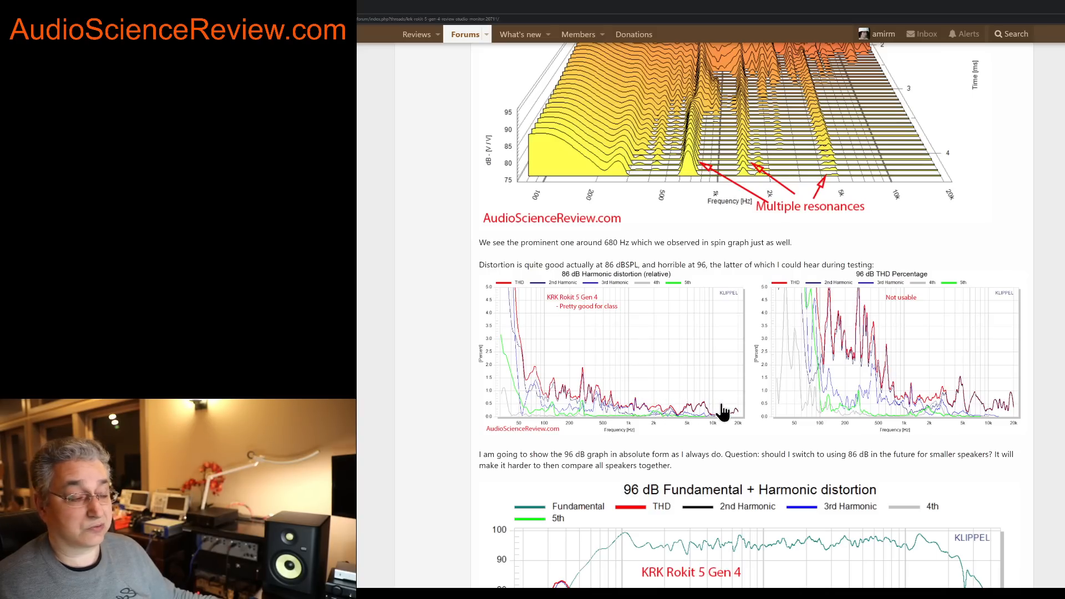
mouse_move(601, 356)
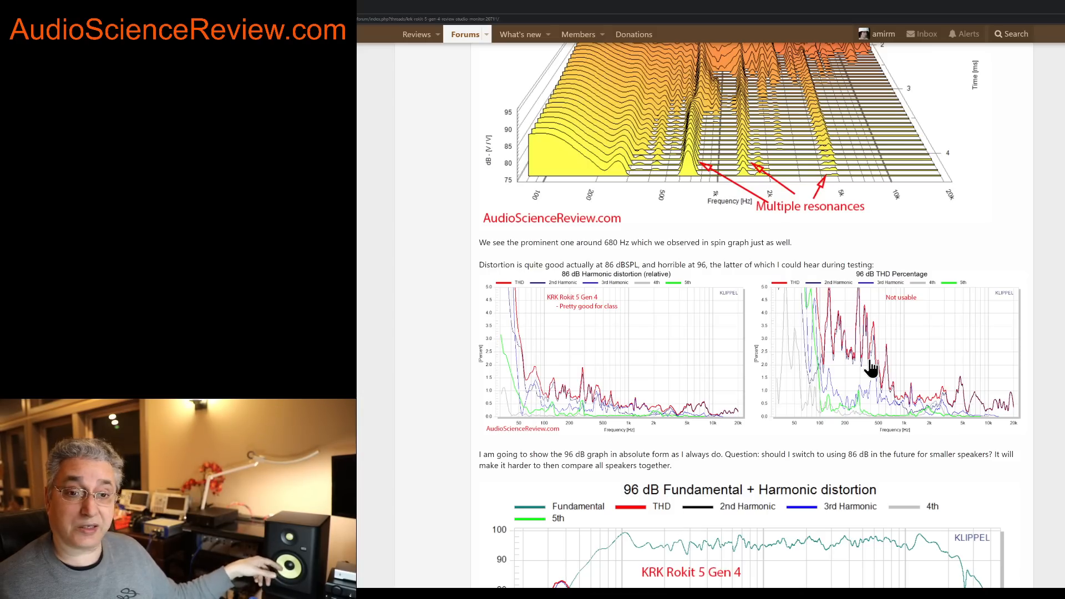
mouse_move(834, 291)
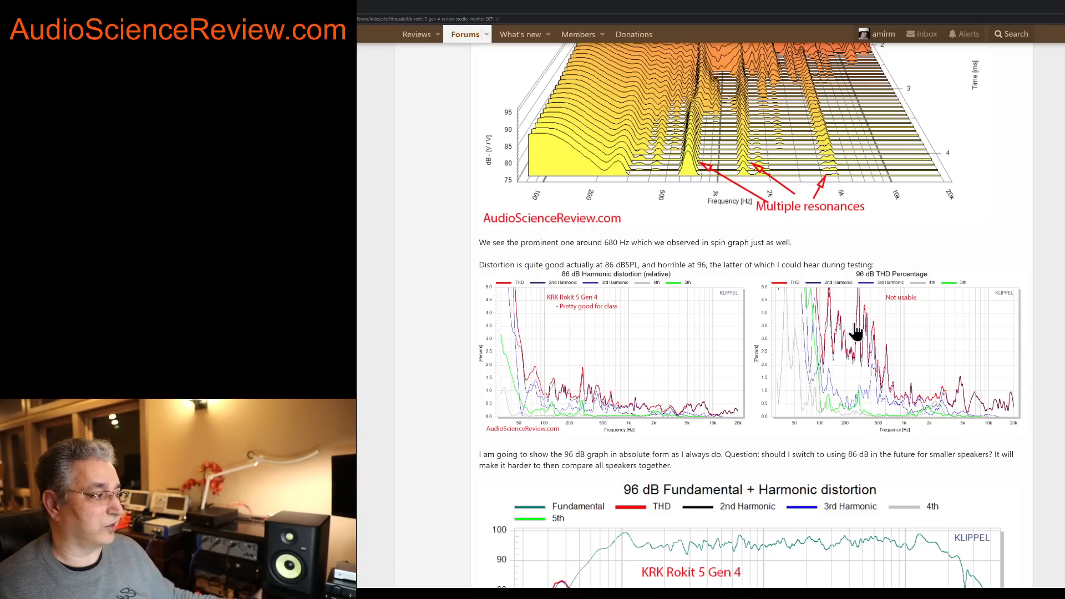
mouse_move(845, 346)
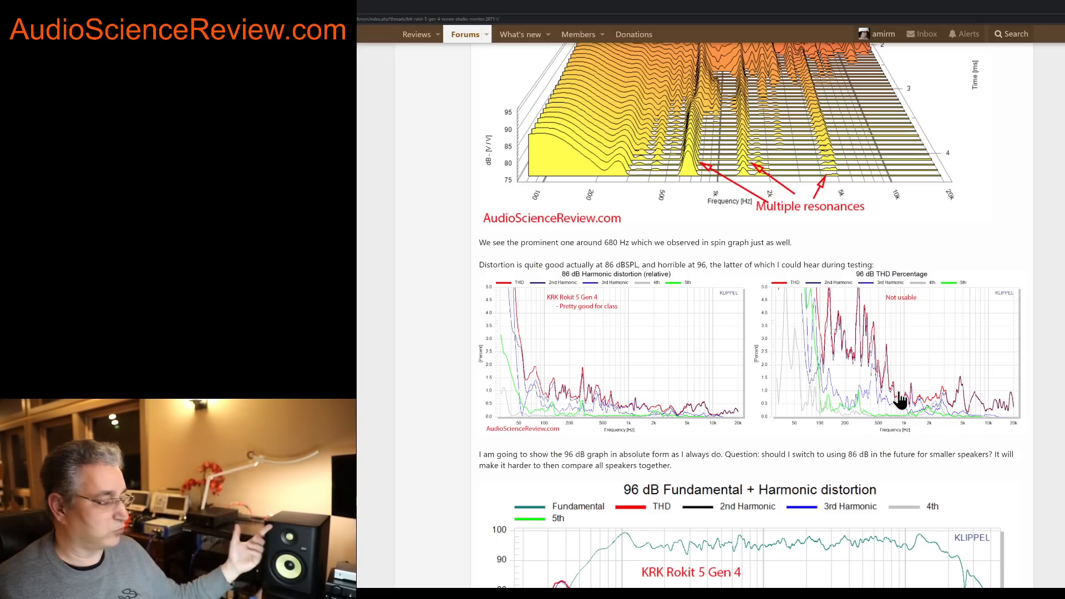
mouse_move(895, 404)
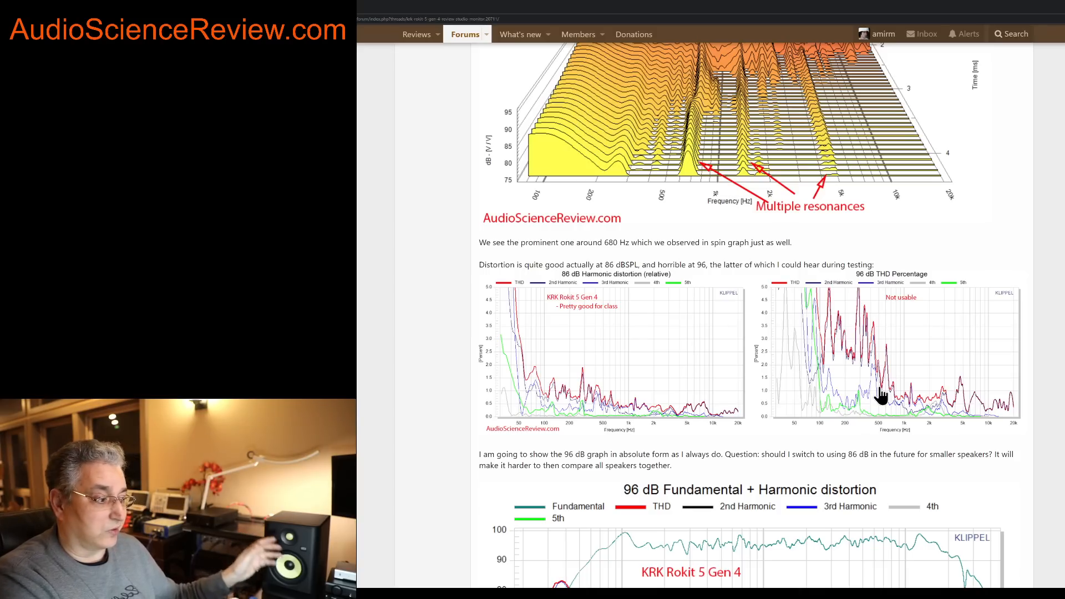
scroll(down, 3)
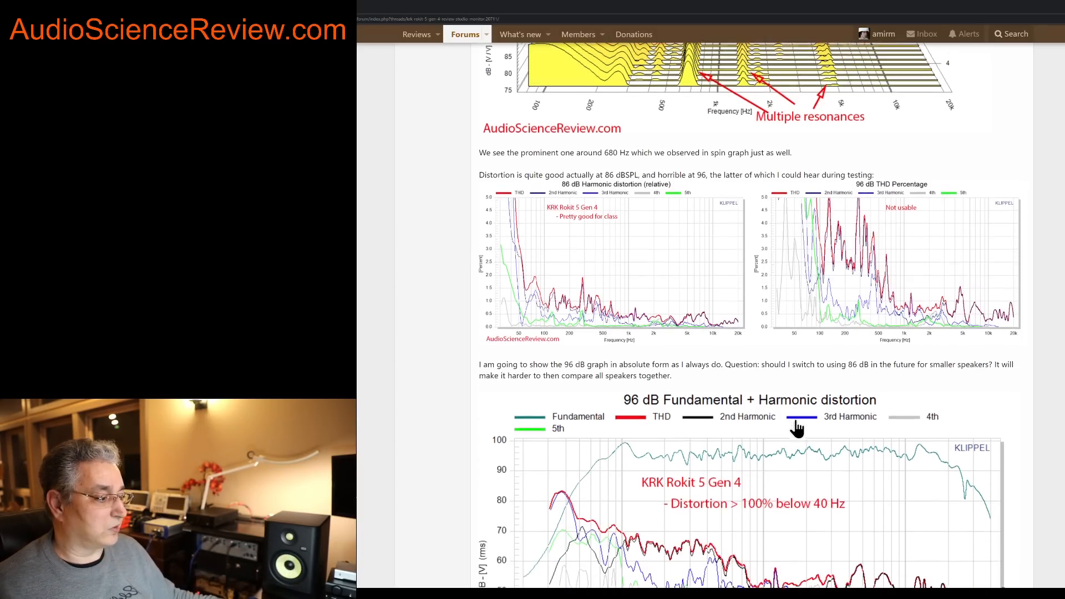
scroll(down, 3)
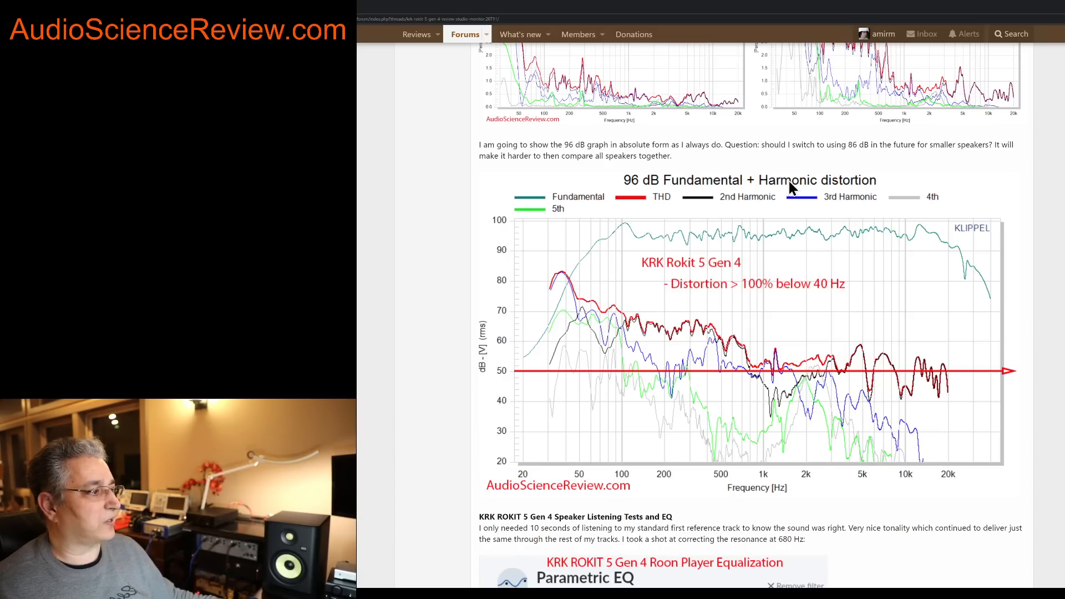
mouse_move(642, 339)
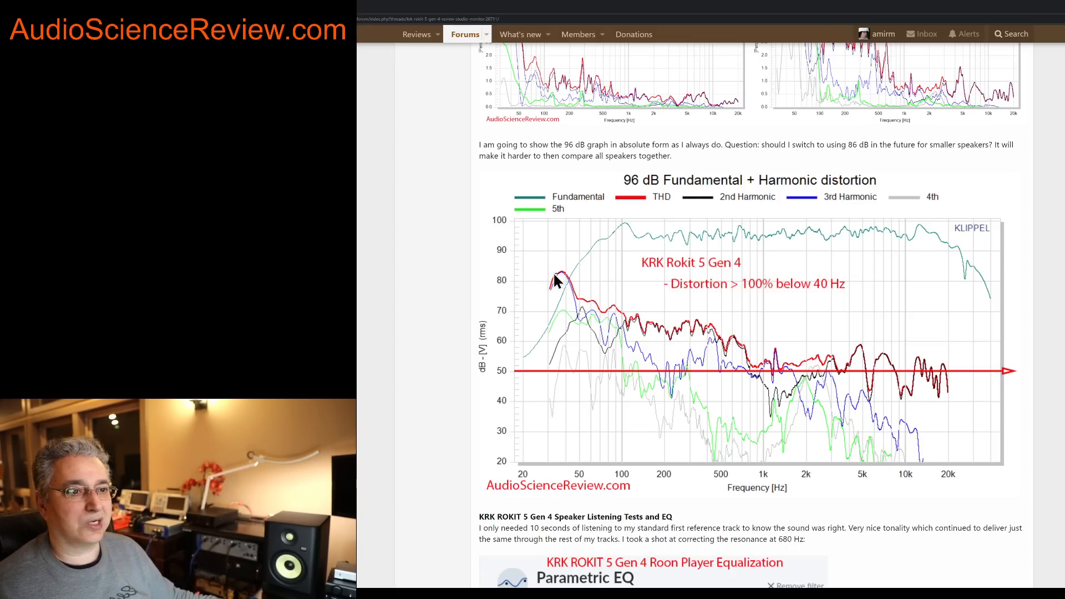
mouse_move(563, 304)
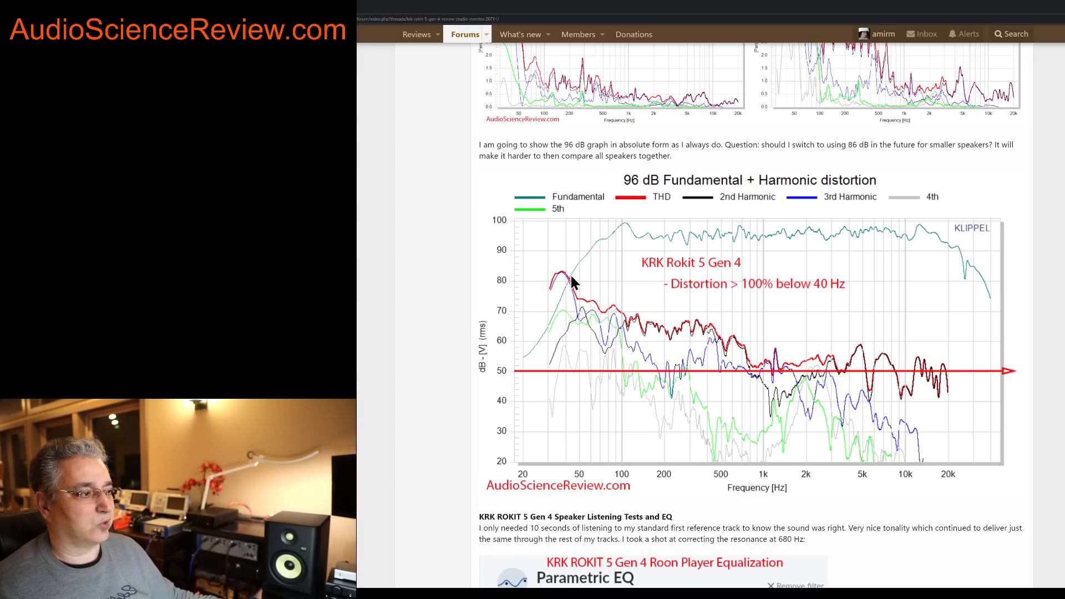
mouse_move(563, 299)
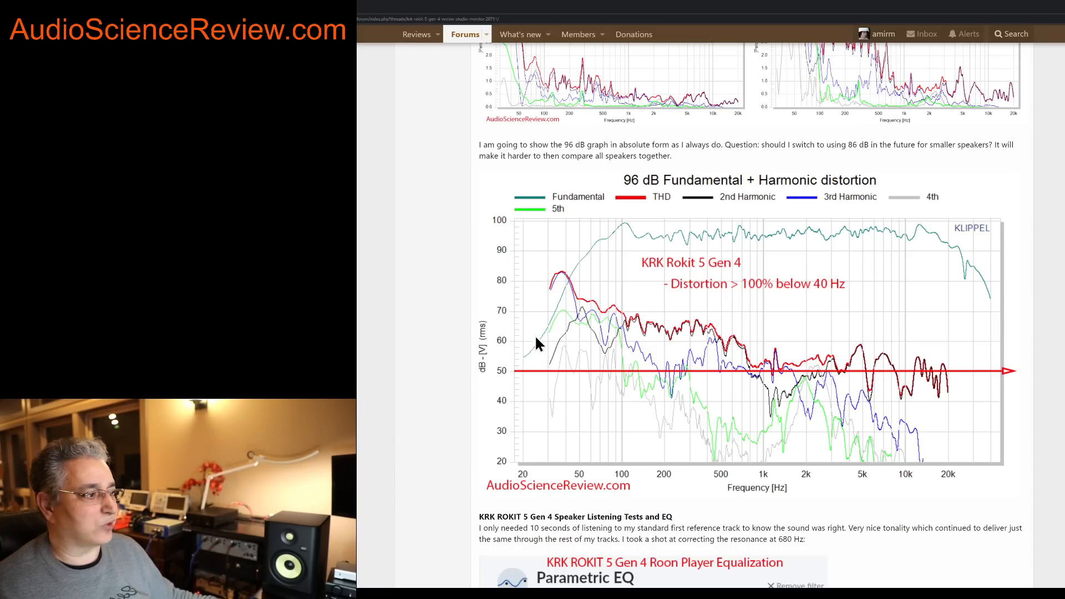
mouse_move(614, 271)
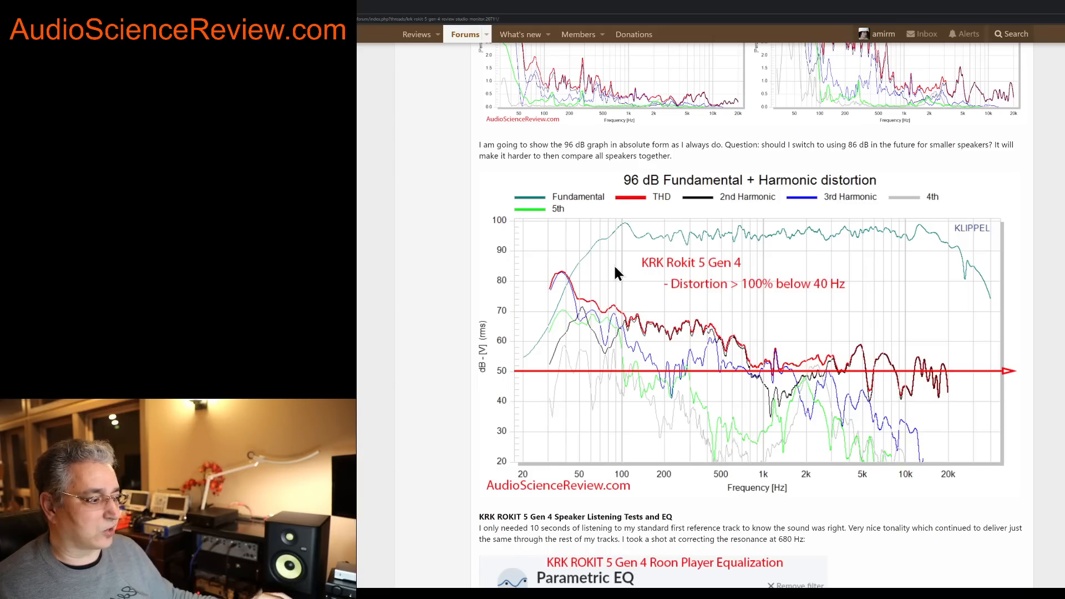
mouse_move(592, 298)
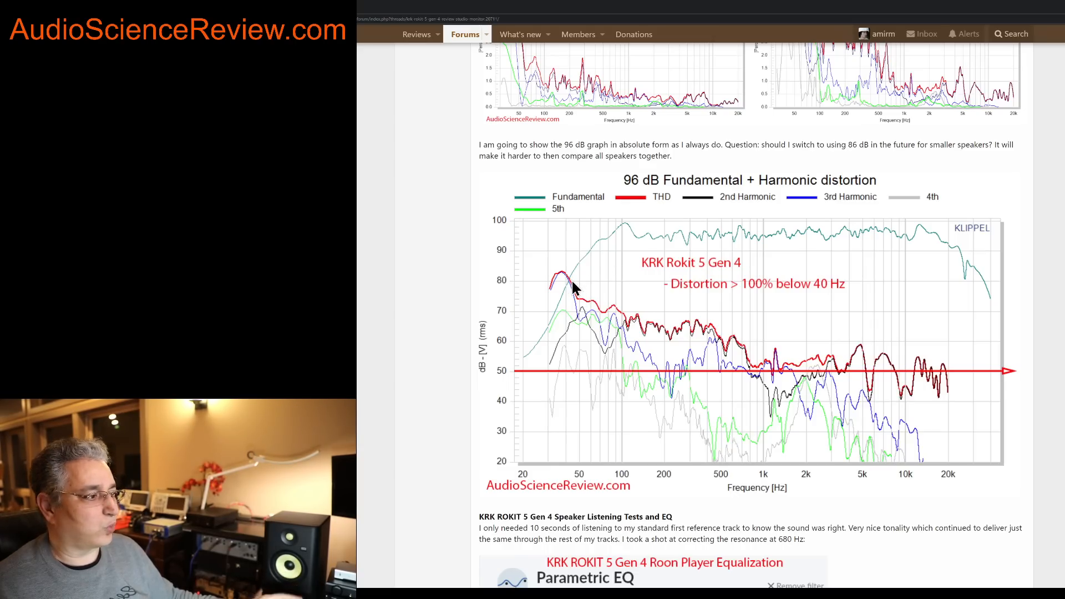
mouse_move(572, 299)
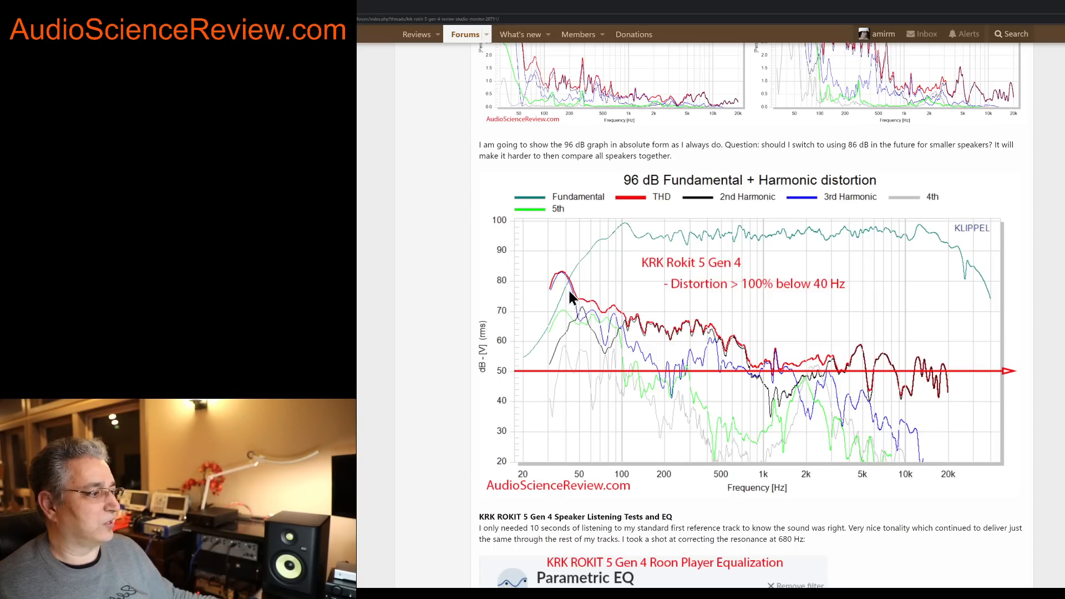
mouse_move(540, 373)
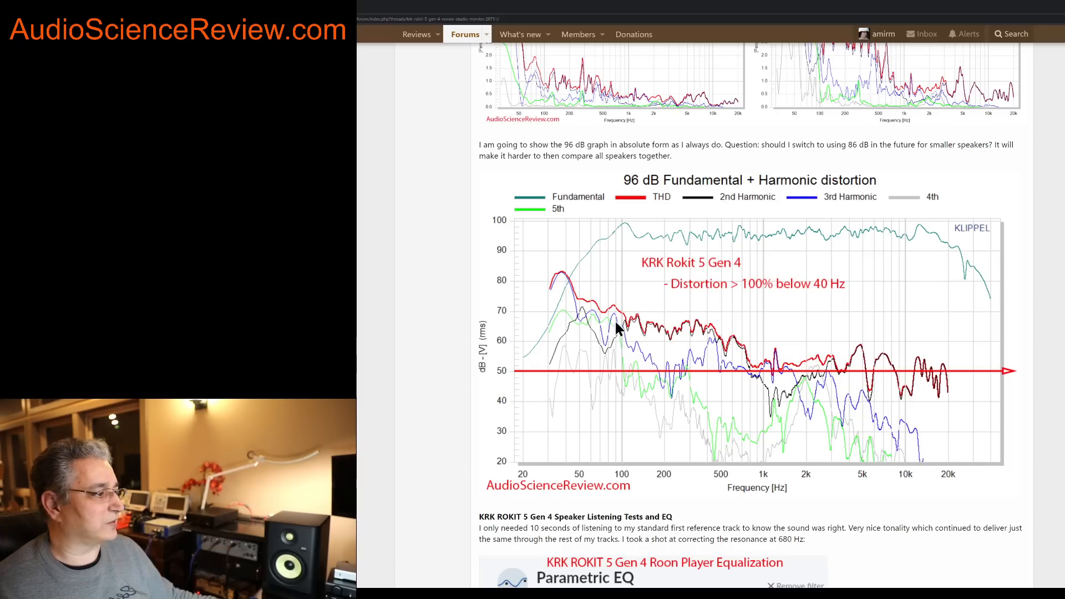
mouse_move(672, 359)
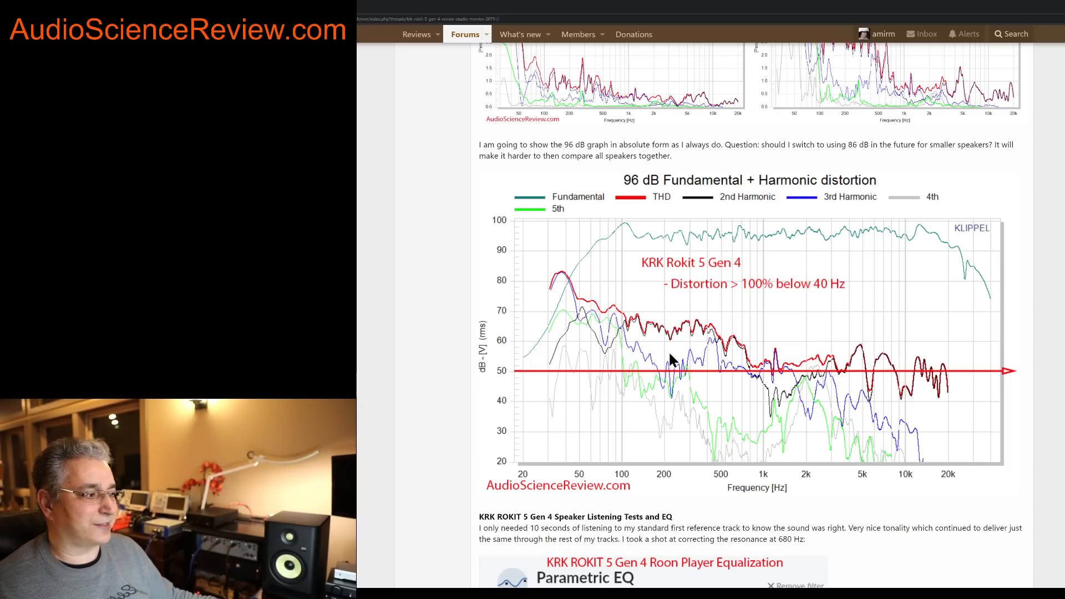
mouse_move(764, 368)
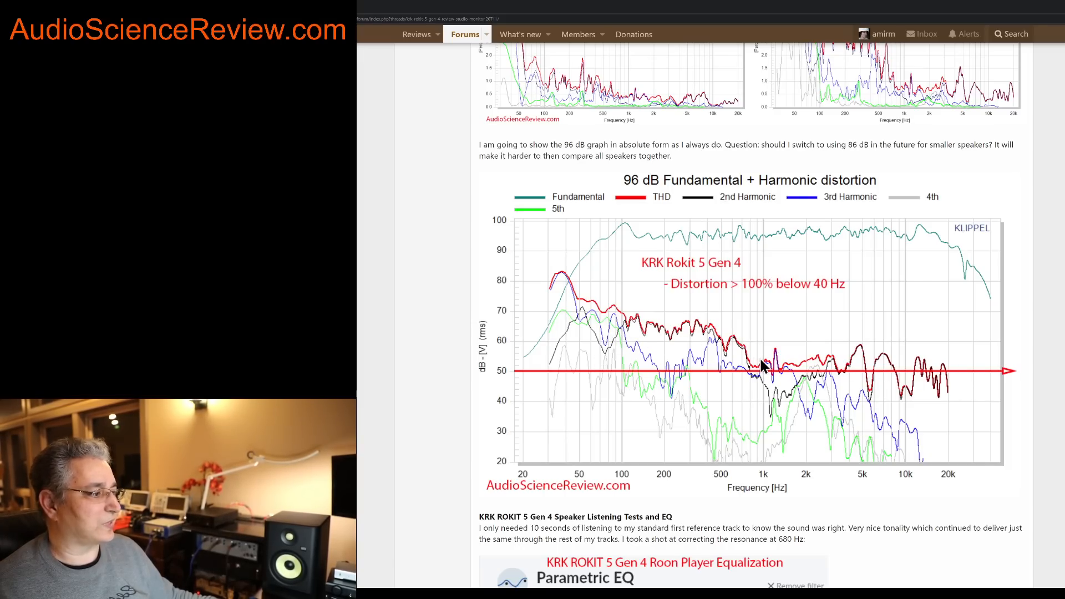
mouse_move(692, 356)
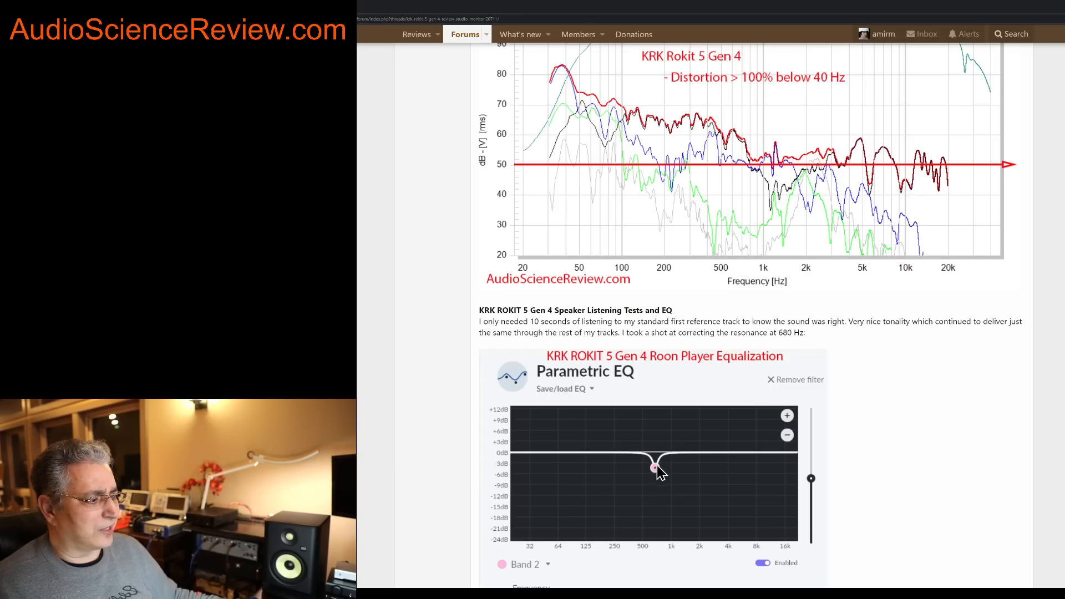
mouse_move(680, 477)
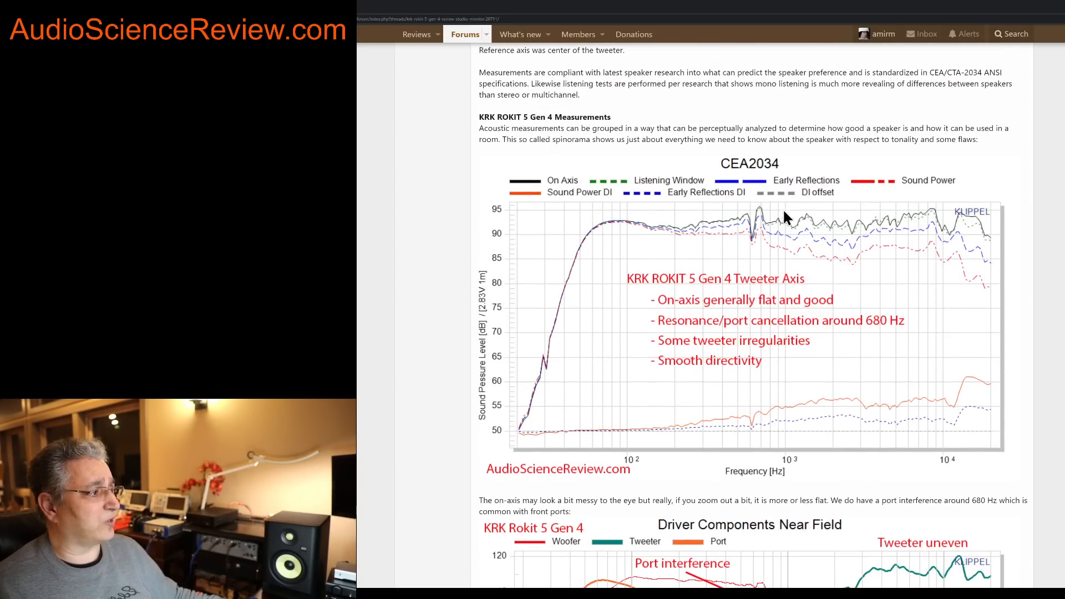
mouse_move(760, 216)
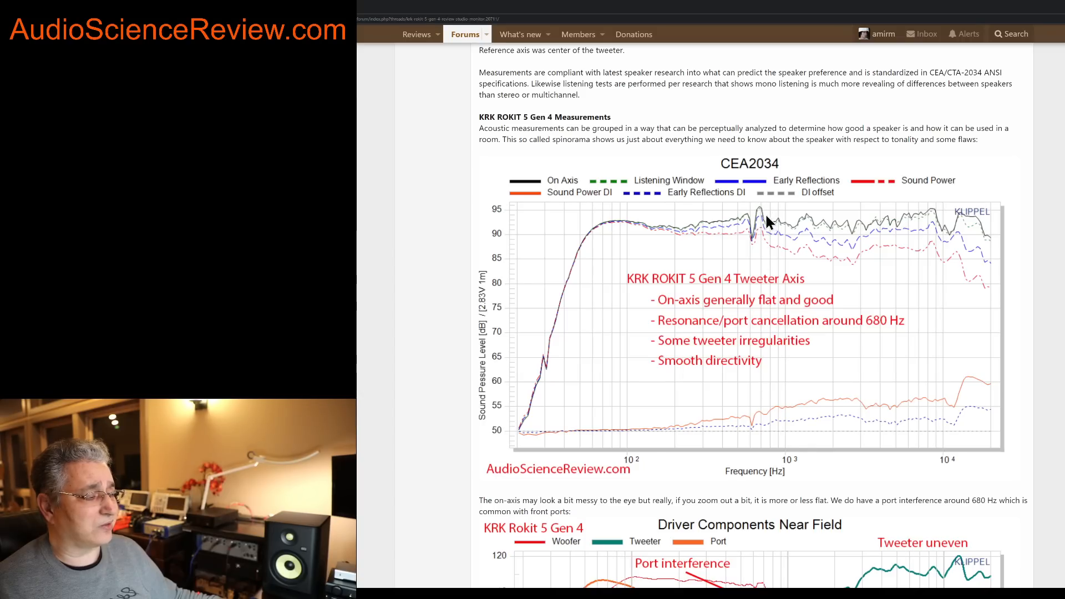
scroll(down, 3)
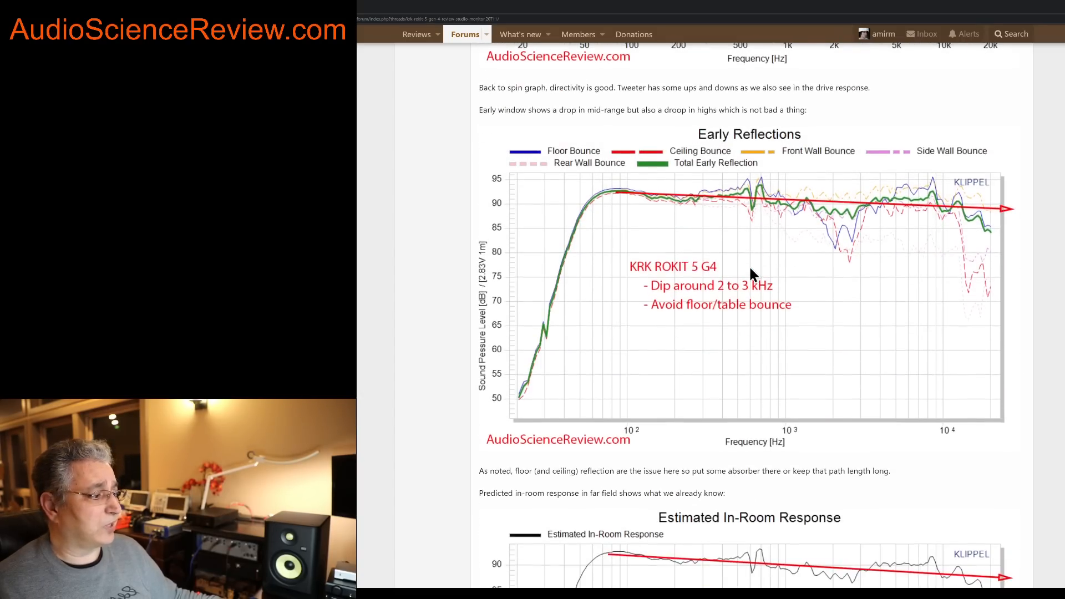
scroll(down, 3)
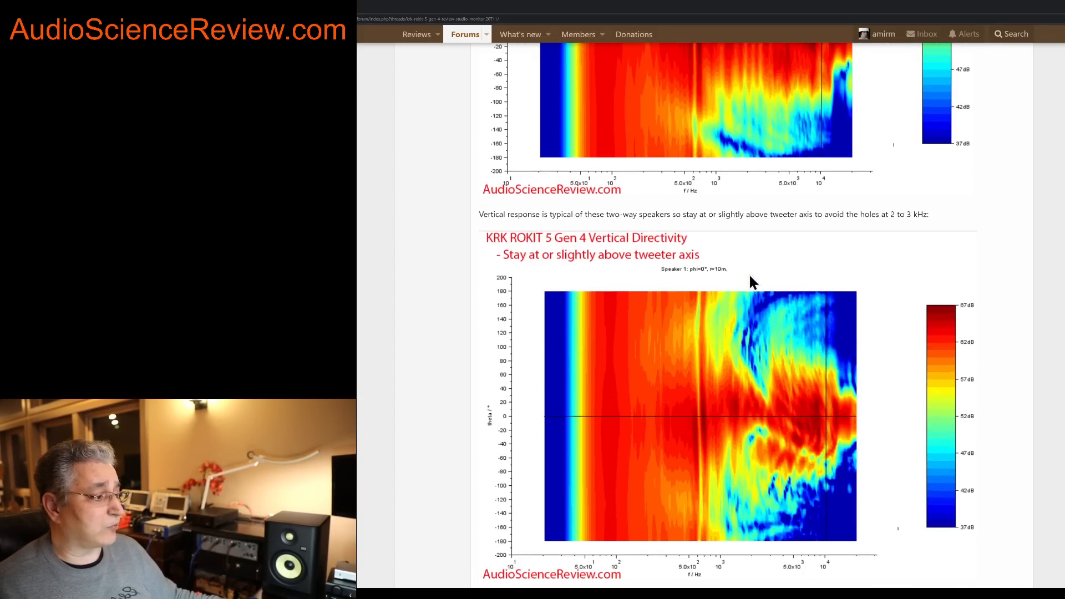
scroll(down, 3)
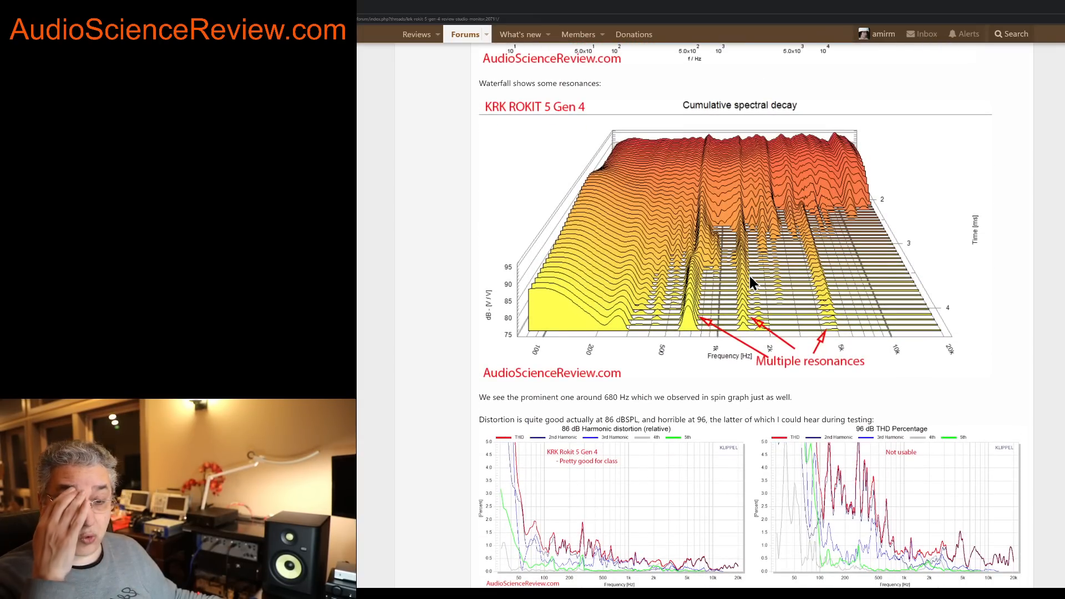
scroll(down, 3)
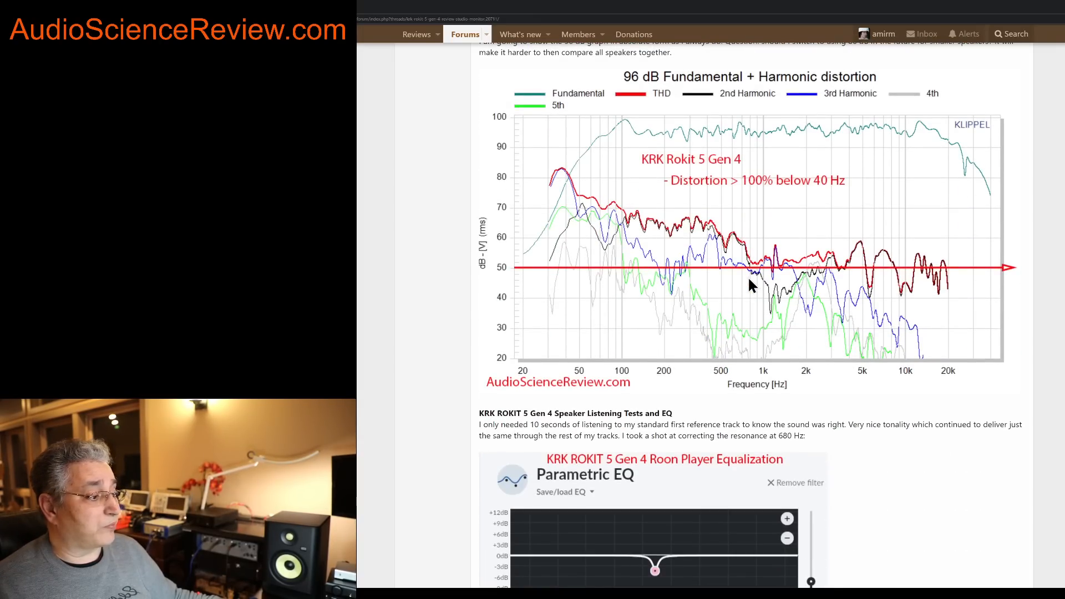
scroll(down, 3)
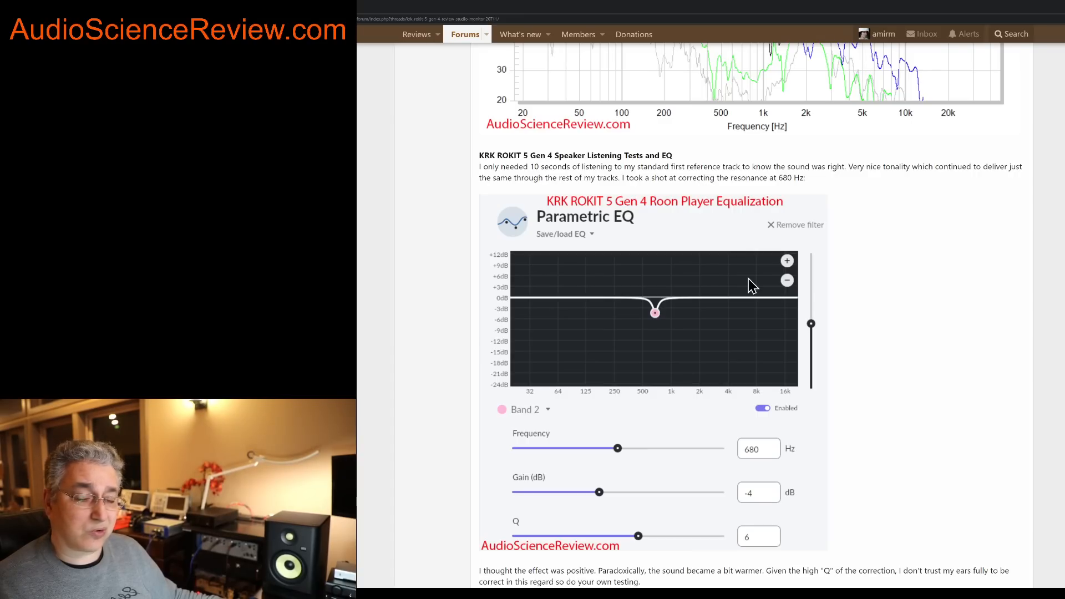
scroll(down, 3)
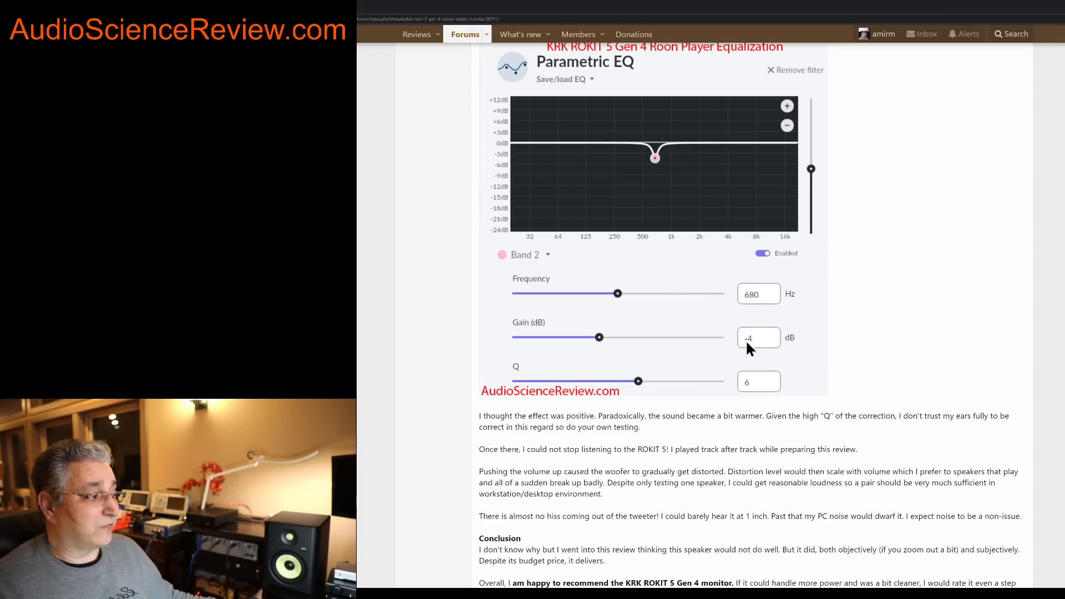
mouse_move(766, 399)
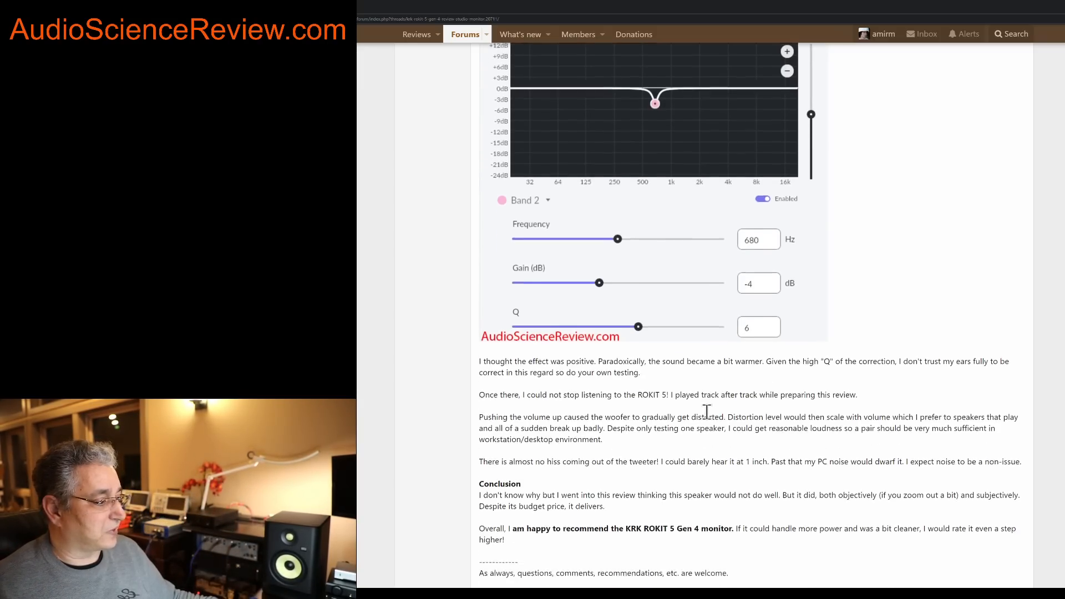
scroll(down, 3)
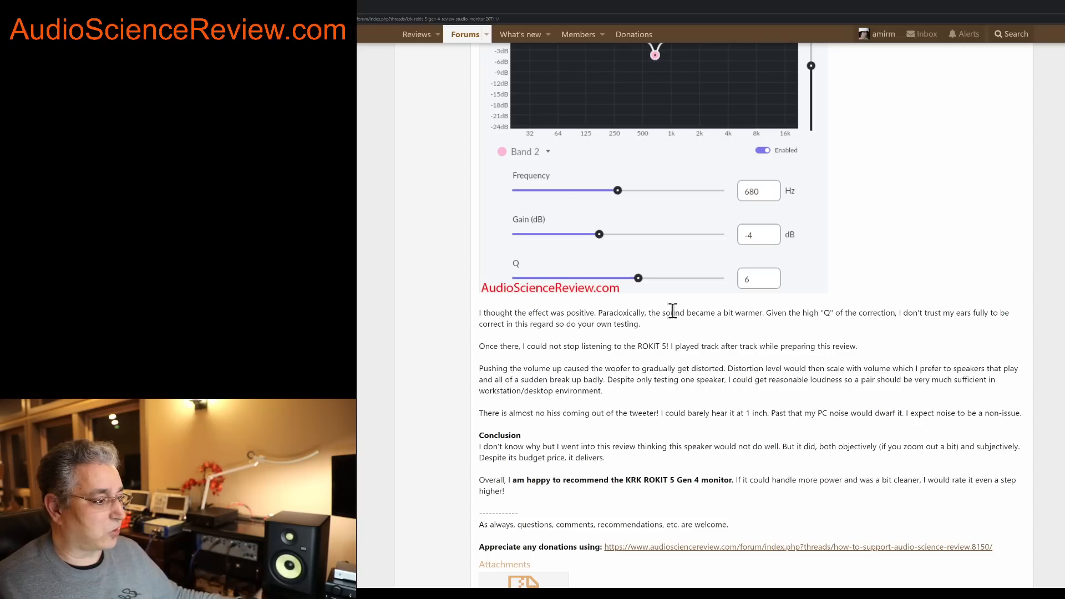
scroll(down, 3)
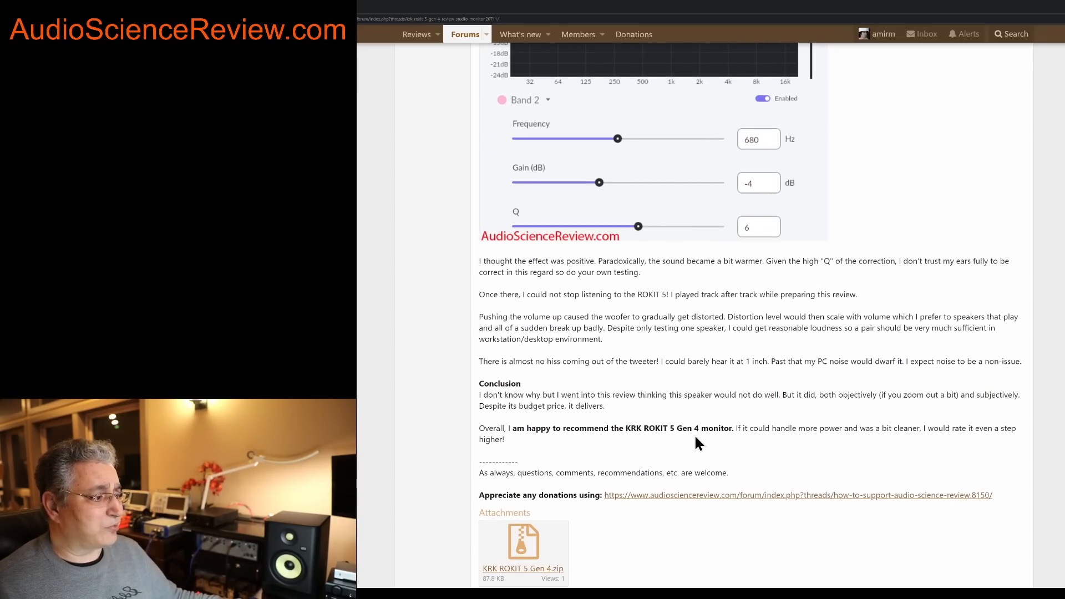
mouse_move(688, 434)
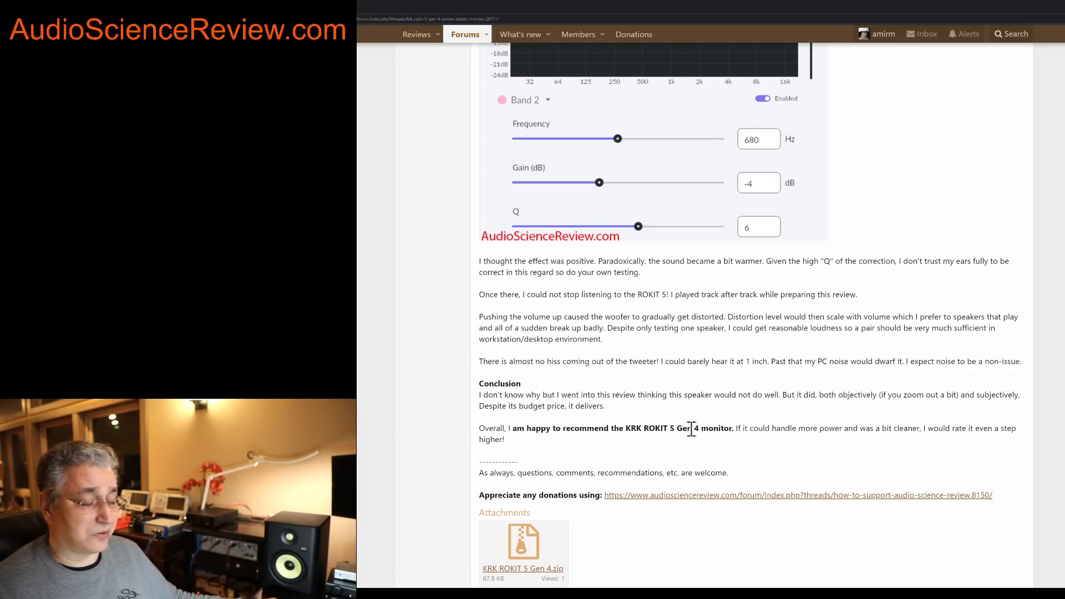
mouse_move(673, 428)
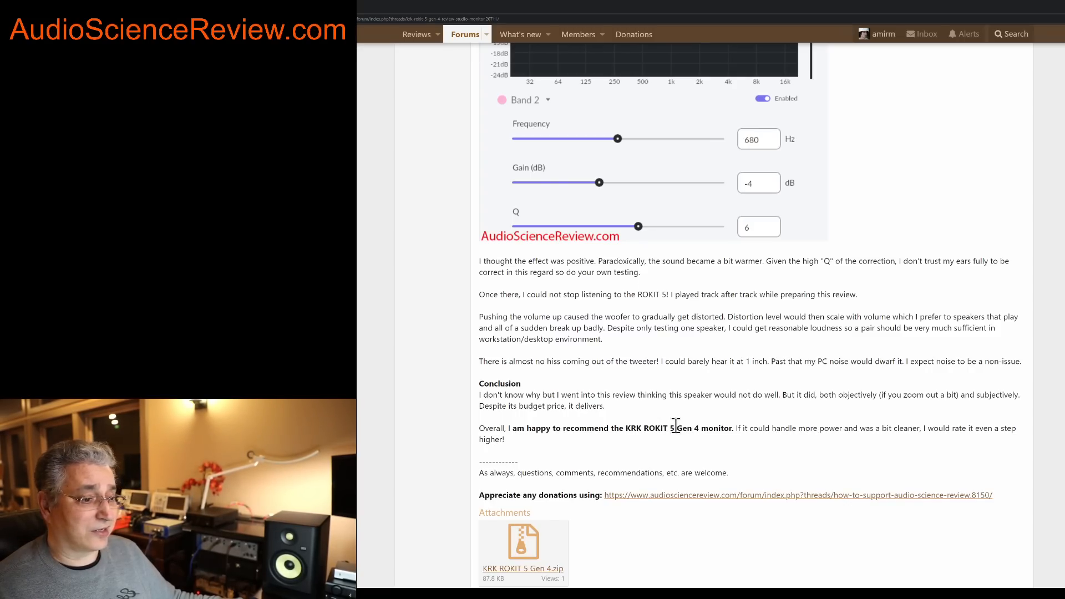
mouse_move(531, 384)
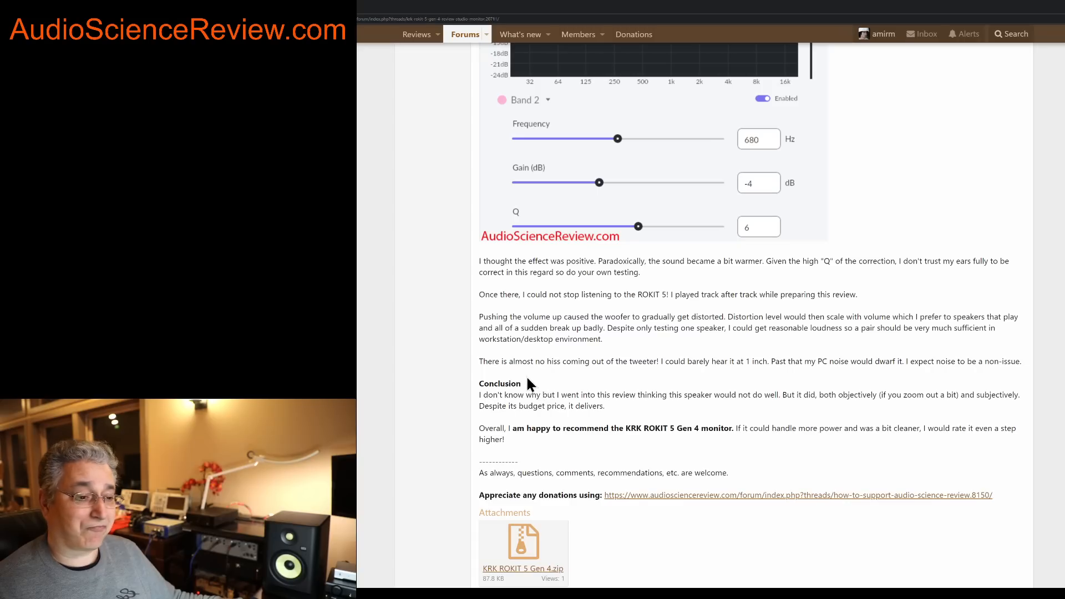